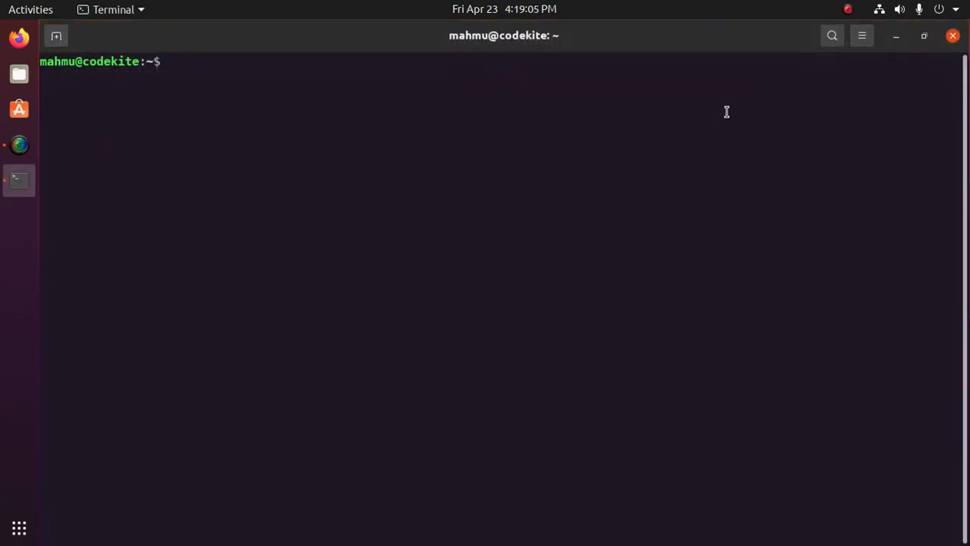
Run 'sudo apt install synaptic' in Terminal with the password, then close Terminal.
text(sudo apt)
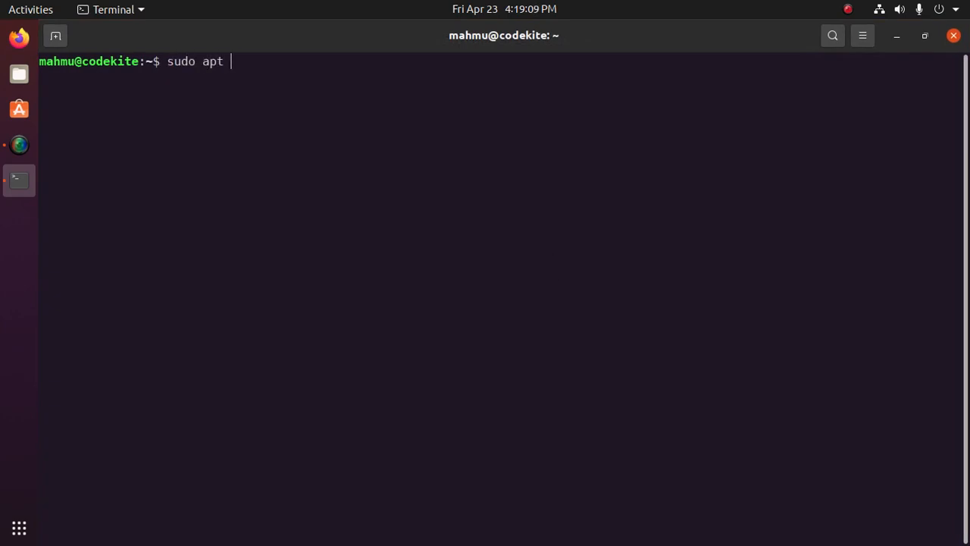
text(install sna)
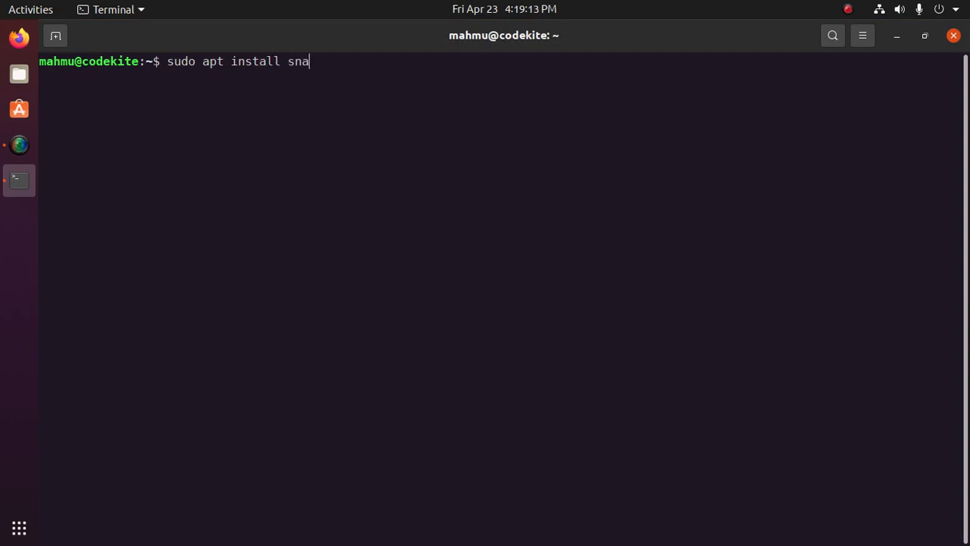
key(BackSpace)
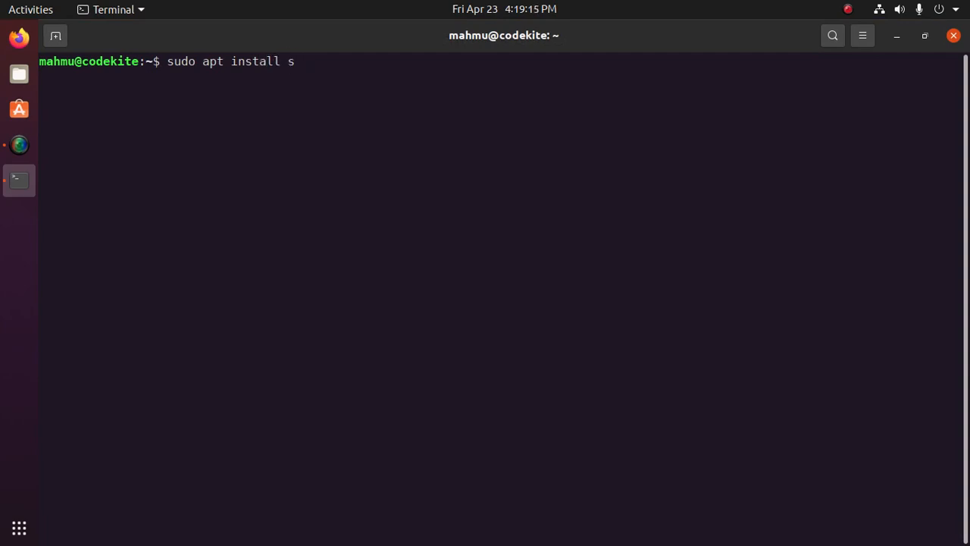
text(ynaptic)
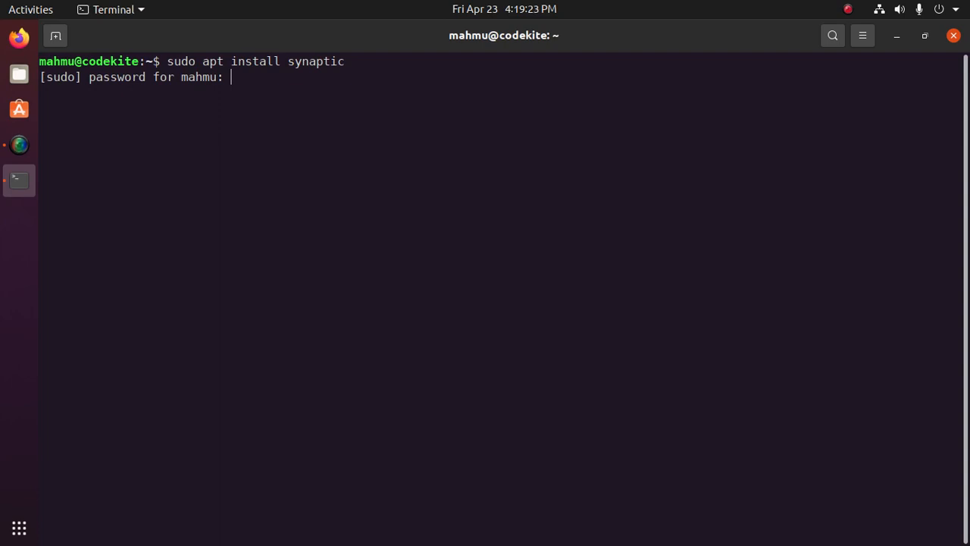
key(Return)
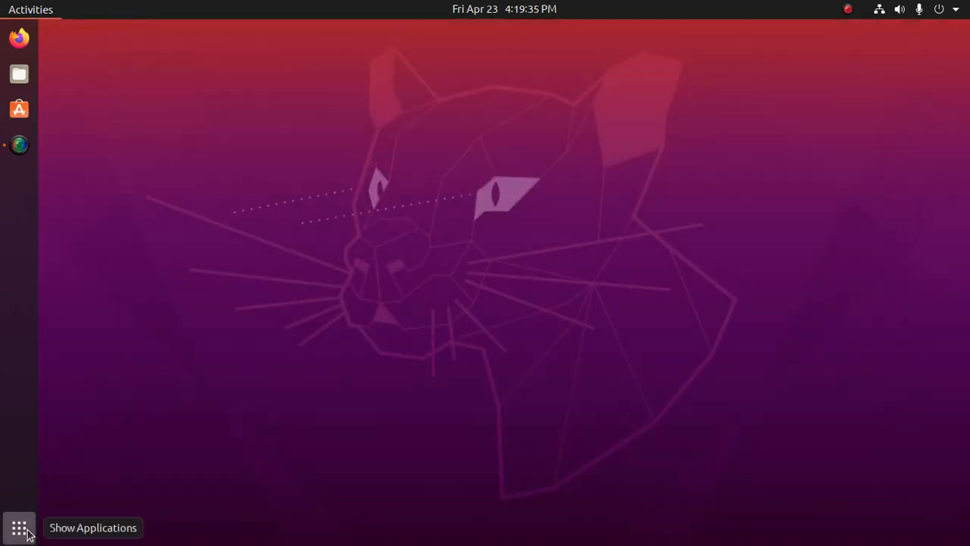
Launch Synaptic Package Manager from Show Applications and authenticate with the password.
click(19, 527)
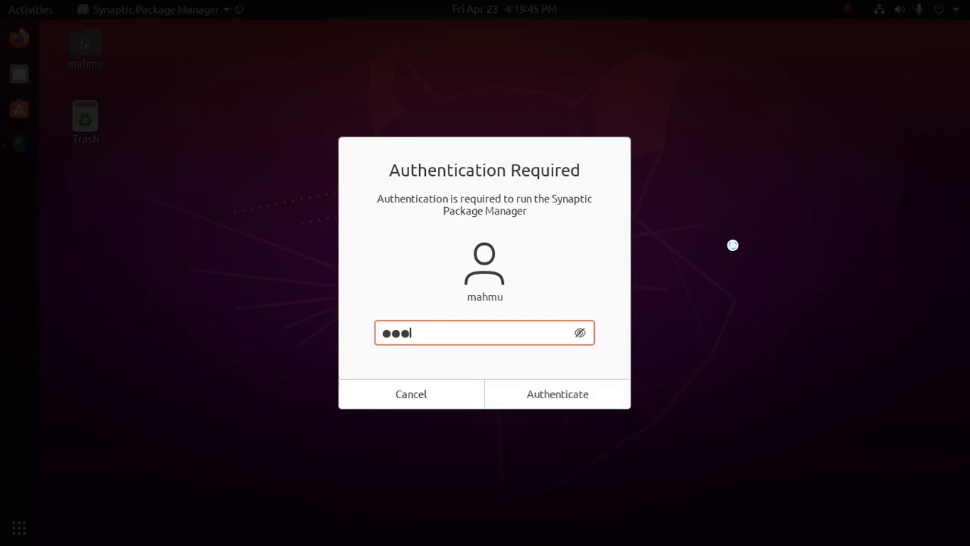
text(password)
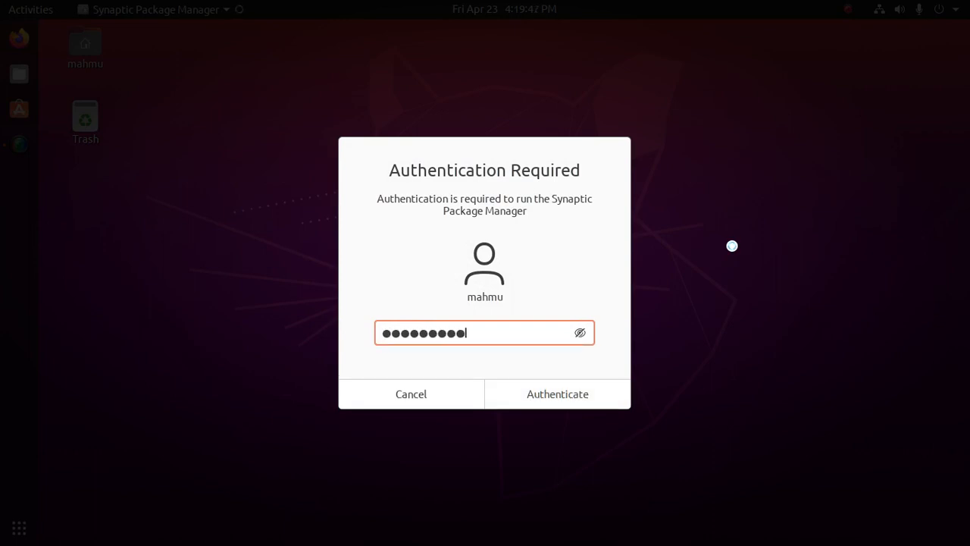
click(557, 393)
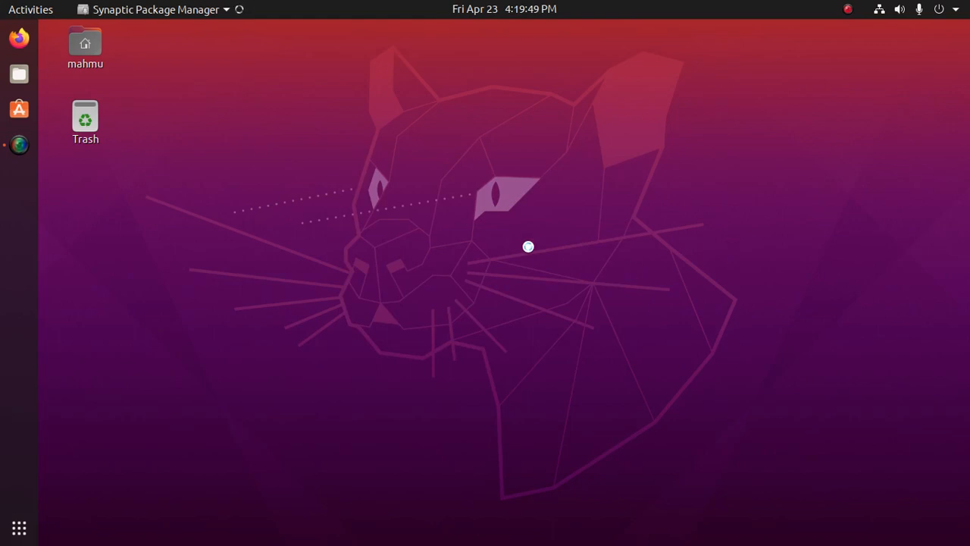
mouse_move(476, 235)
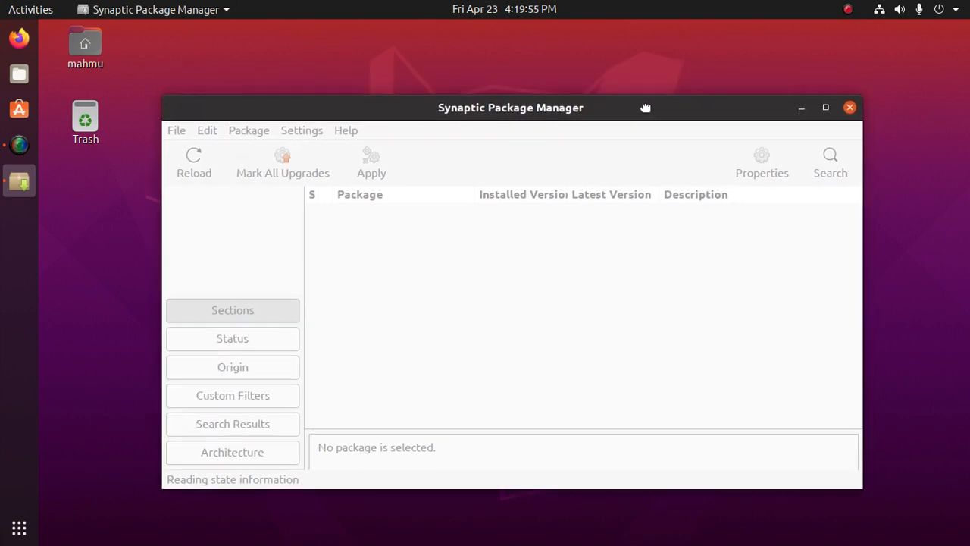
Wait for Synaptic to load all 63684 packages and move its window into place.
click(232, 310)
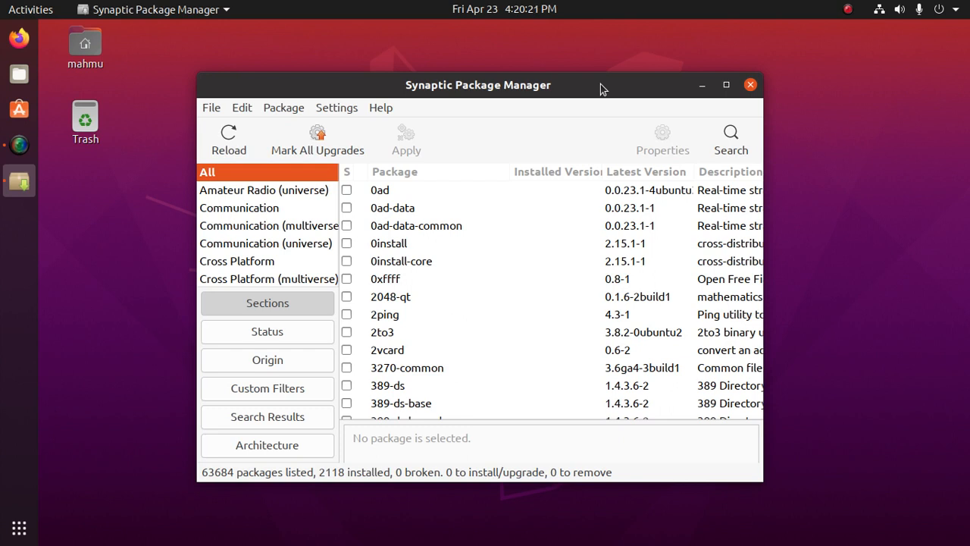
mouse_move(454, 60)
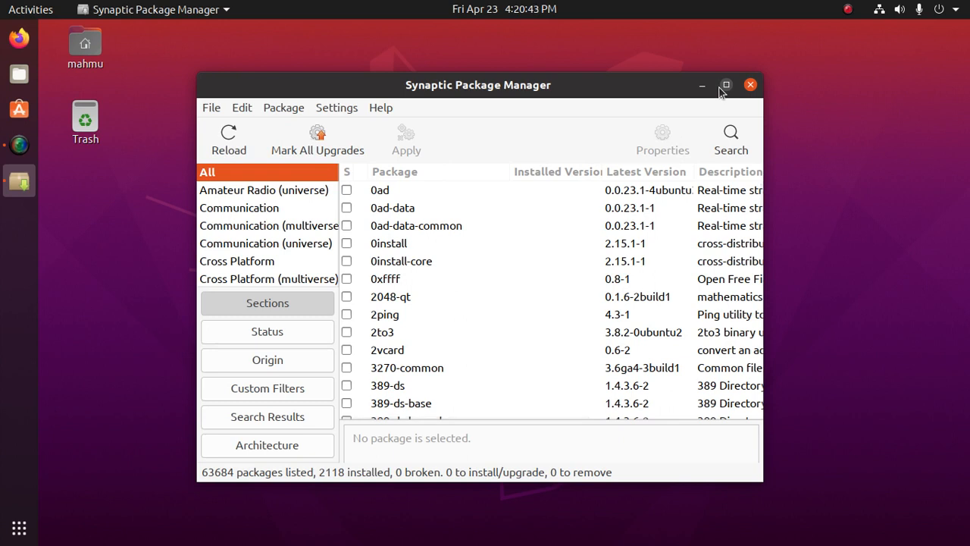
mouse_move(730, 136)
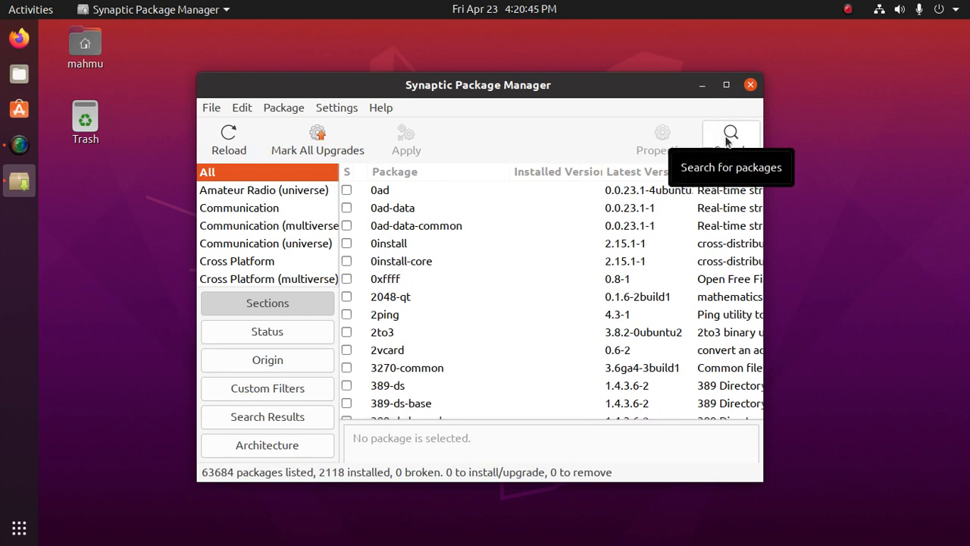
Search for 'codeblocks', listing seven results including codeblocks-common and codeblocks-contrib.
click(730, 139)
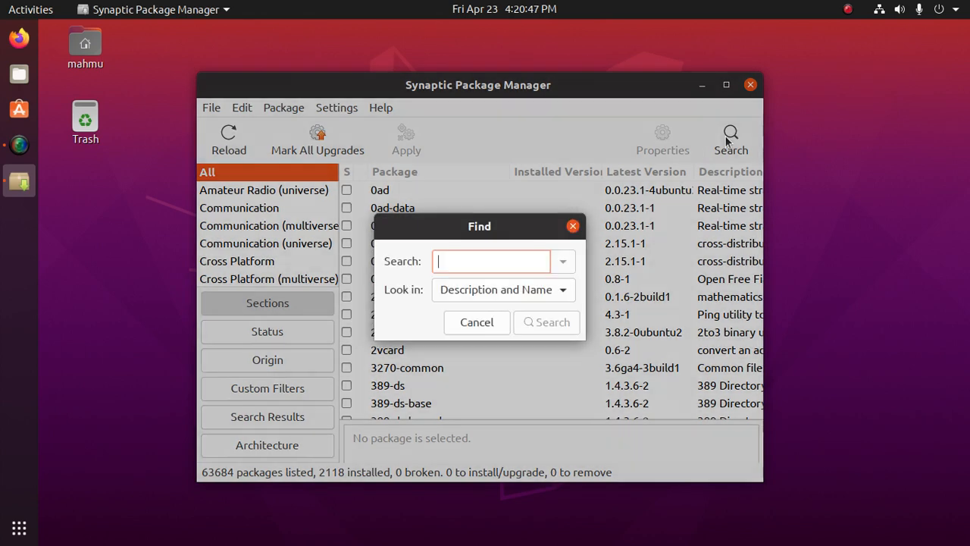
text(codeblocks)
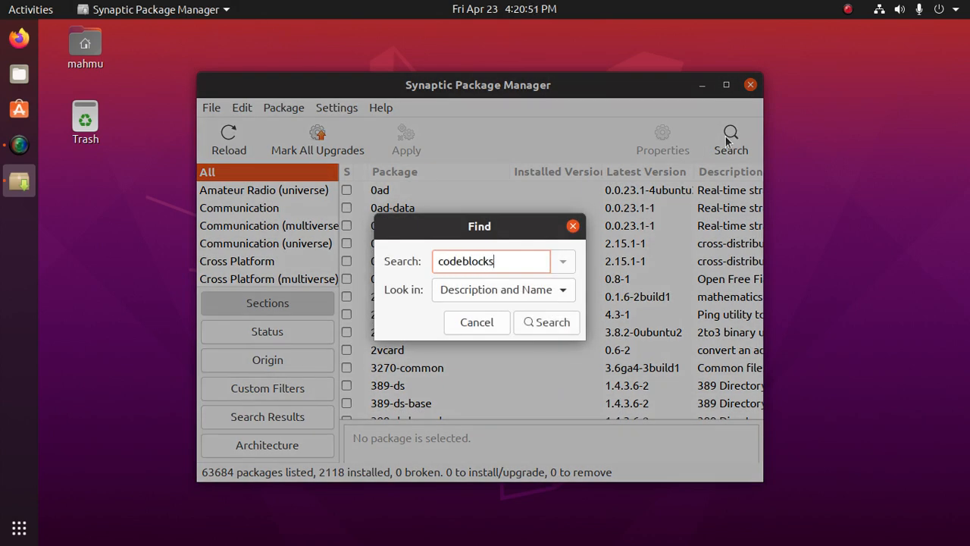
click(547, 322)
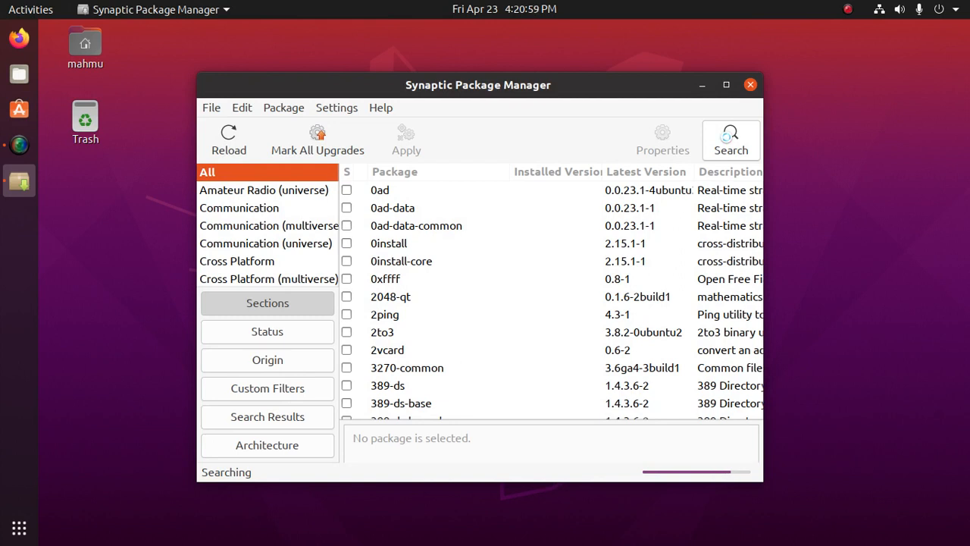
click(730, 138)
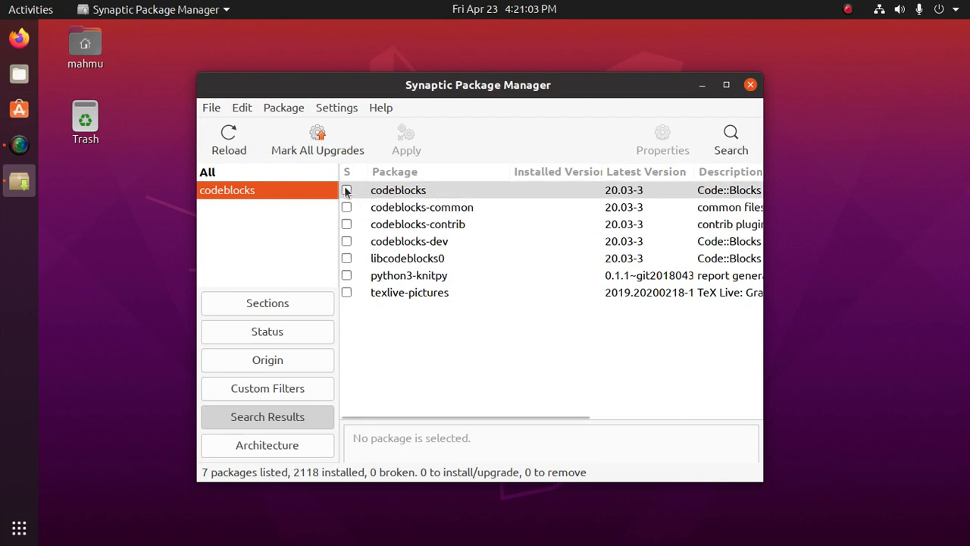
Mark codeblocks for installation and accept its dependencies, queuing nine packages.
click(398, 189)
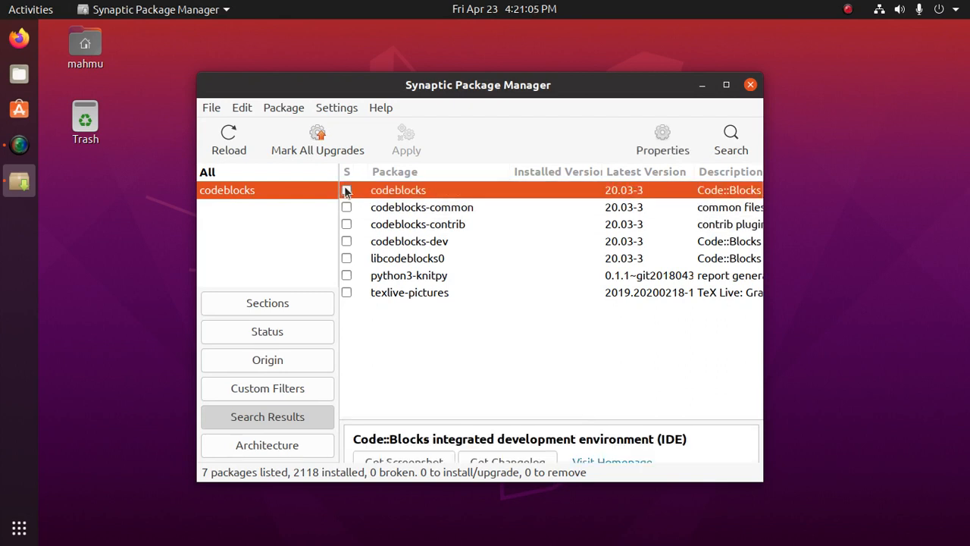
right_click(397, 190)
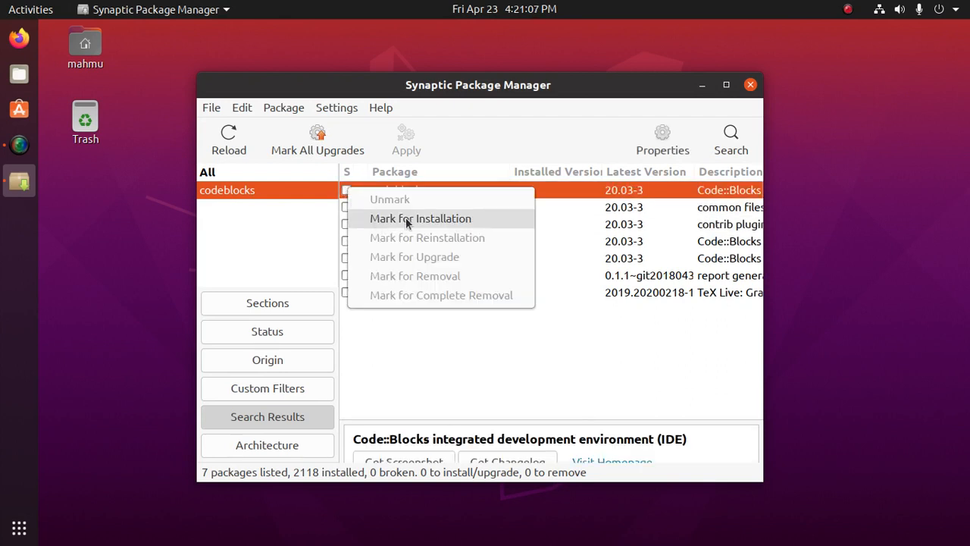
click(420, 218)
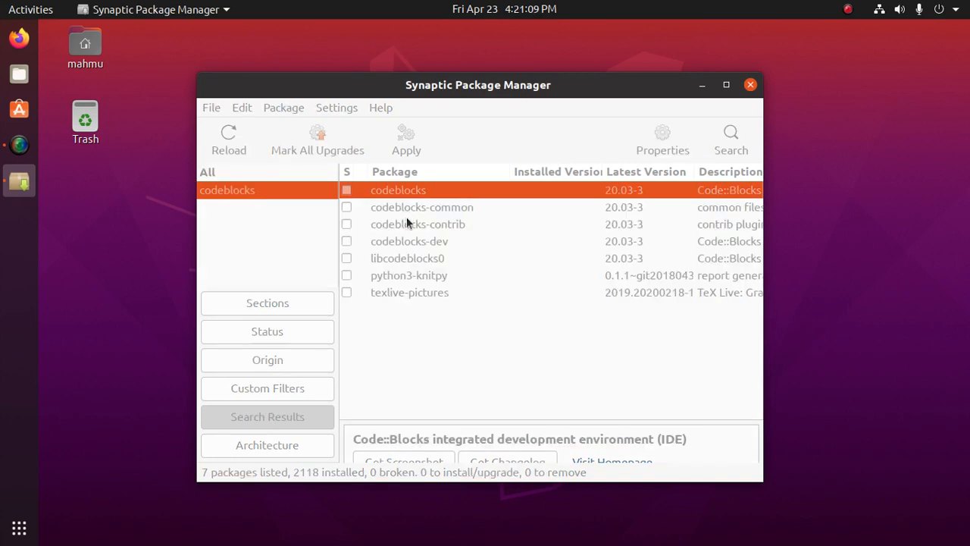
click(346, 190)
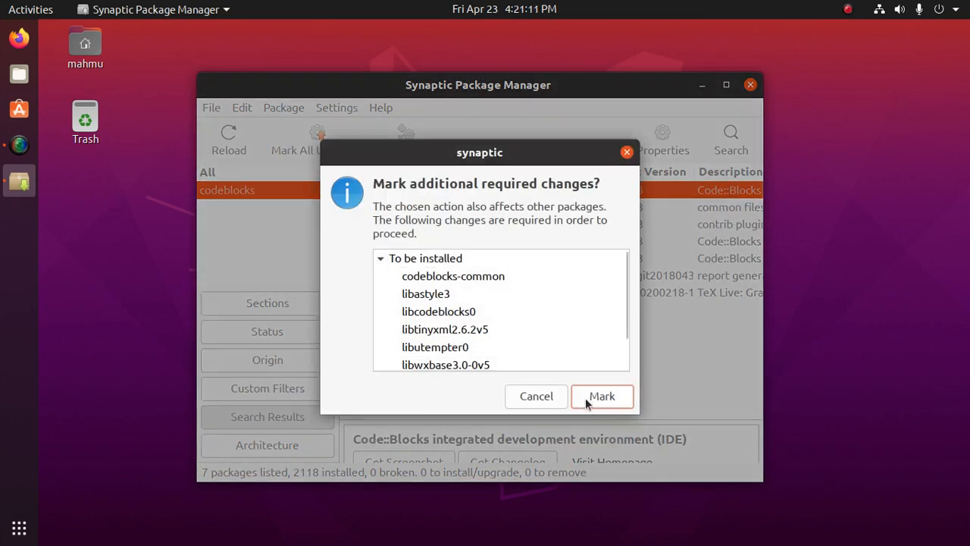
click(602, 395)
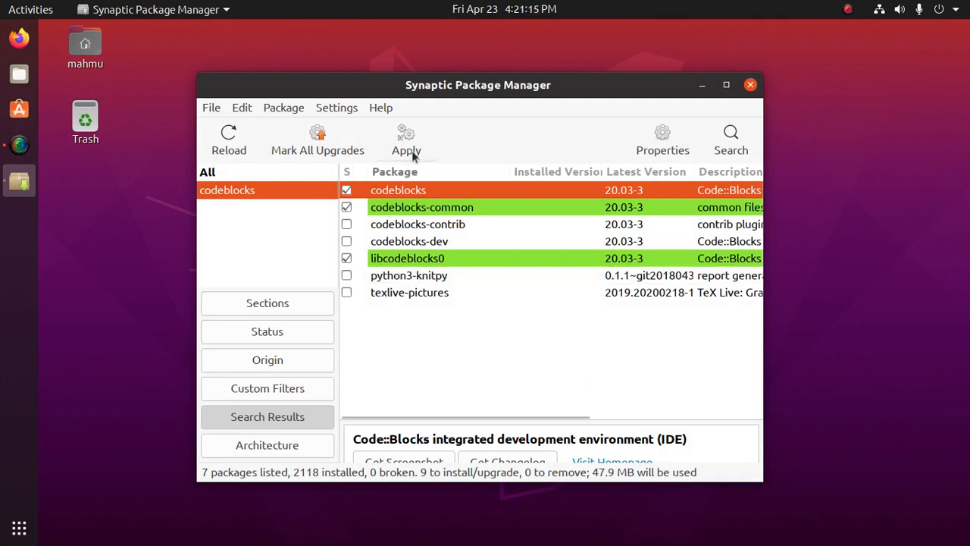
mouse_move(406, 140)
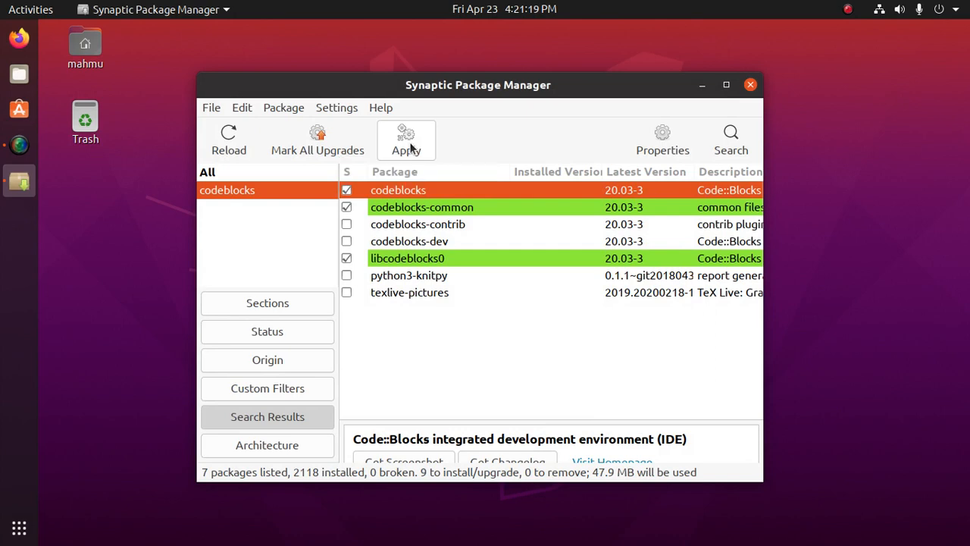
Review the Apply summary, expanding the nine packages to install with a 14.0 MB download.
click(406, 140)
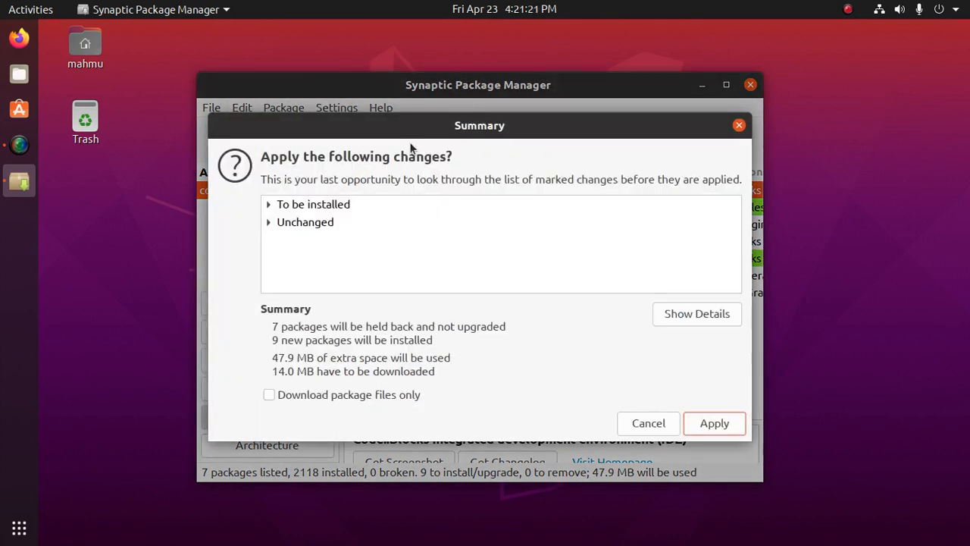
mouse_move(302, 189)
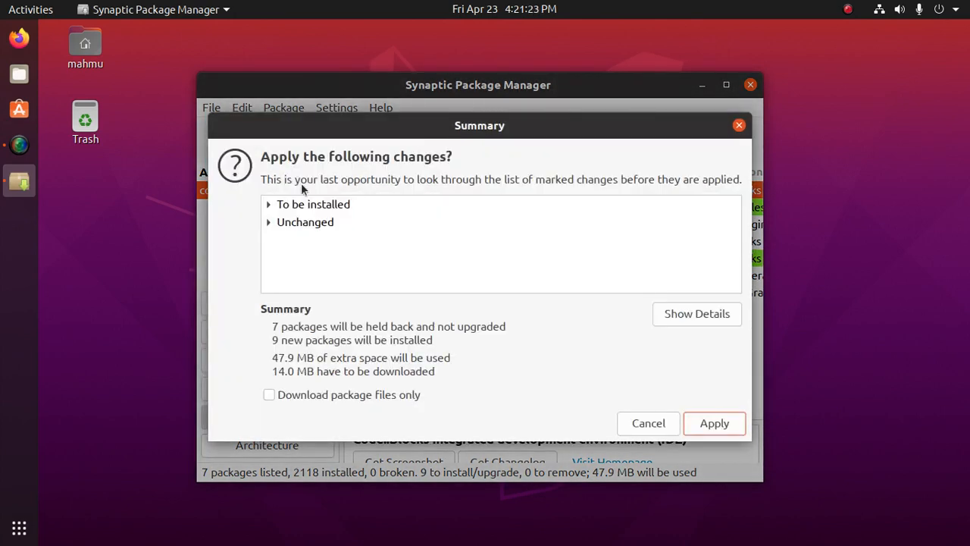
click(268, 204)
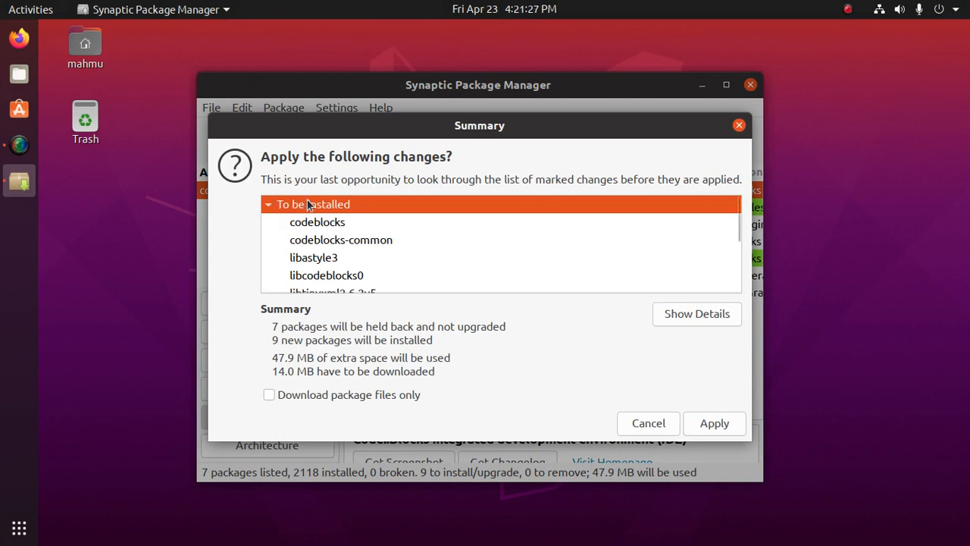
click(317, 221)
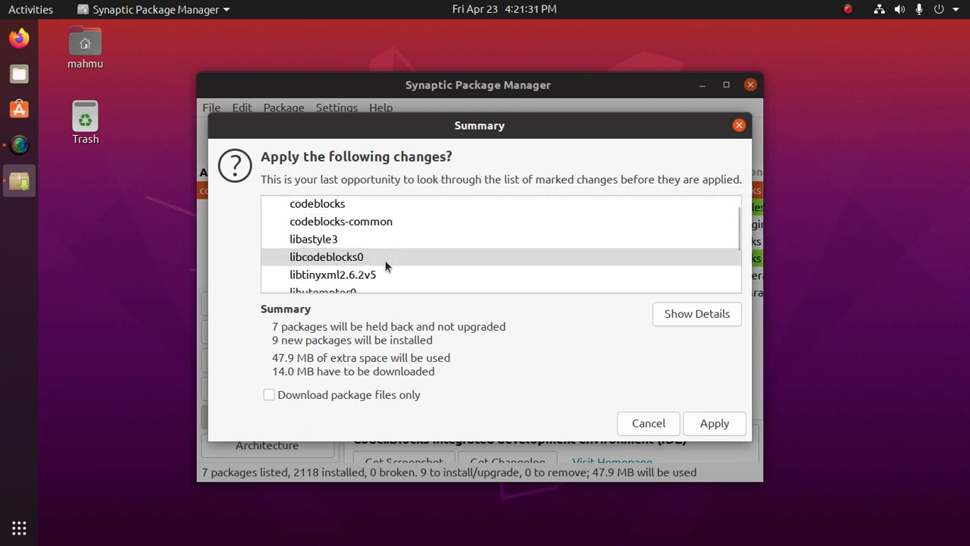
scroll(down, 3)
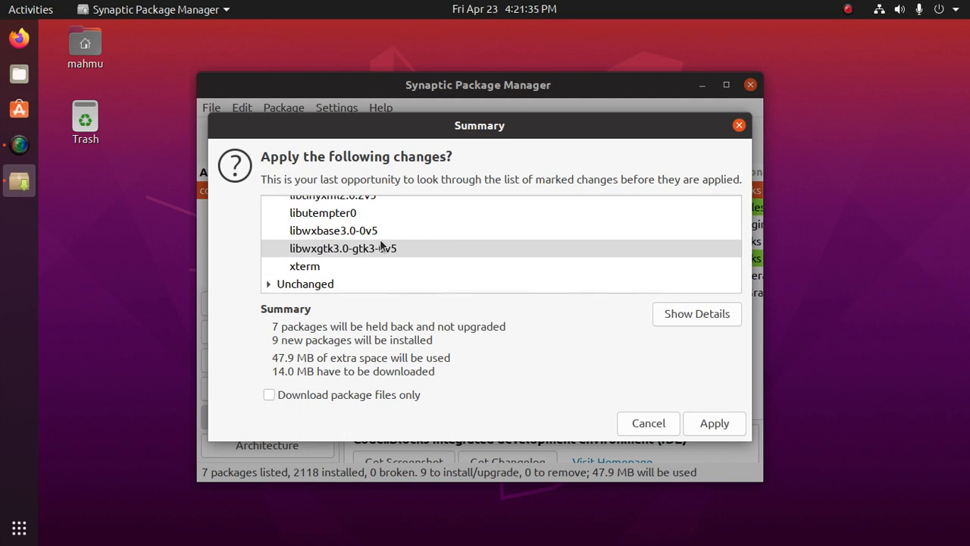
mouse_move(382, 255)
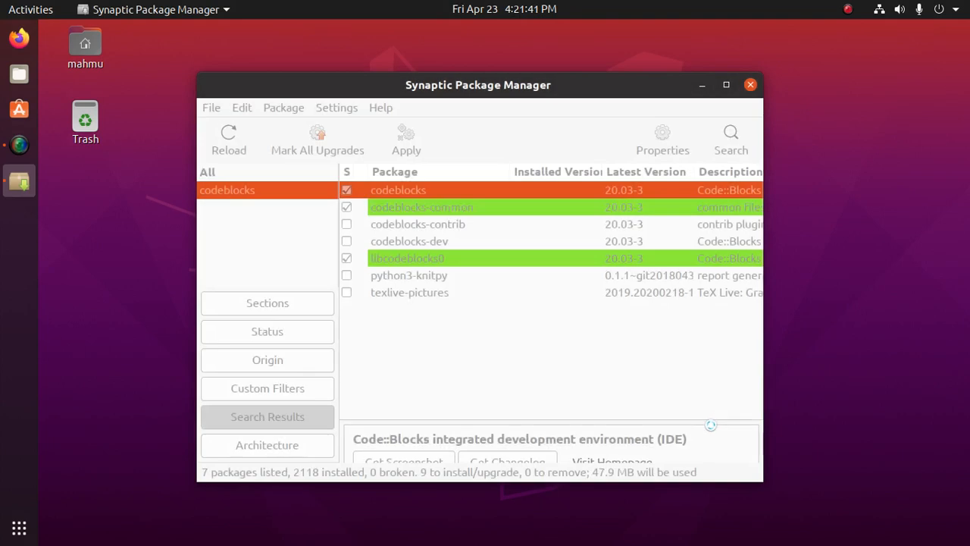
Apply the codeblocks installation and show the detailed installation log.
click(406, 140)
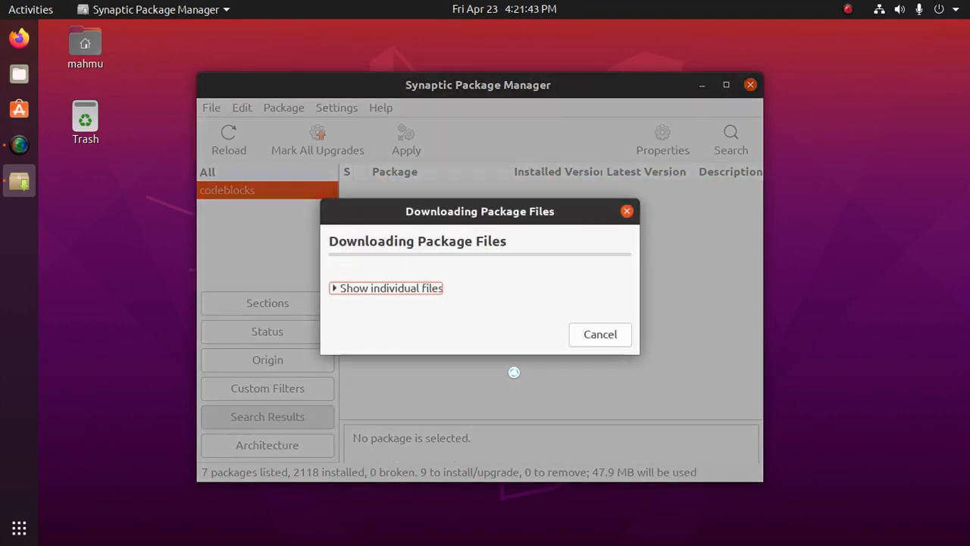
click(386, 288)
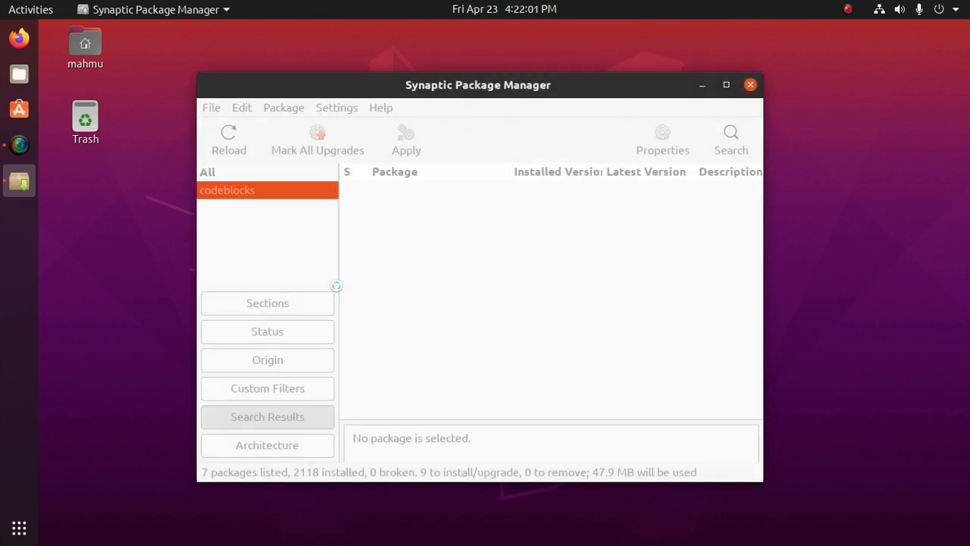
click(406, 140)
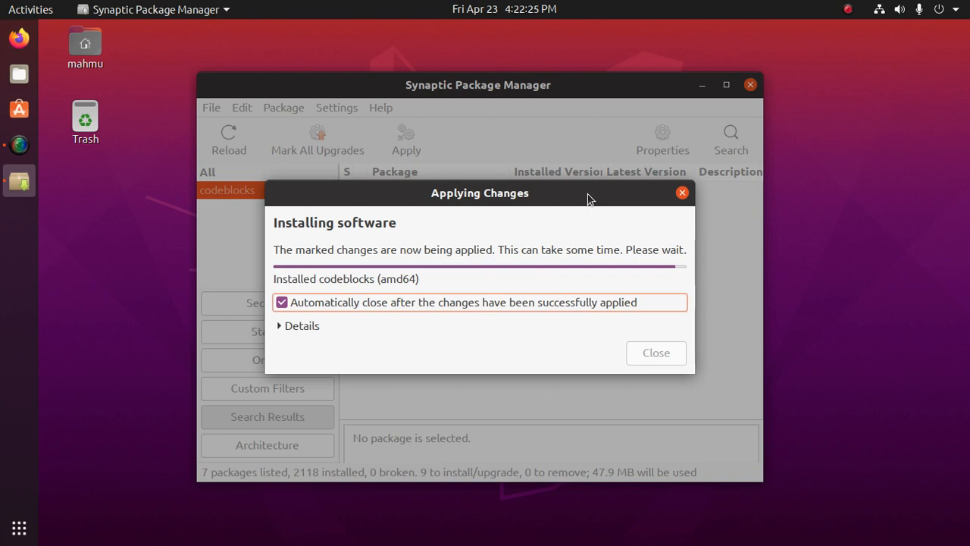
mouse_move(495, 196)
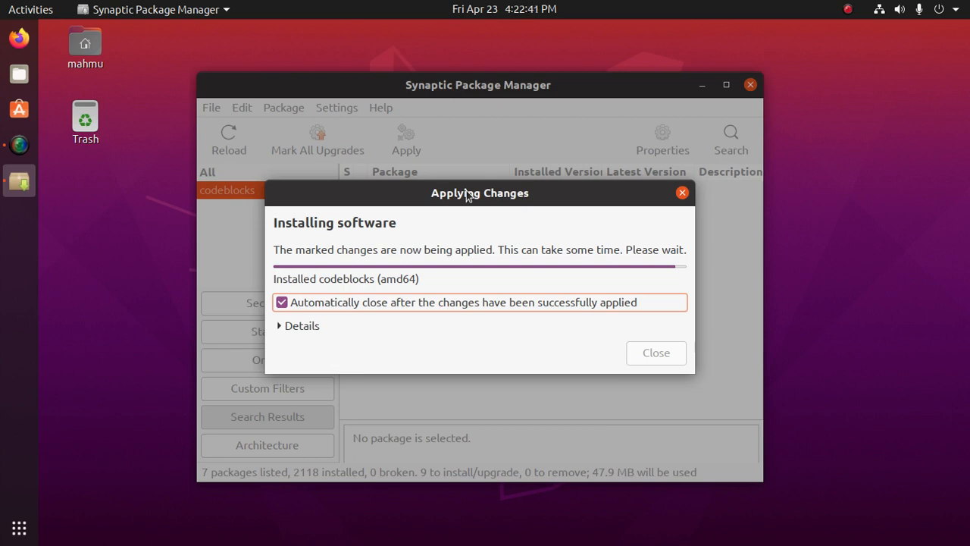
mouse_move(296, 326)
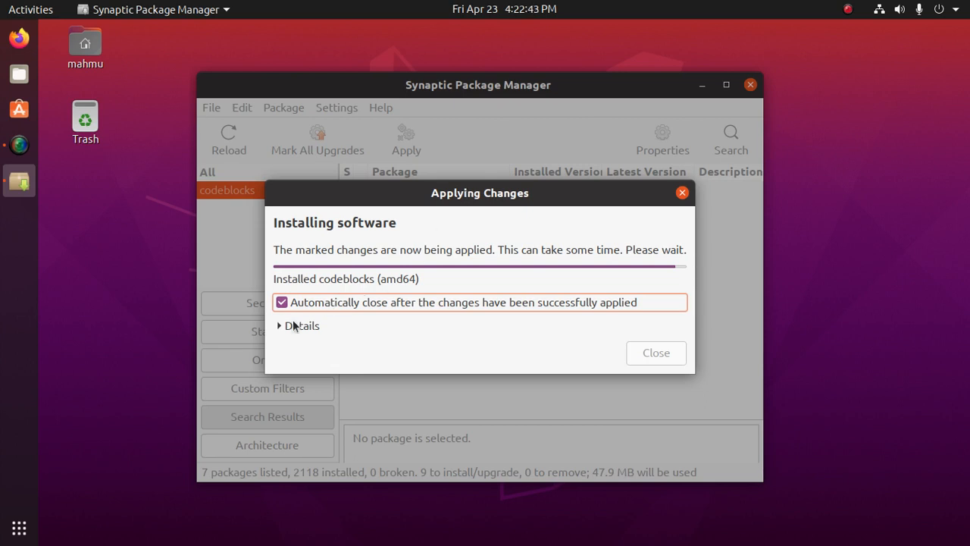
click(302, 326)
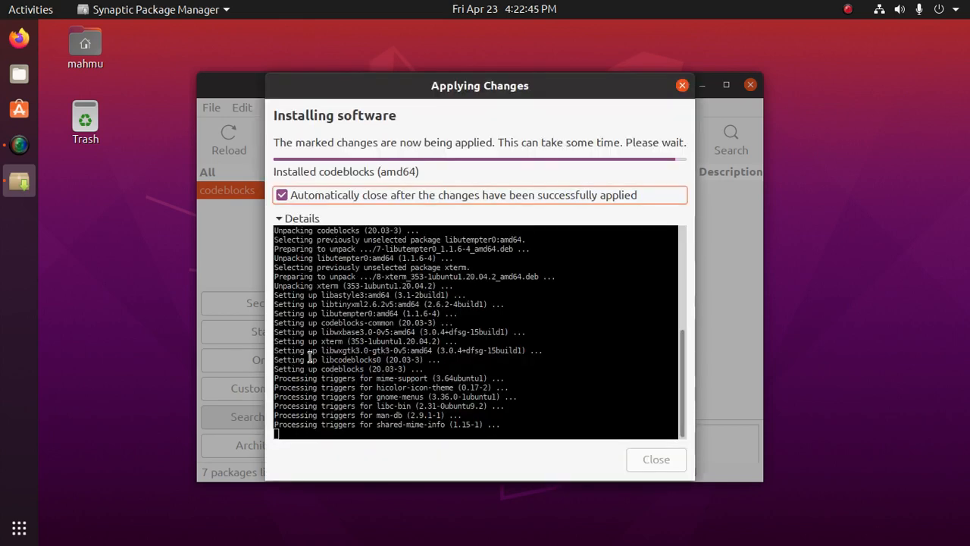
mouse_move(403, 430)
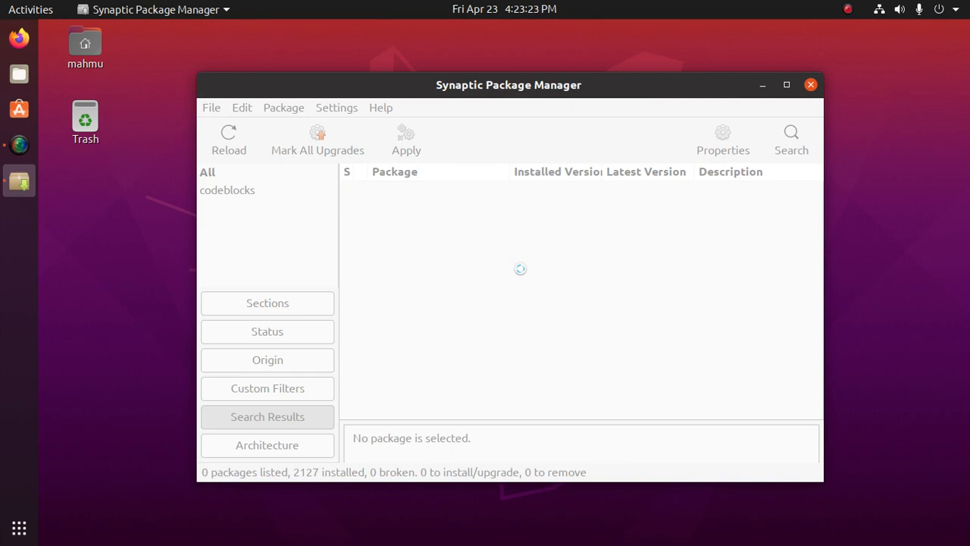
Mark codeblocks, codeblocks-common and libcodeblocks0 for complete removal, then Apply.
click(228, 190)
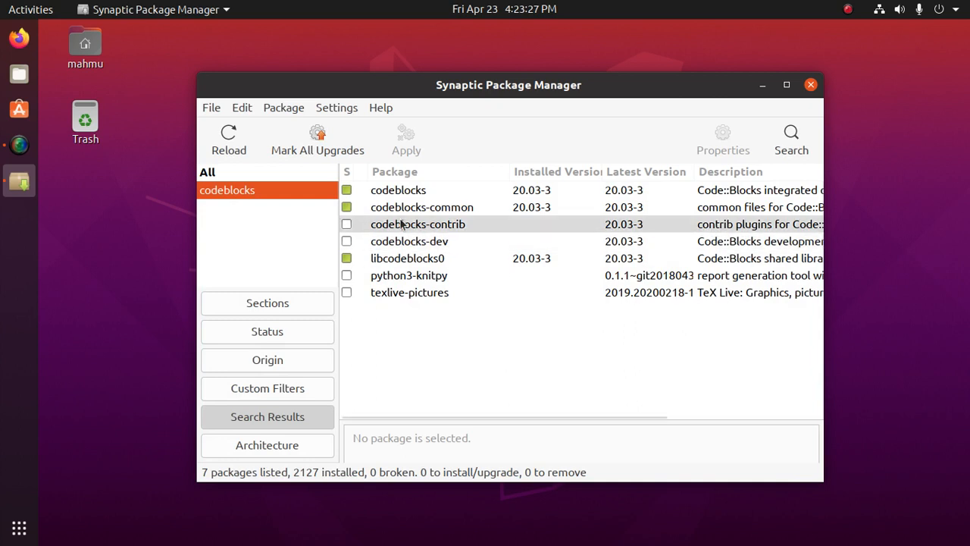
click(398, 189)
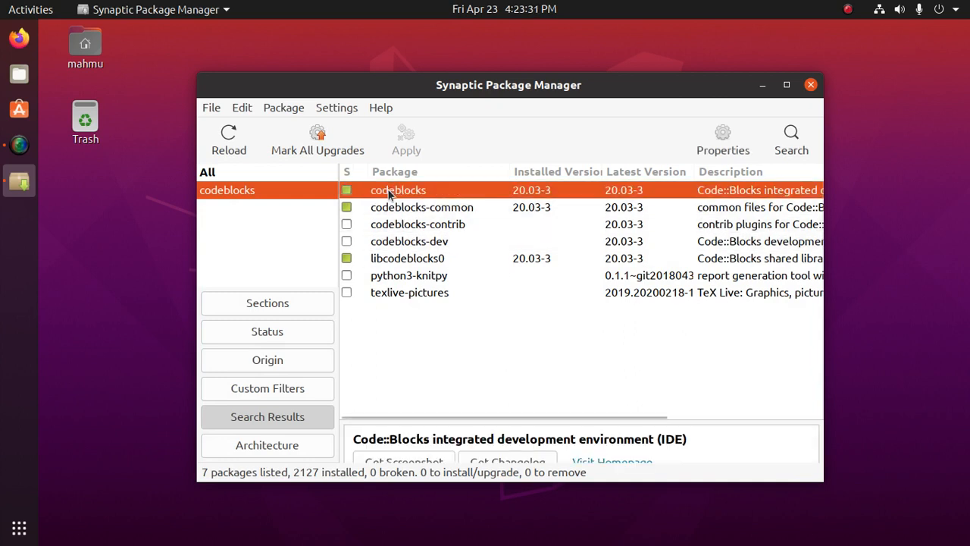
right_click(398, 189)
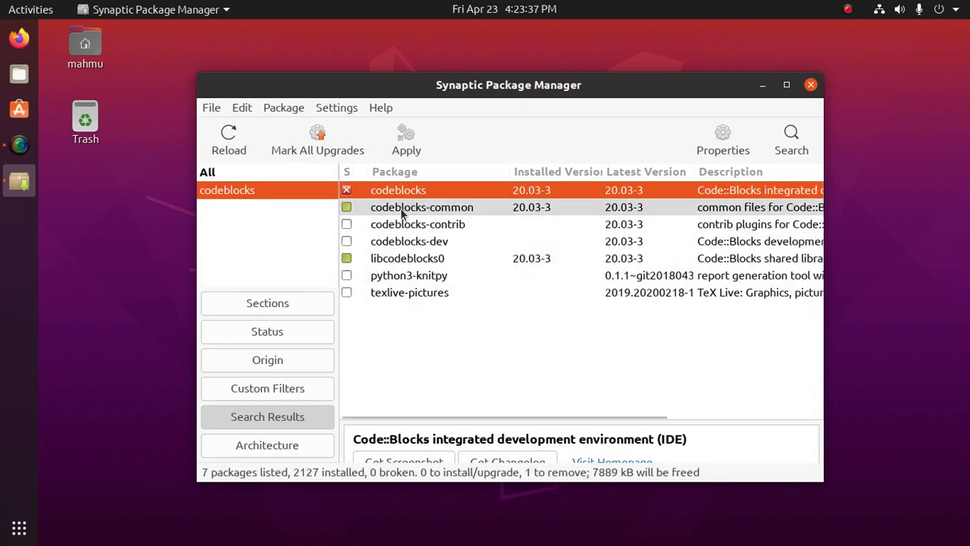
click(421, 206)
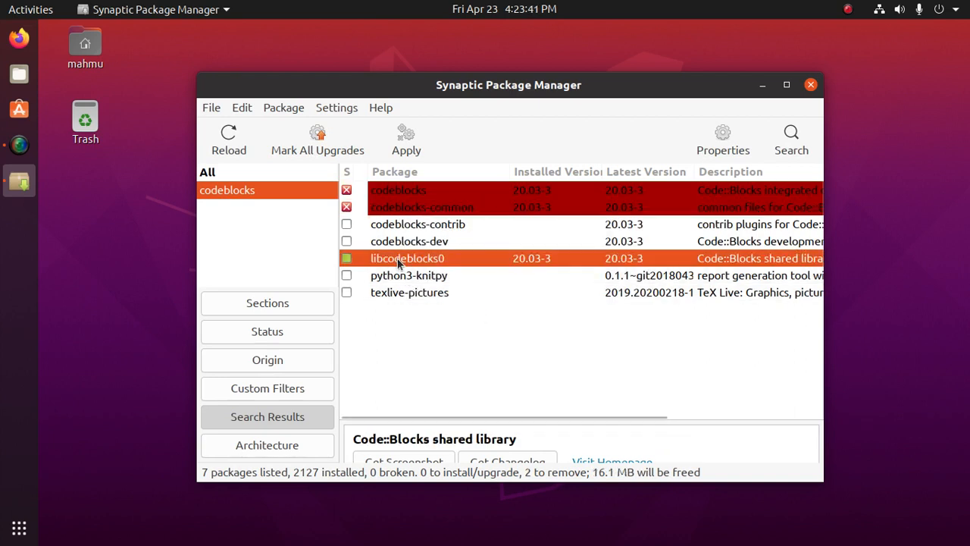
right_click(407, 258)
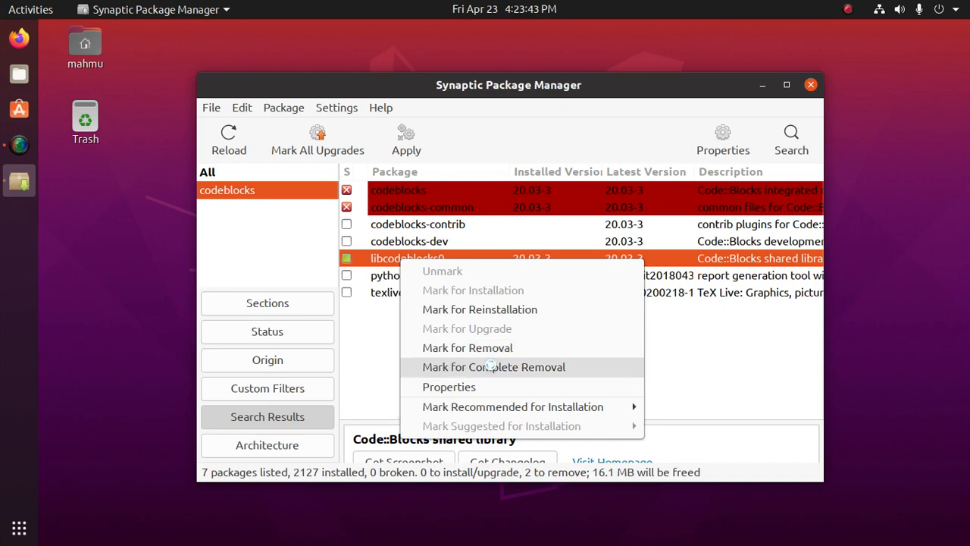
click(493, 367)
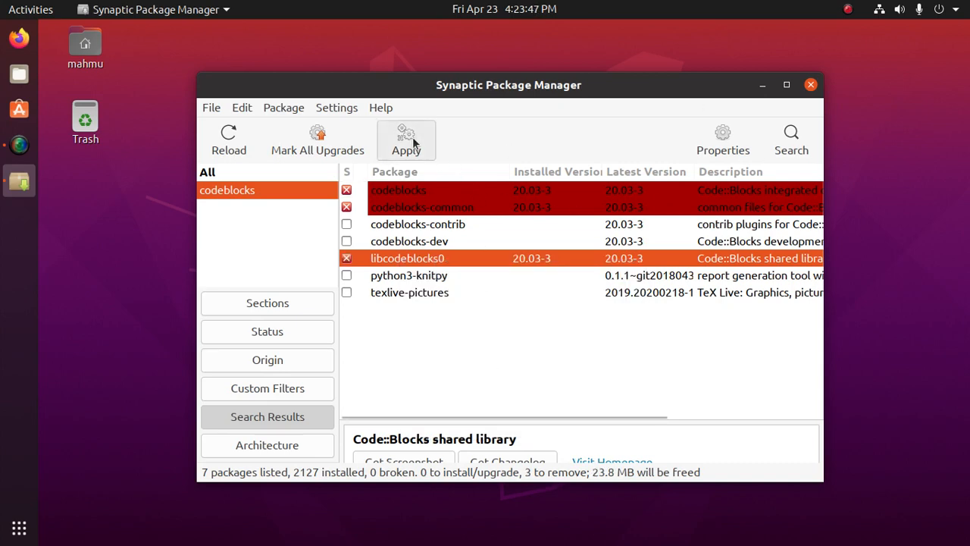
click(407, 141)
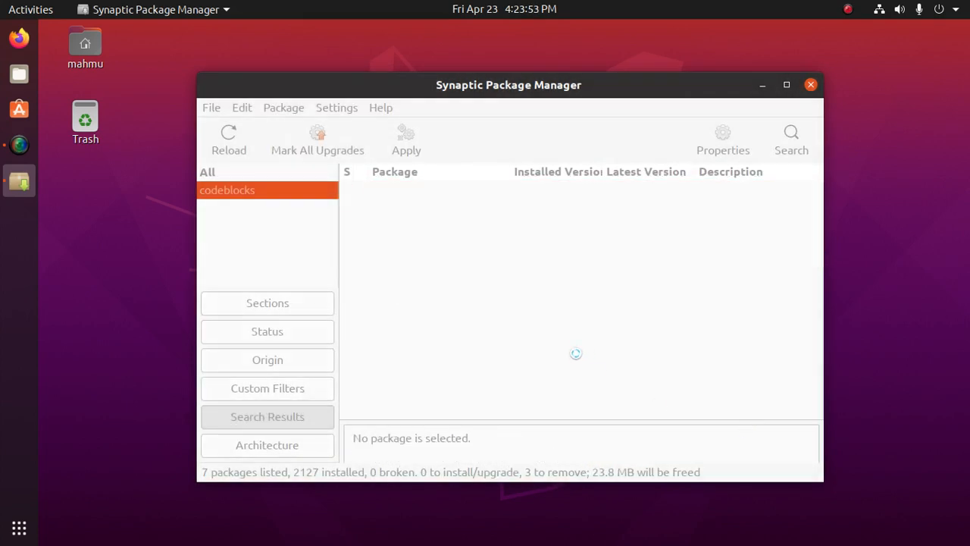
Confirm removing the three Code::Blocks packages and show the removal log.
click(406, 140)
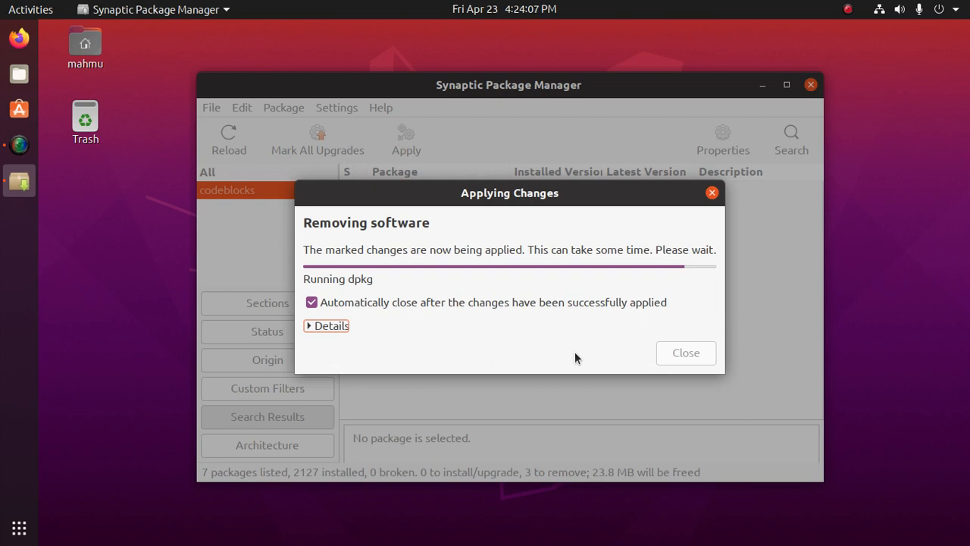
mouse_move(559, 363)
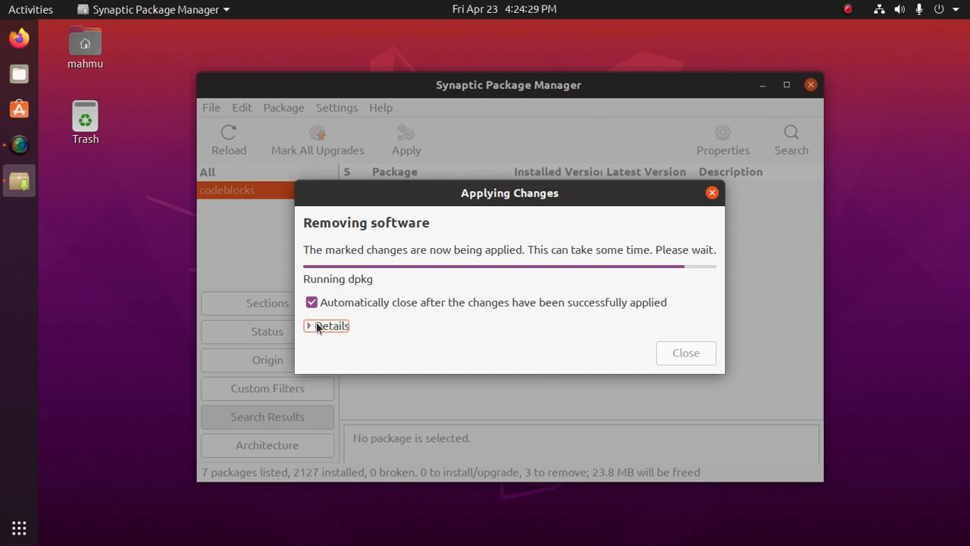
click(309, 325)
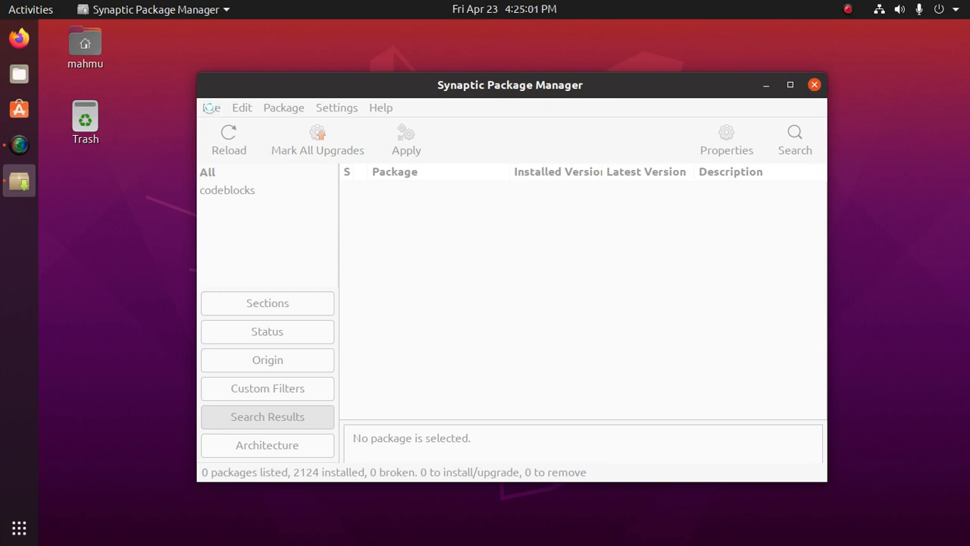
Dismiss a File directory chooser, then Mark All Upgrades, accepting required extras like gjs.
click(227, 190)
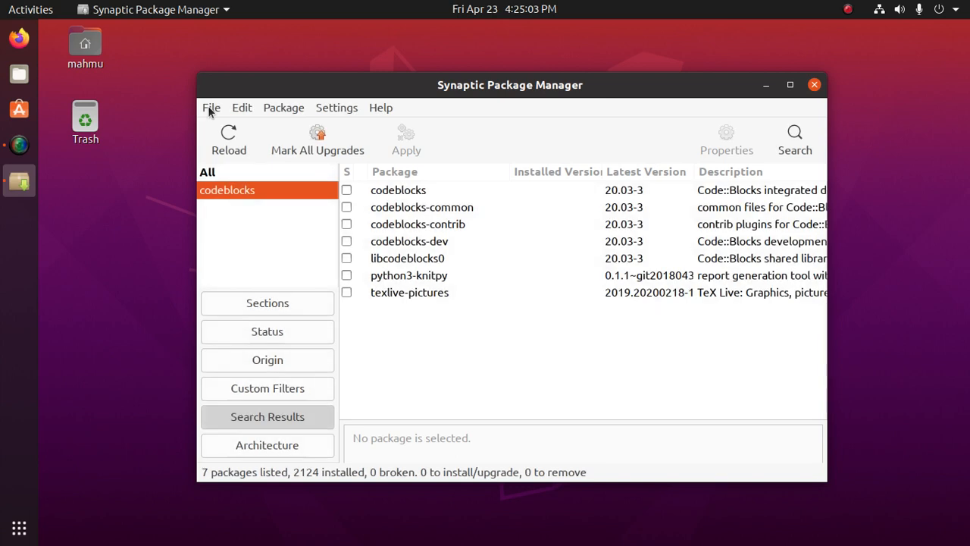
click(211, 107)
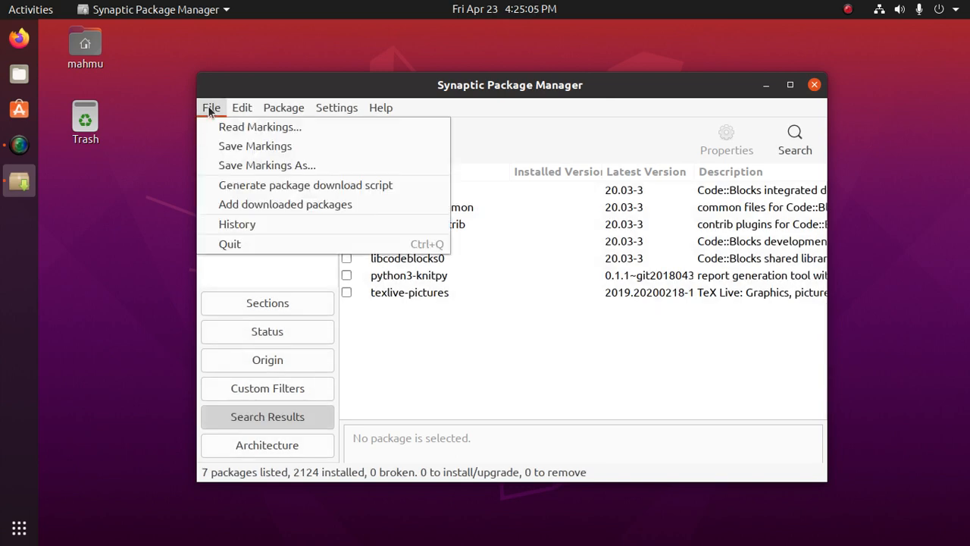
mouse_move(233, 204)
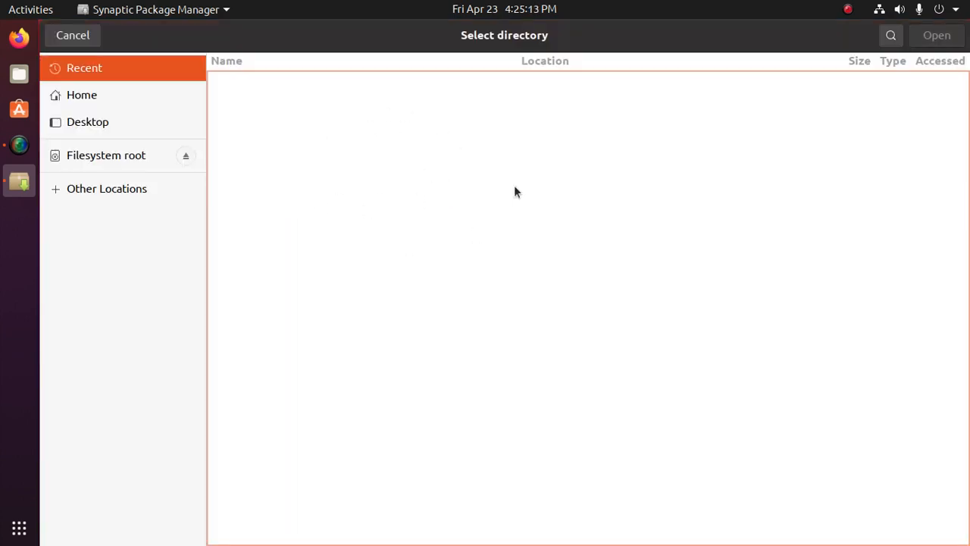
mouse_move(470, 152)
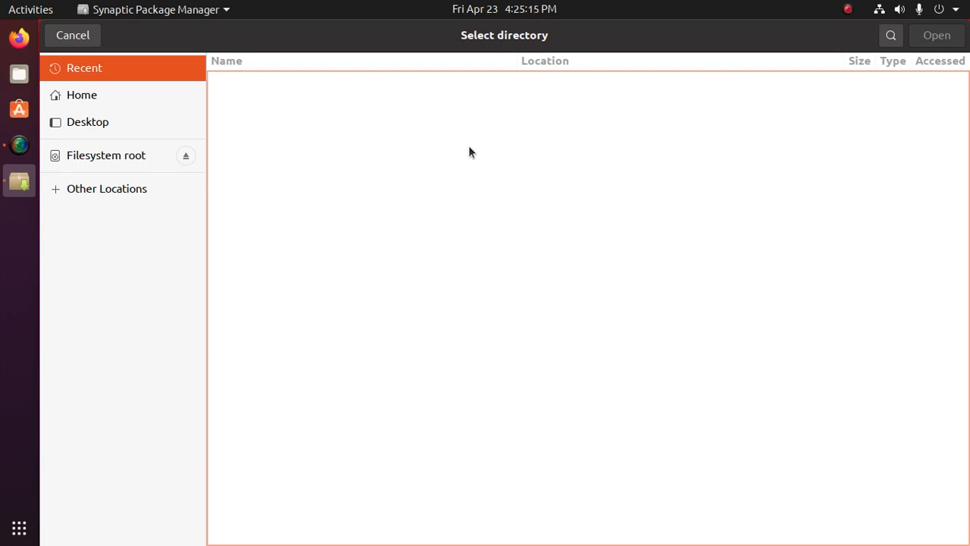
mouse_move(73, 35)
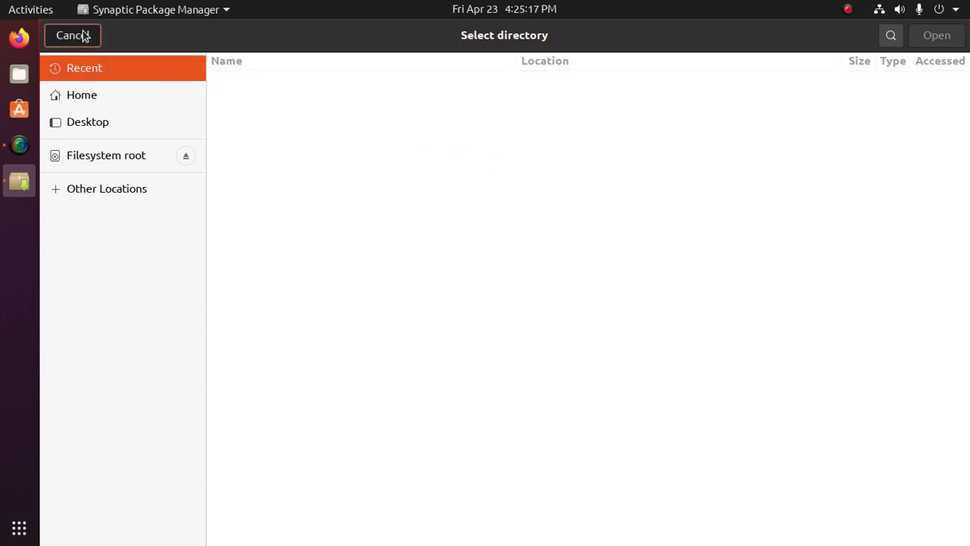
click(73, 35)
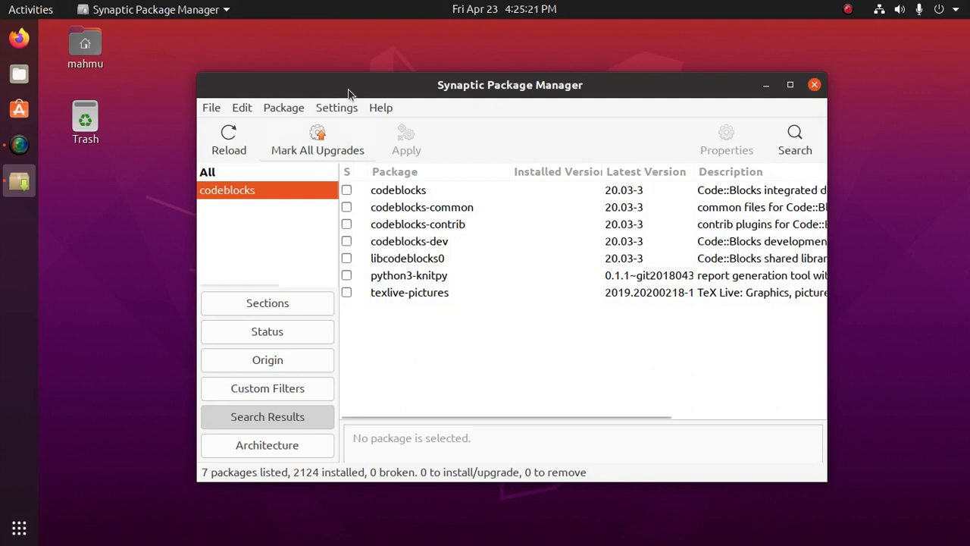
mouse_move(318, 142)
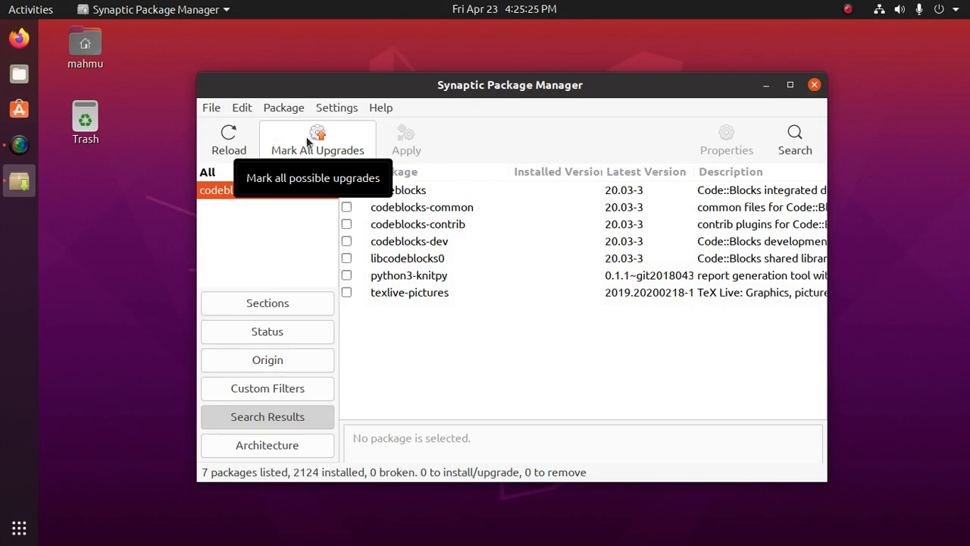
click(317, 140)
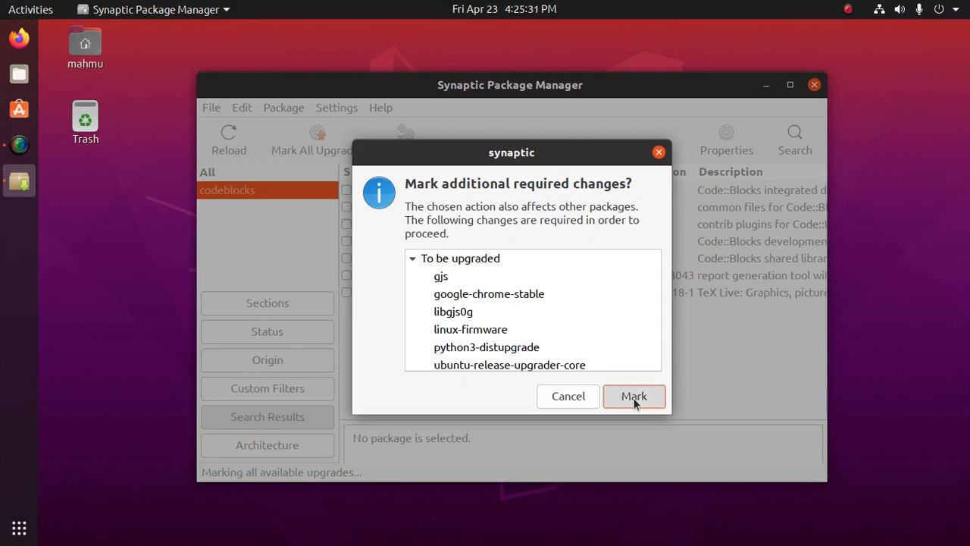
click(633, 396)
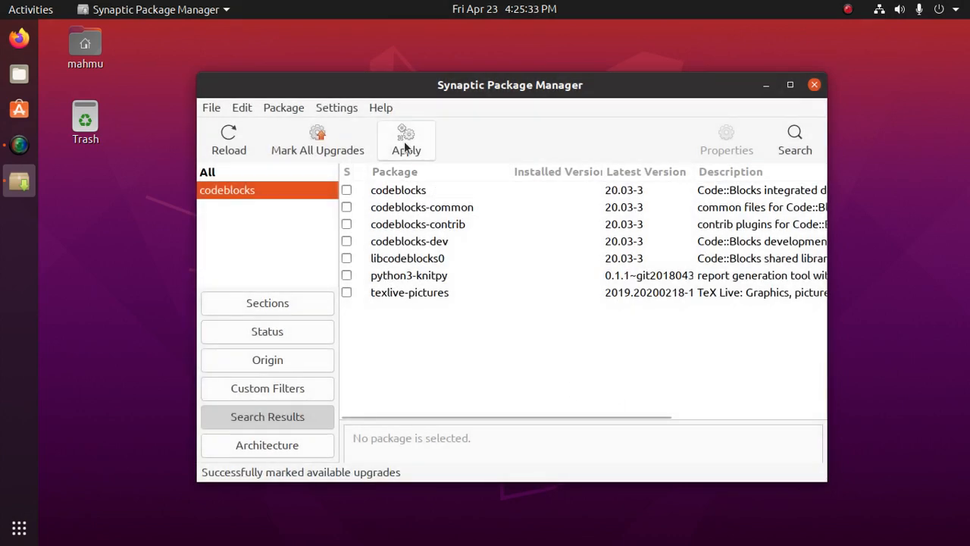
mouse_move(406, 141)
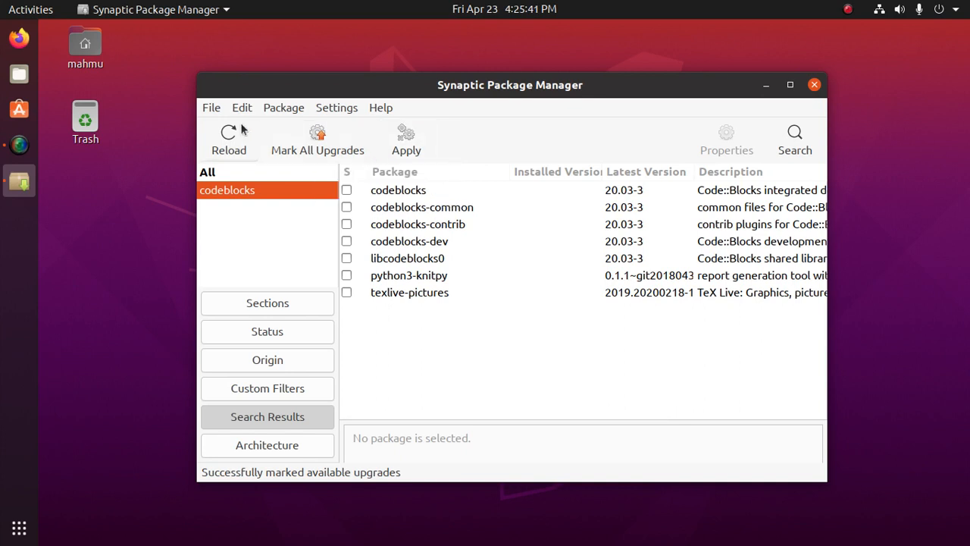
Fix broken packages, unmark all changes, and return to the codeblocks search results.
click(241, 107)
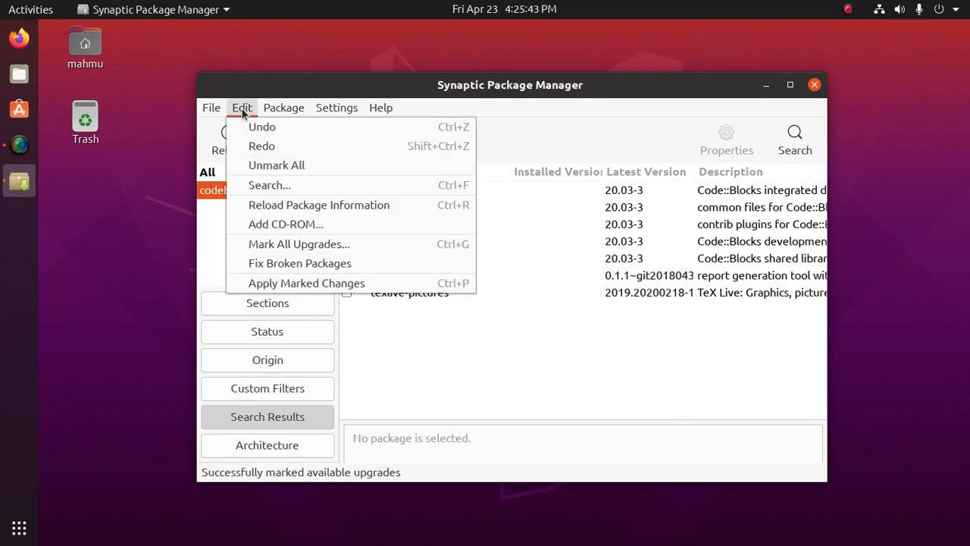
mouse_move(262, 145)
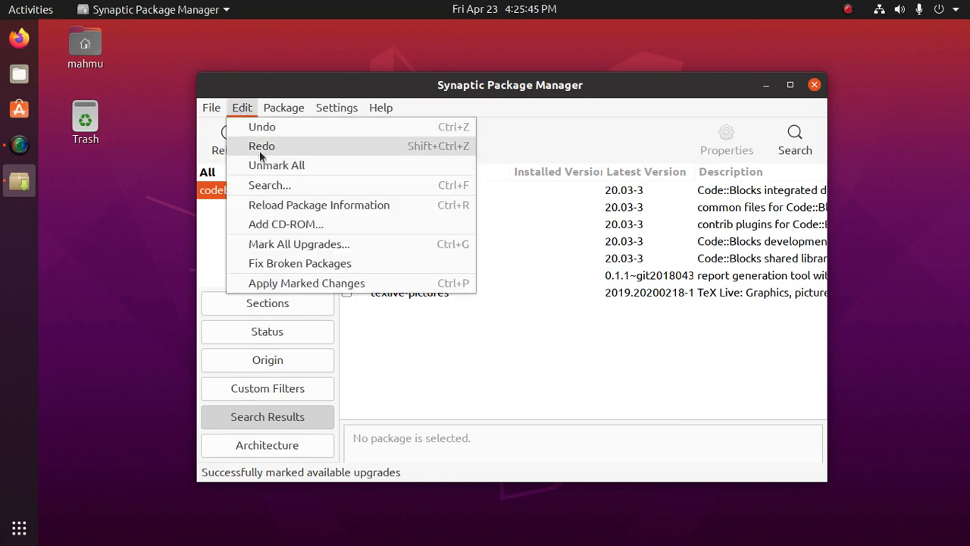
mouse_move(299, 263)
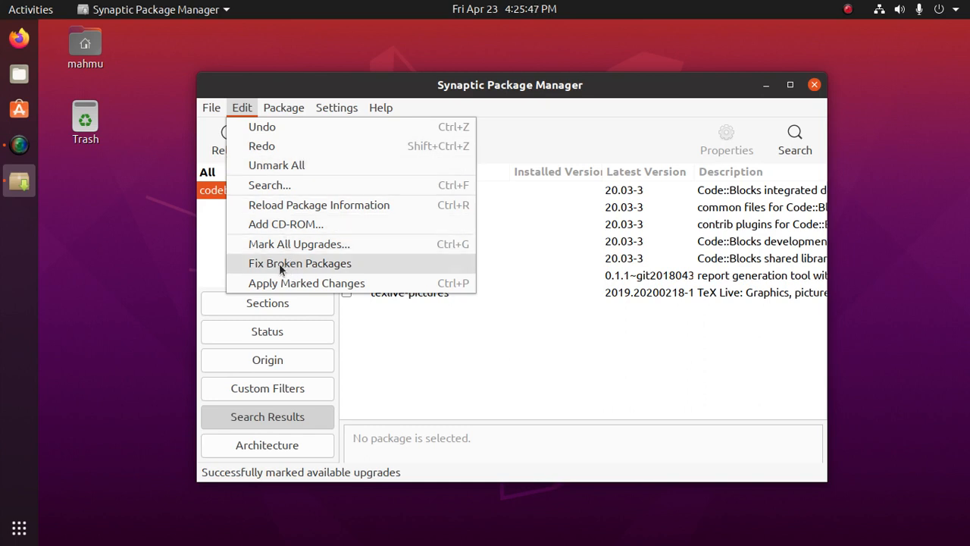
mouse_move(270, 267)
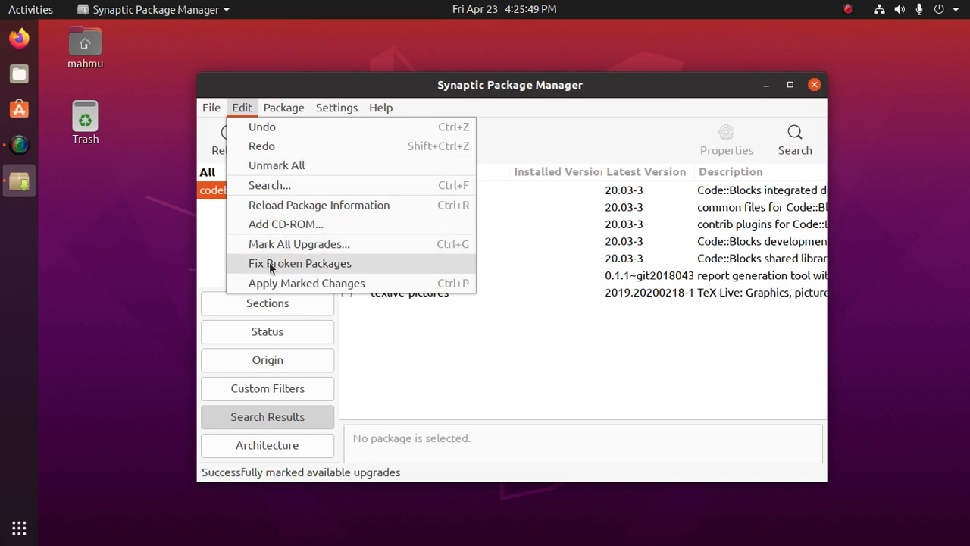
click(299, 263)
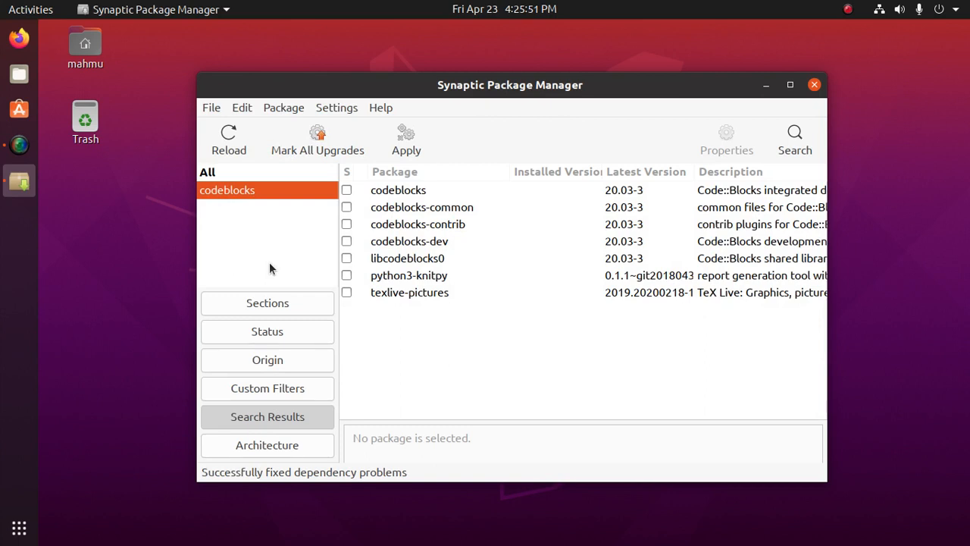
click(242, 107)
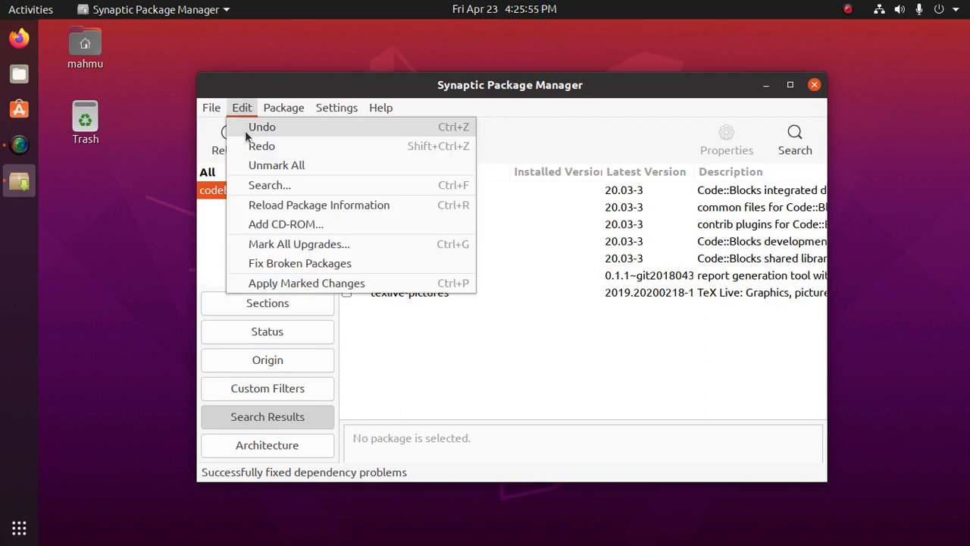
mouse_move(276, 164)
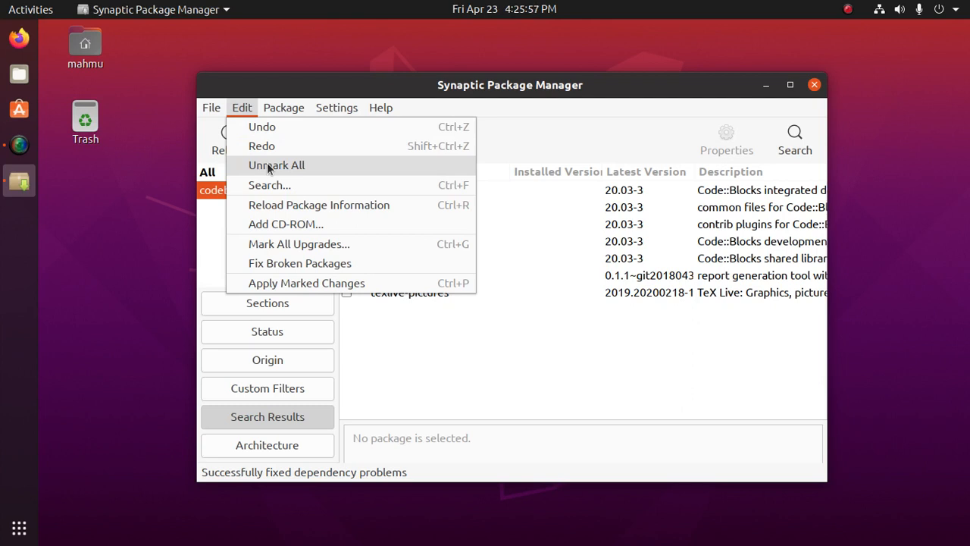
mouse_move(294, 169)
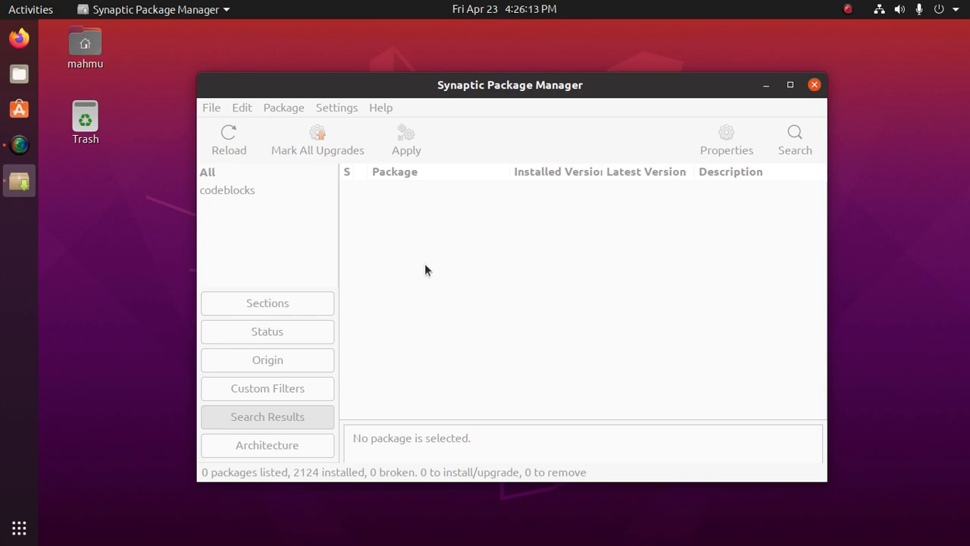
click(226, 189)
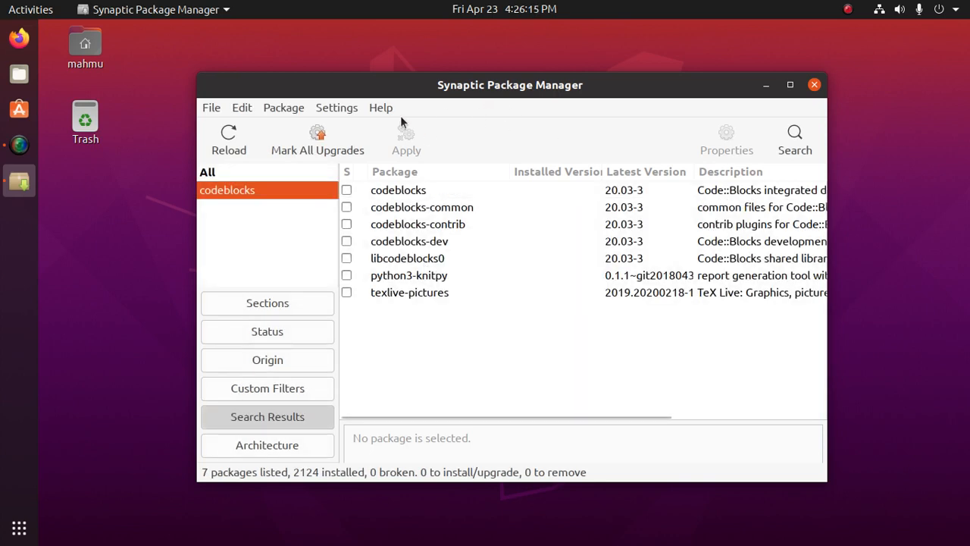
click(336, 106)
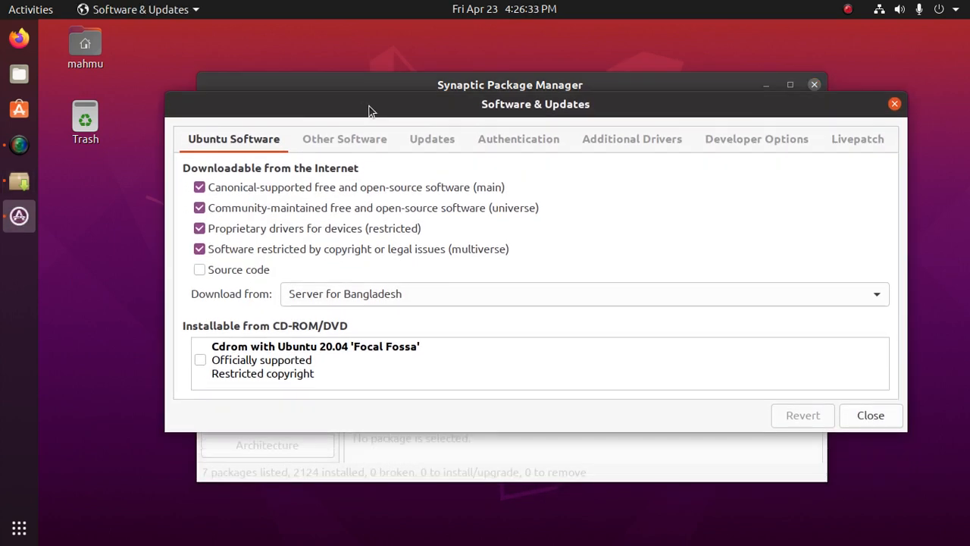
click(344, 139)
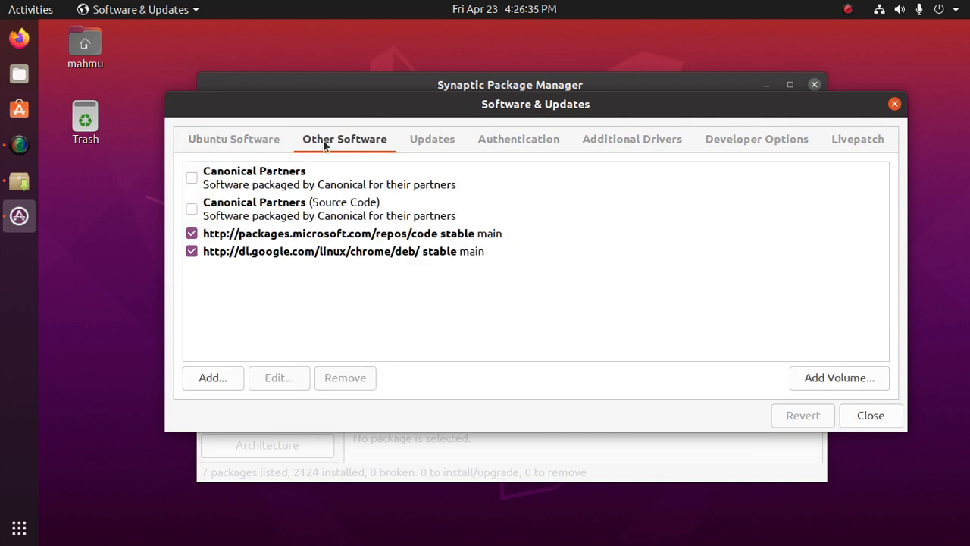
click(351, 234)
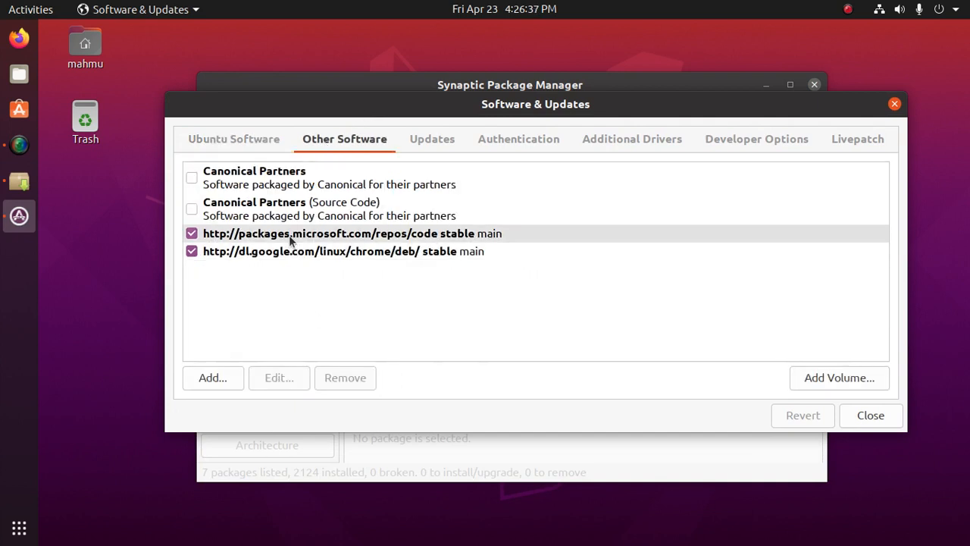
click(352, 233)
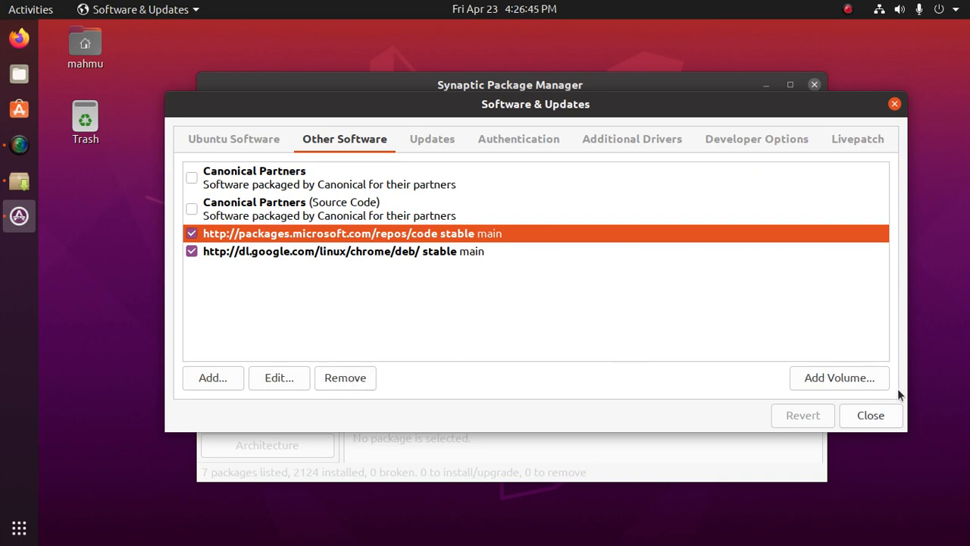
mouse_move(879, 349)
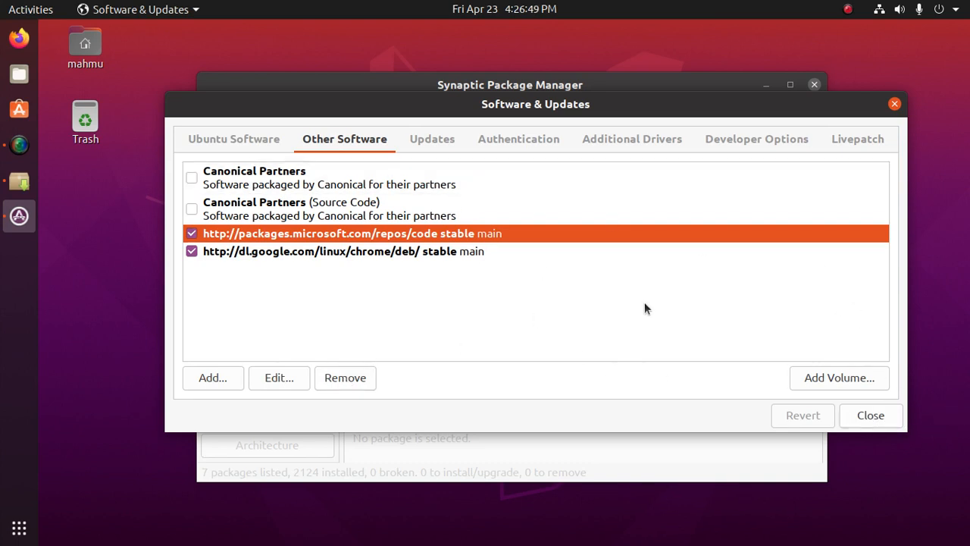
click(233, 139)
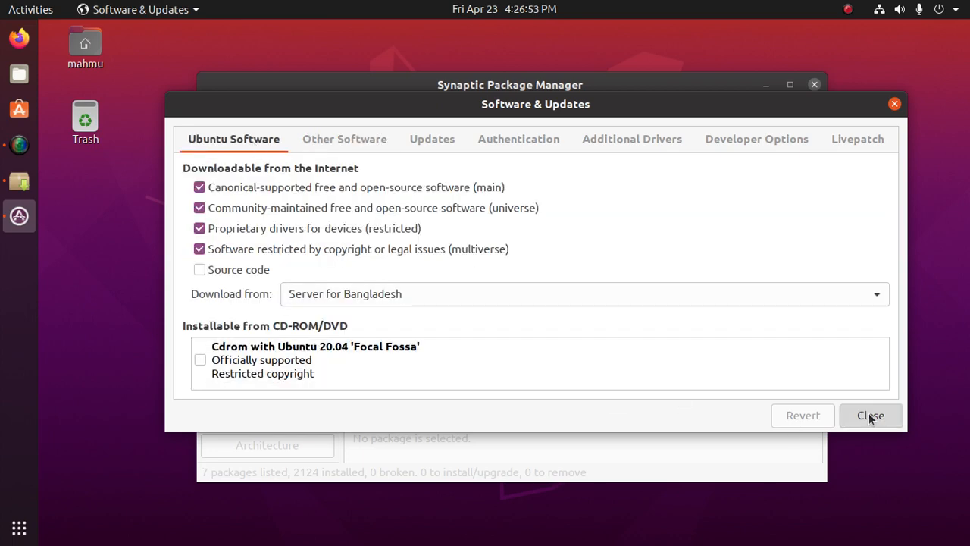
click(870, 416)
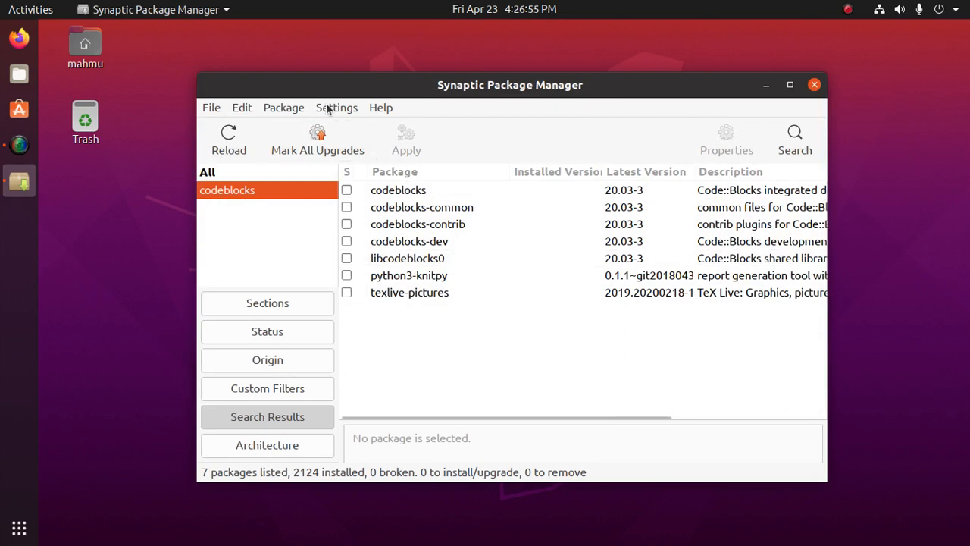
Open Preferences and review the upgrade and removal dropdowns, keeping Smart Upgrade and Completely.
click(337, 107)
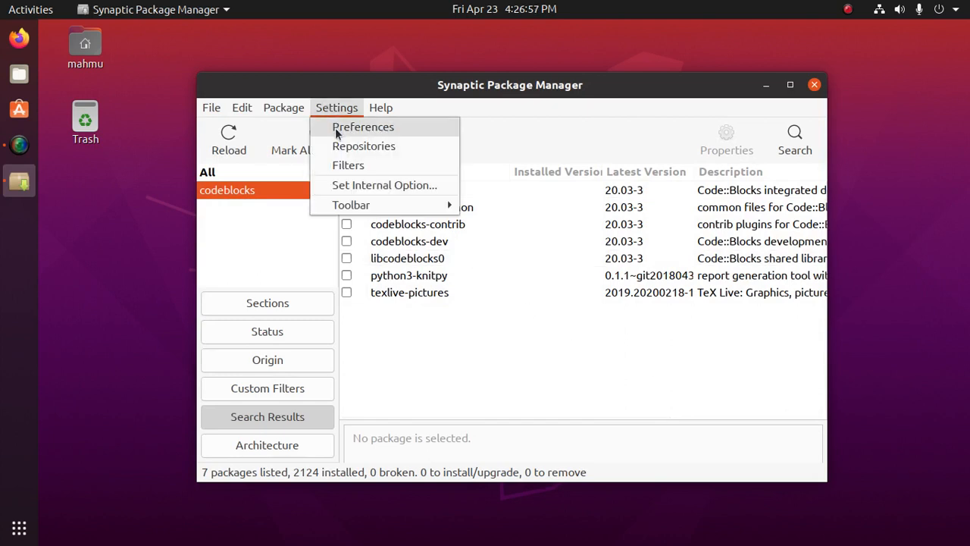
click(362, 127)
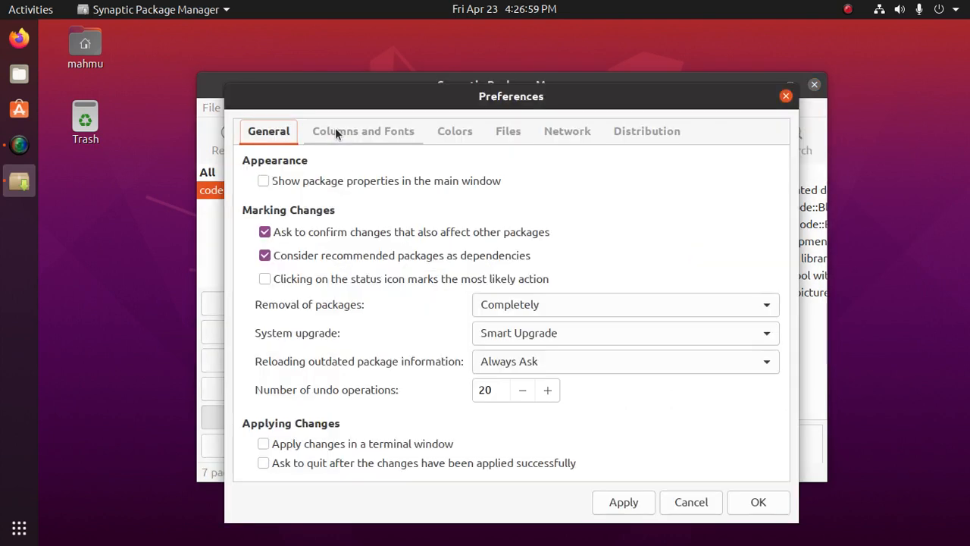
drag(511, 96, 515, 73)
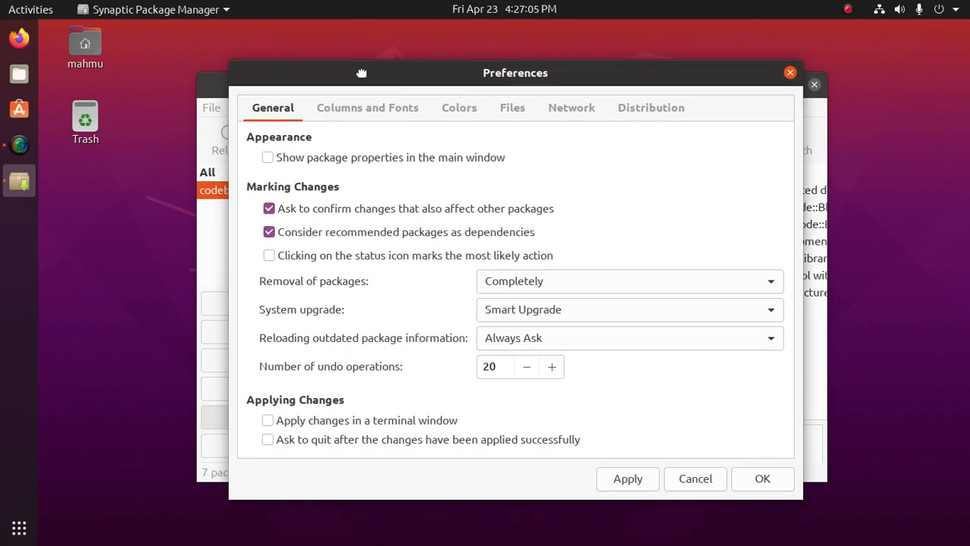
mouse_move(349, 318)
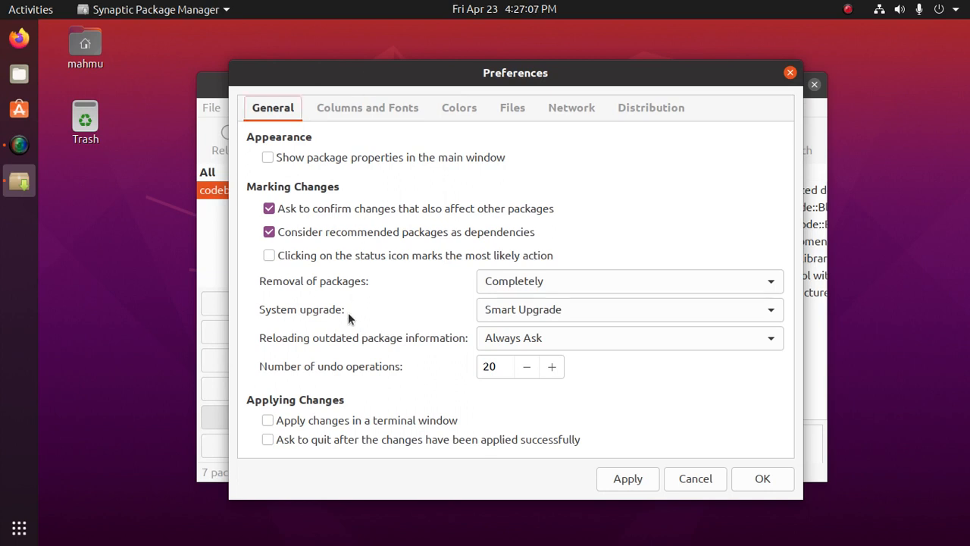
click(629, 310)
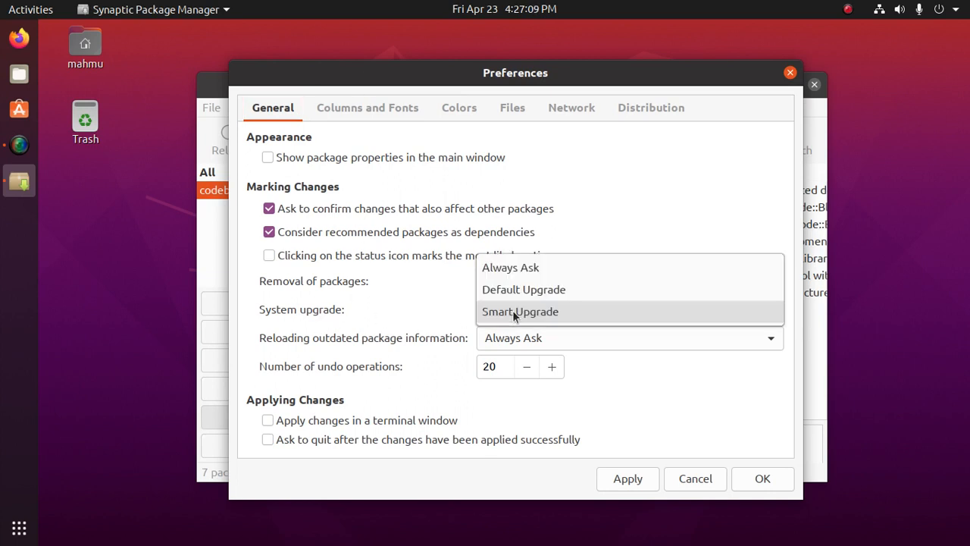
mouse_move(523, 290)
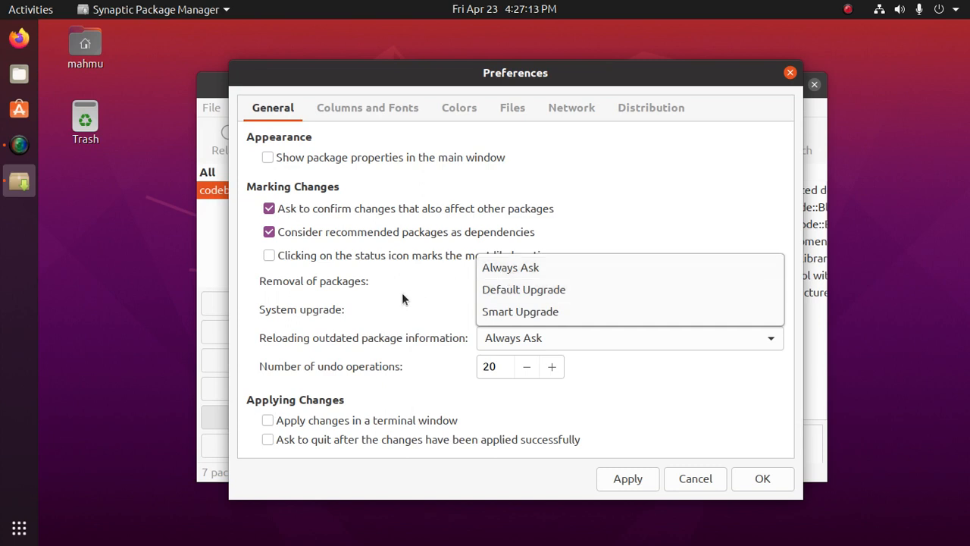
click(520, 311)
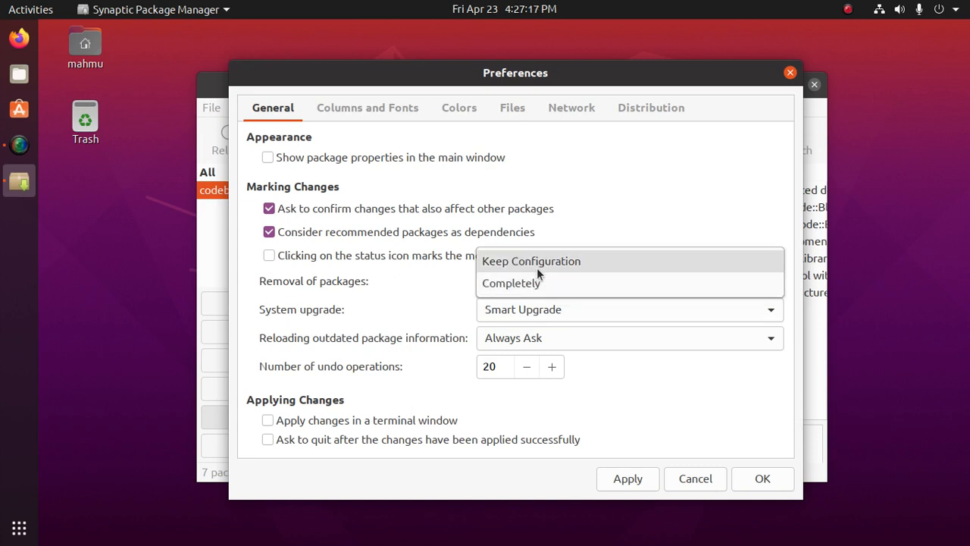
click(511, 282)
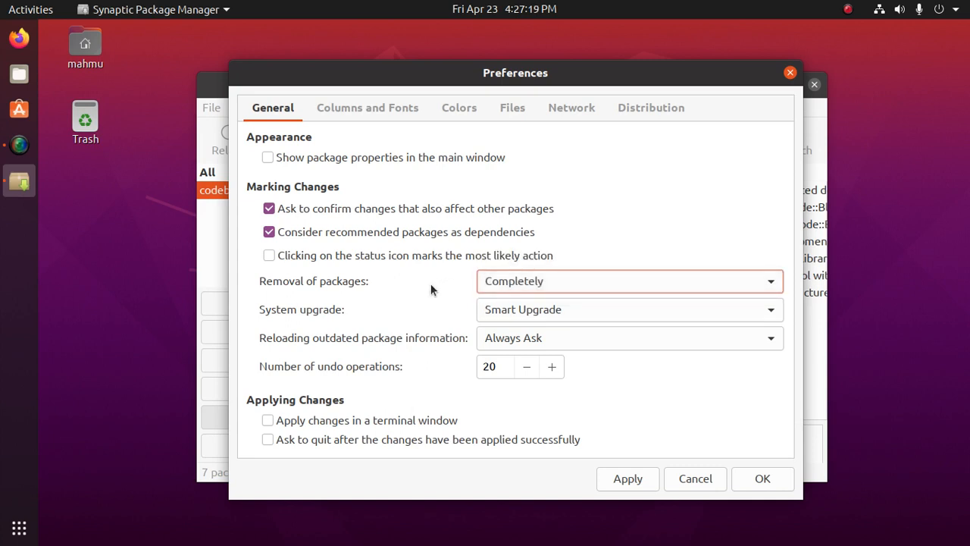
mouse_move(301, 141)
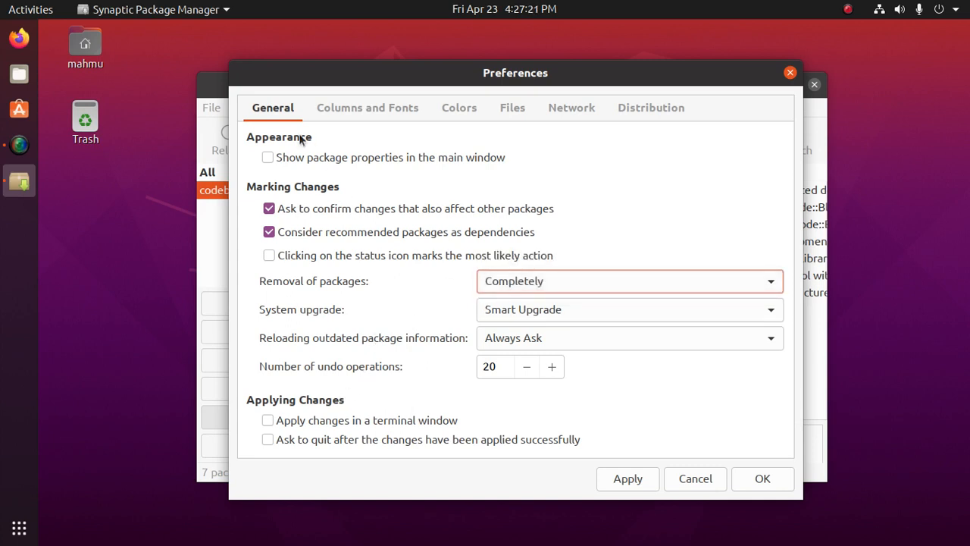
click(368, 107)
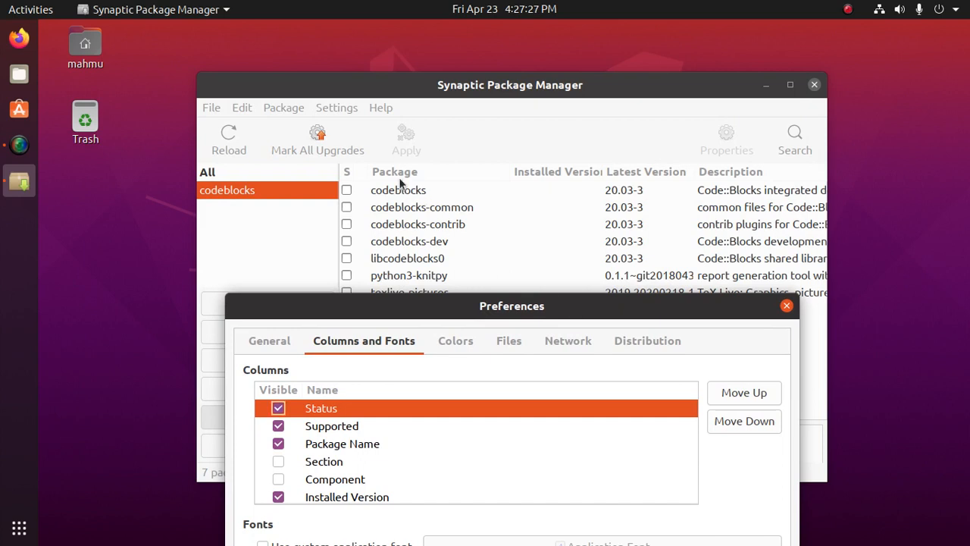
mouse_move(544, 178)
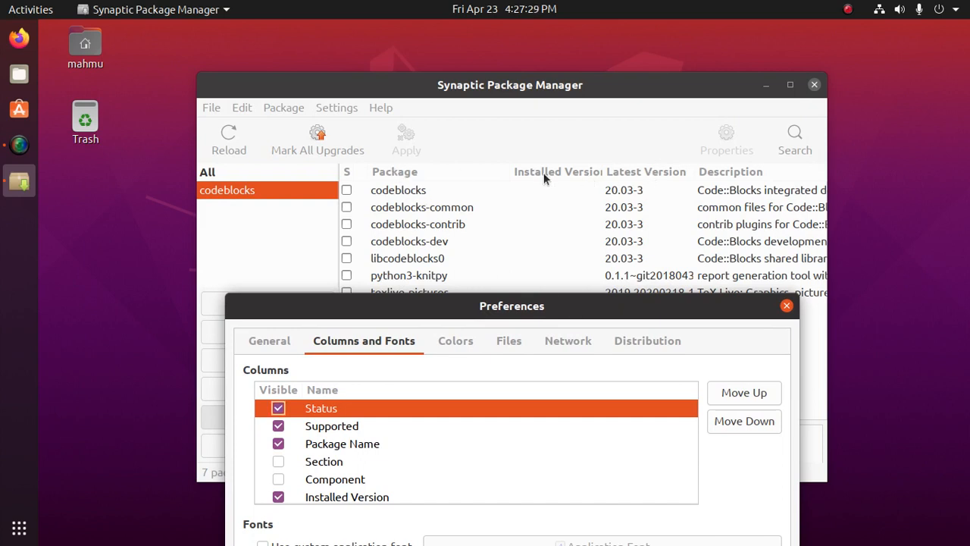
mouse_move(627, 172)
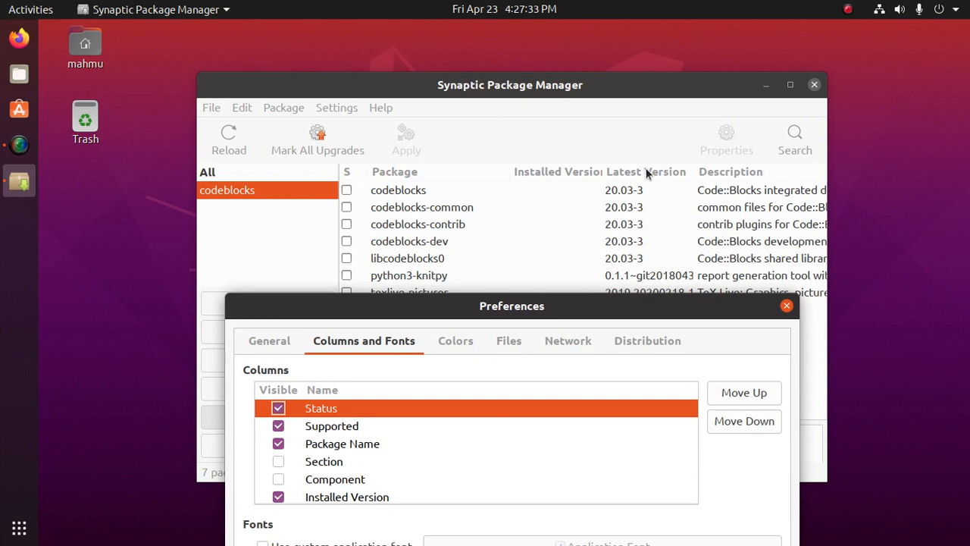
mouse_move(756, 175)
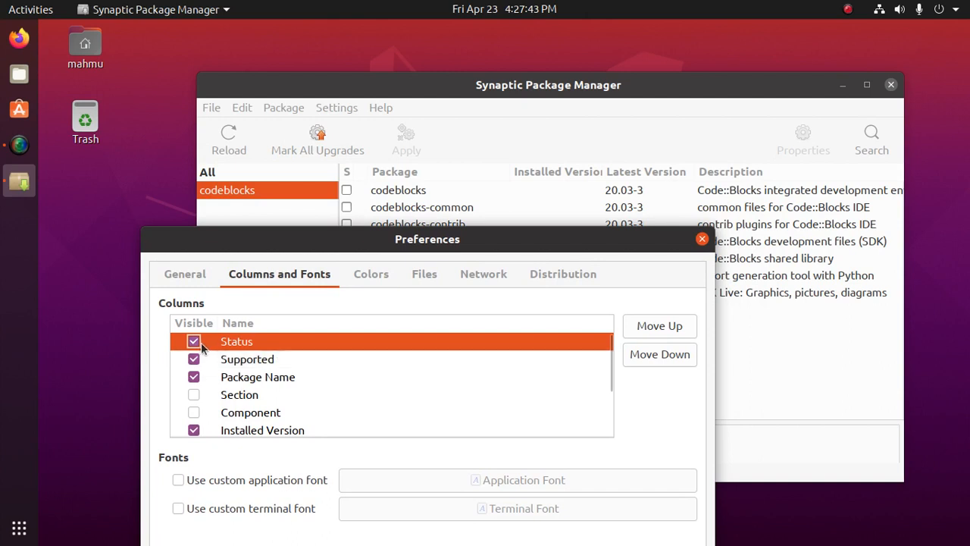
mouse_move(212, 315)
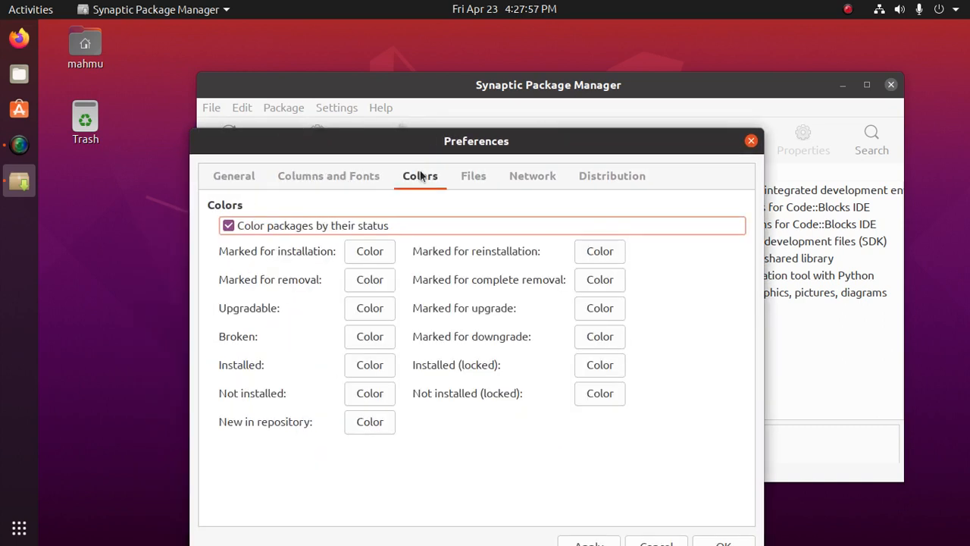
On the Files tab, delete only unavailable cached packages and keep the full history.
click(473, 175)
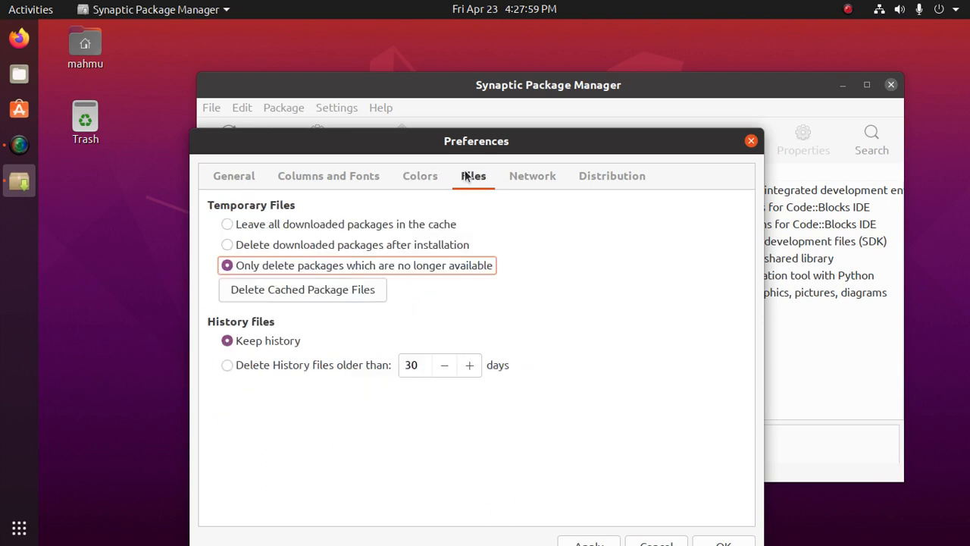
mouse_move(585, 282)
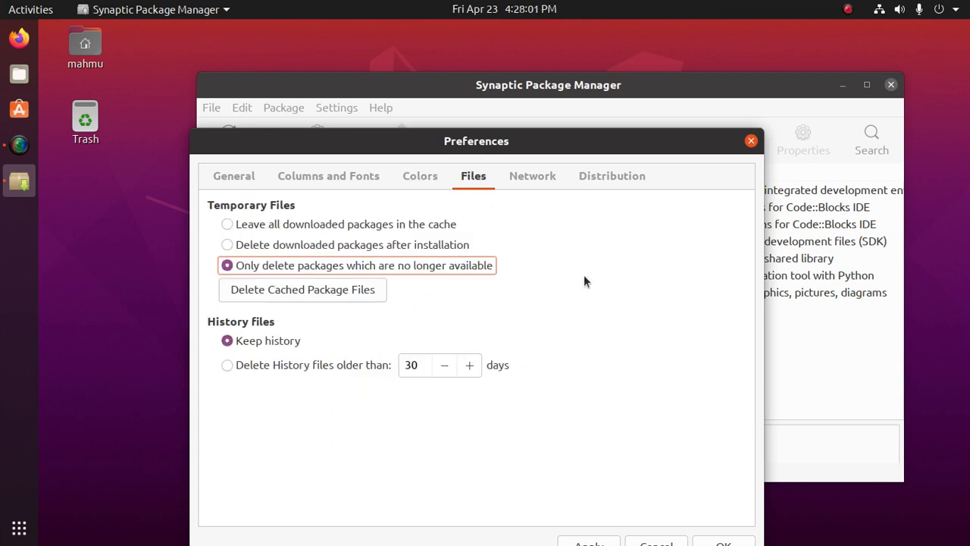
mouse_move(231, 210)
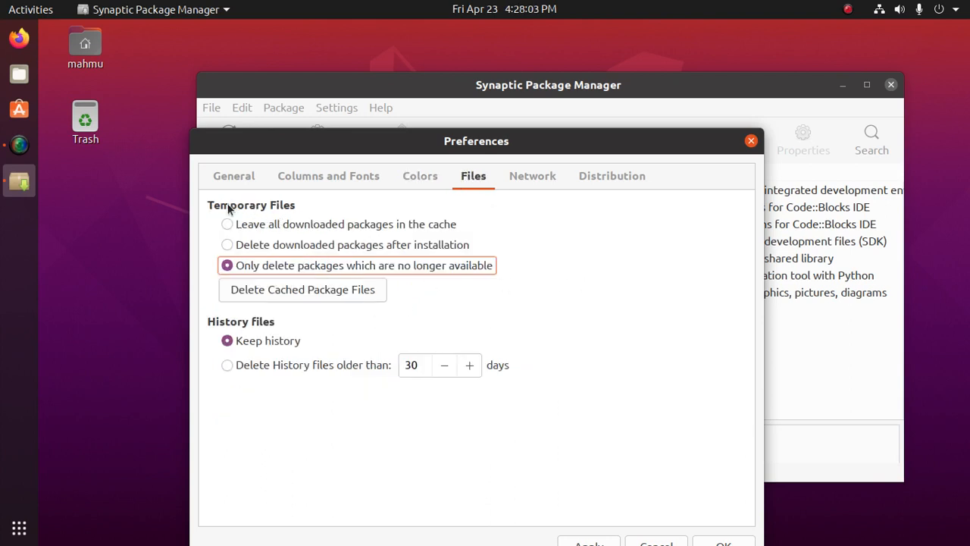
mouse_move(493, 212)
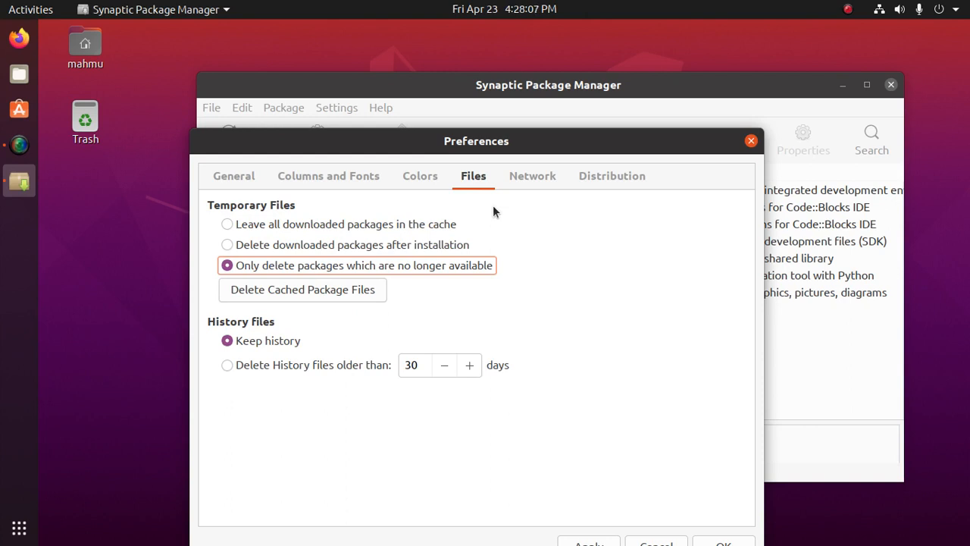
mouse_move(620, 224)
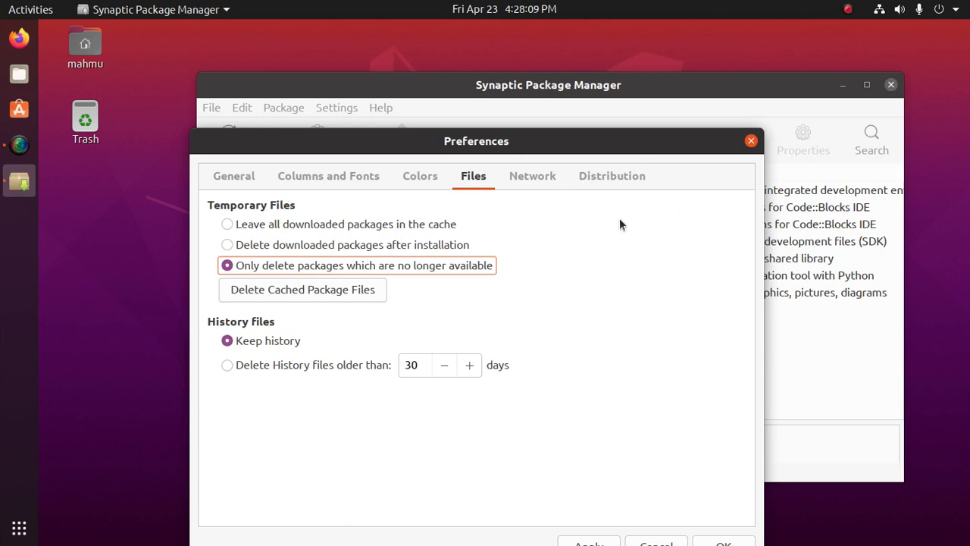
click(226, 224)
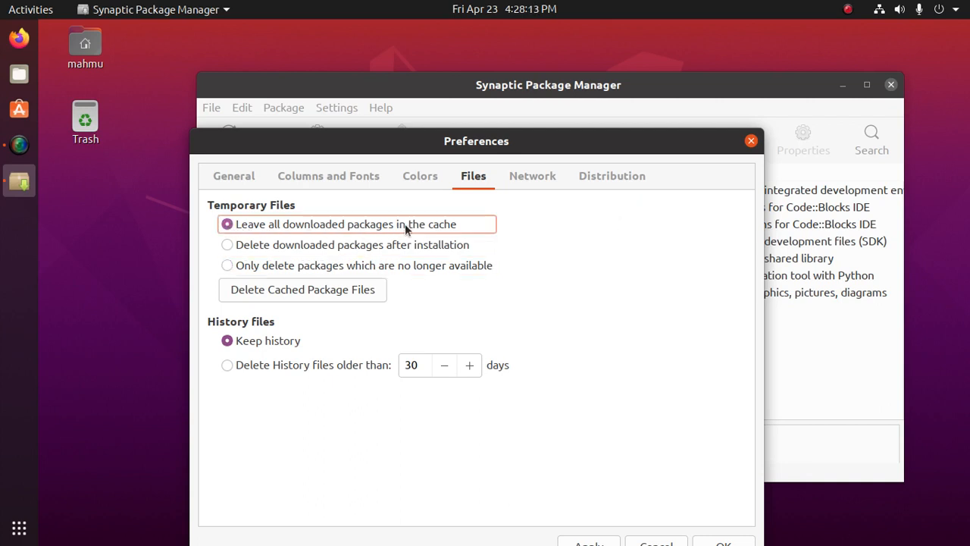
click(228, 244)
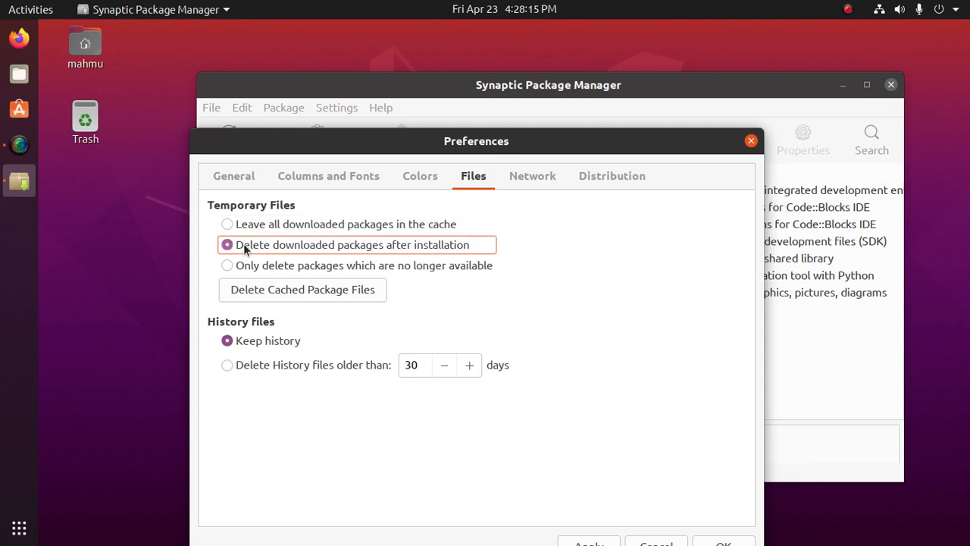
mouse_move(423, 248)
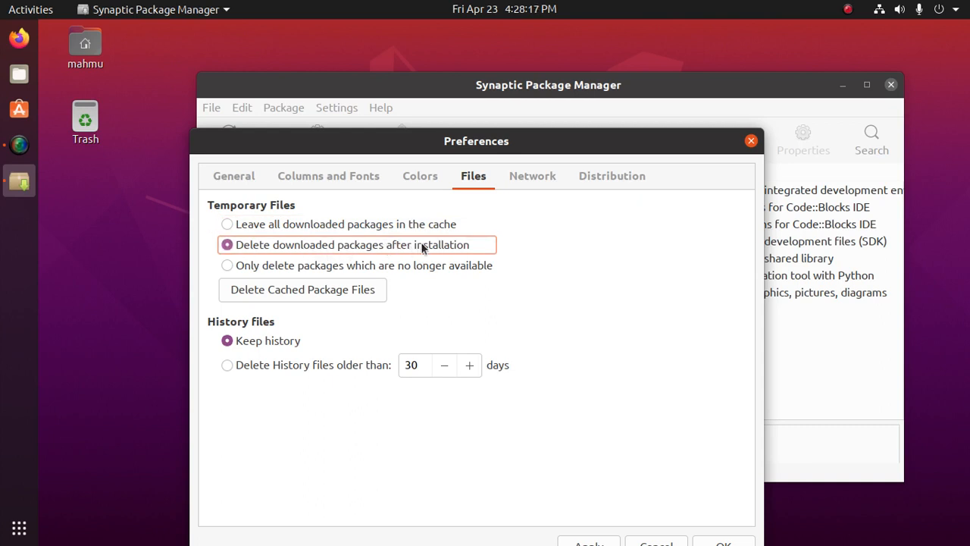
click(227, 265)
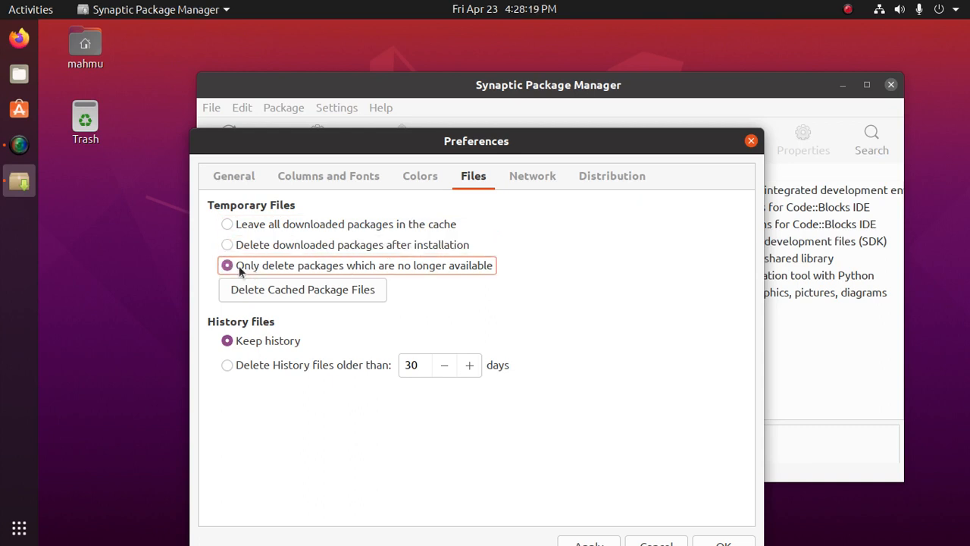
mouse_move(364, 270)
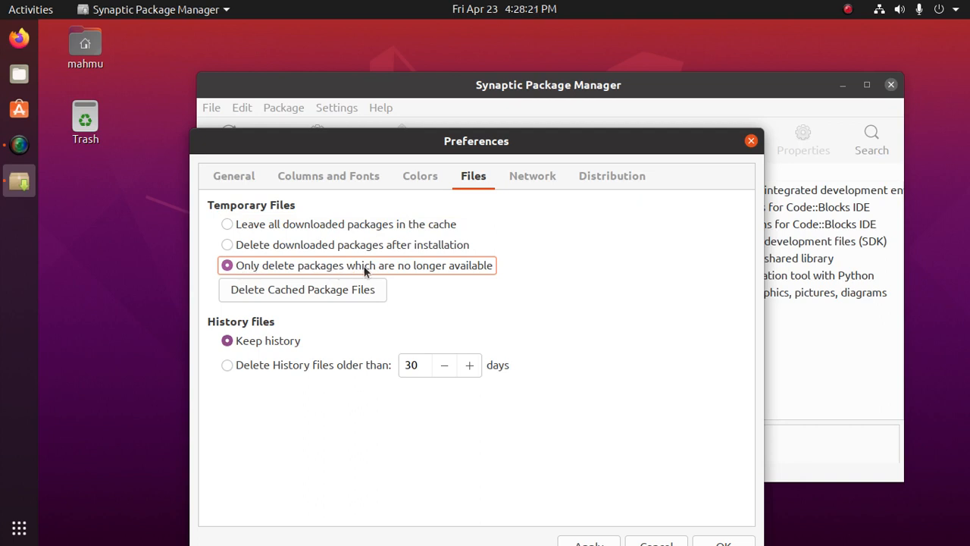
mouse_move(493, 269)
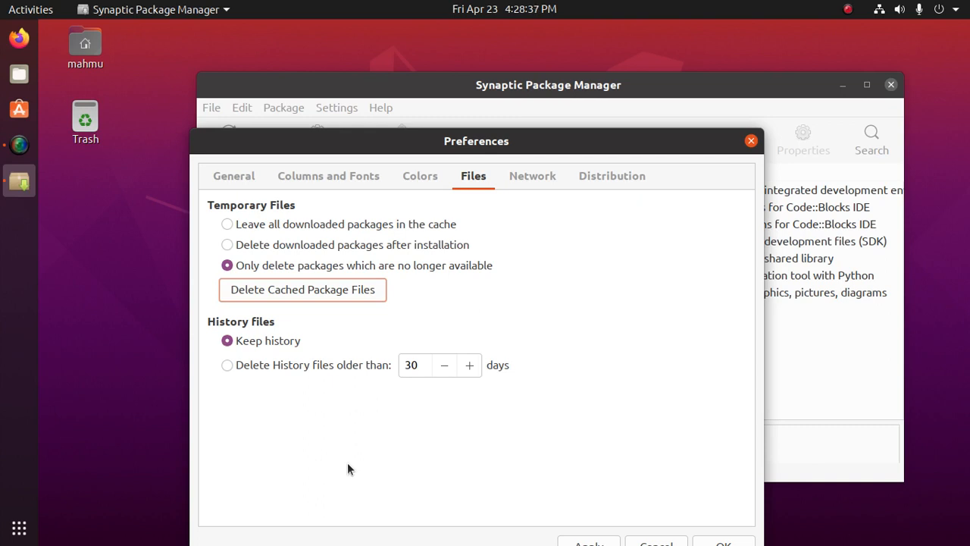
mouse_move(211, 321)
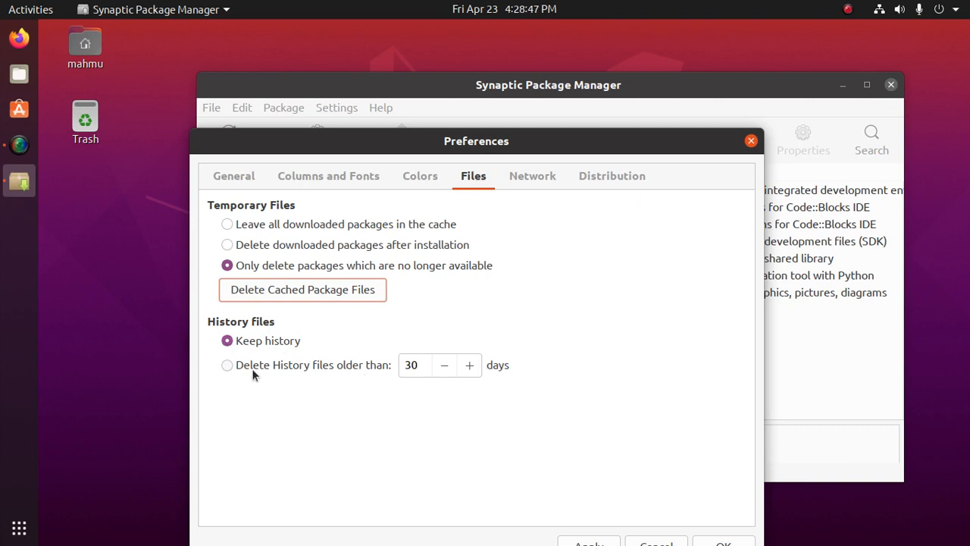
click(226, 365)
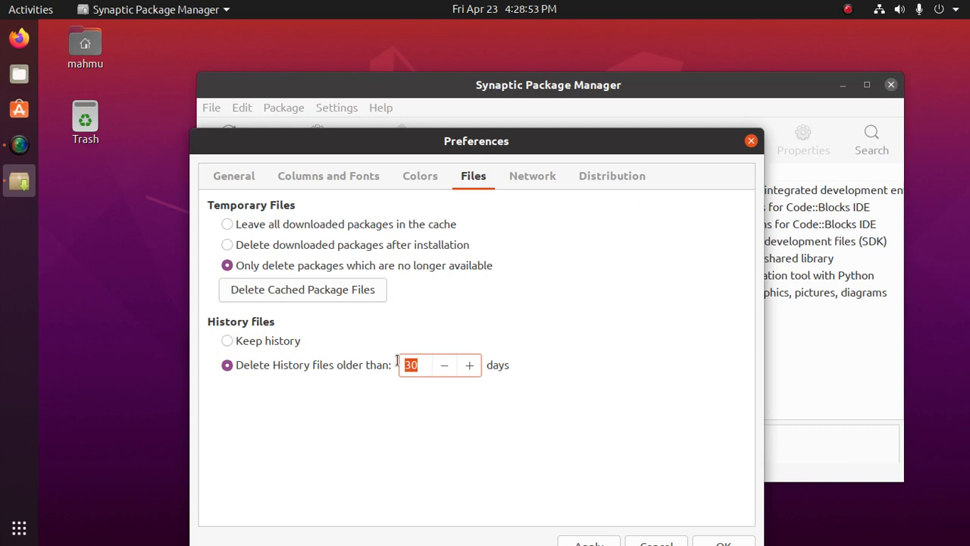
click(227, 340)
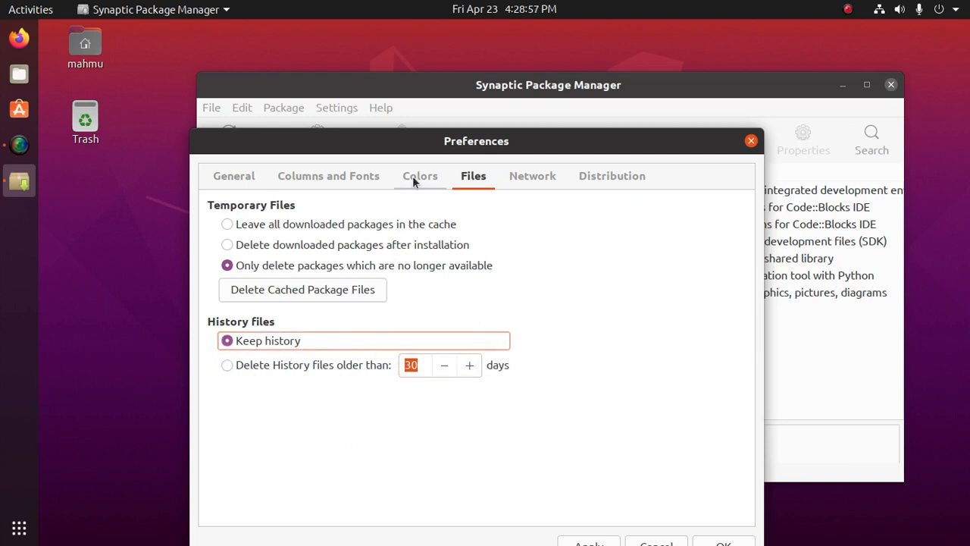
On the Distribution tab, try installed-version and 'focal' preferences, then restore highest version.
click(612, 175)
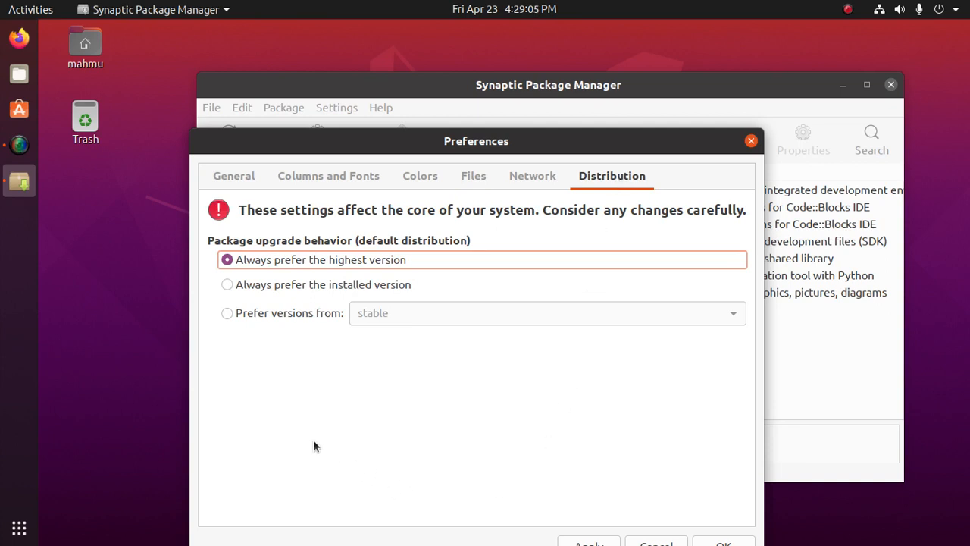
mouse_move(399, 225)
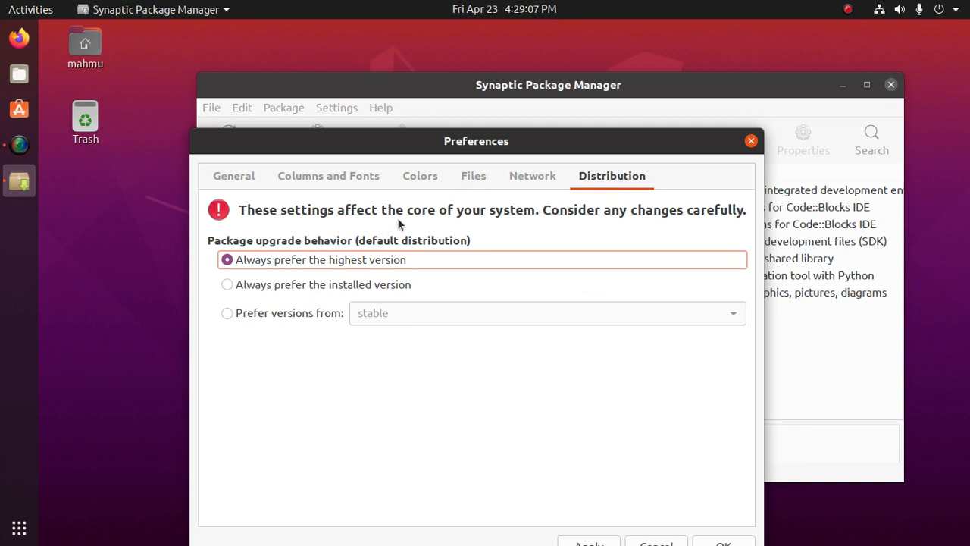
mouse_move(576, 227)
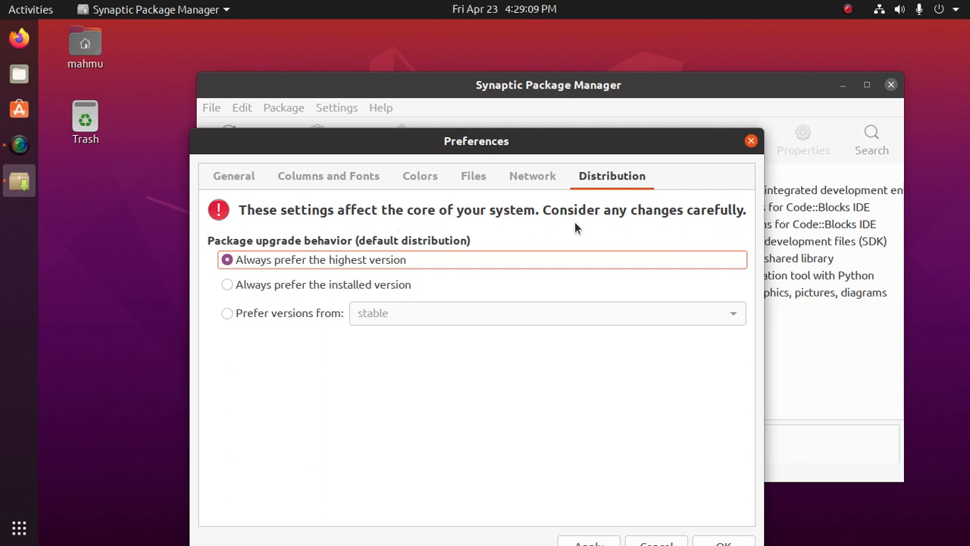
mouse_move(673, 222)
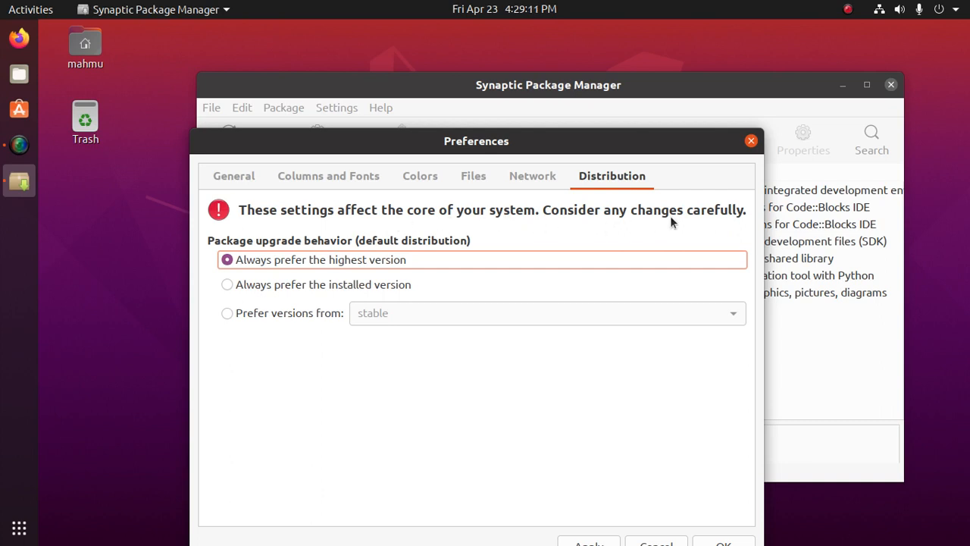
mouse_move(269, 250)
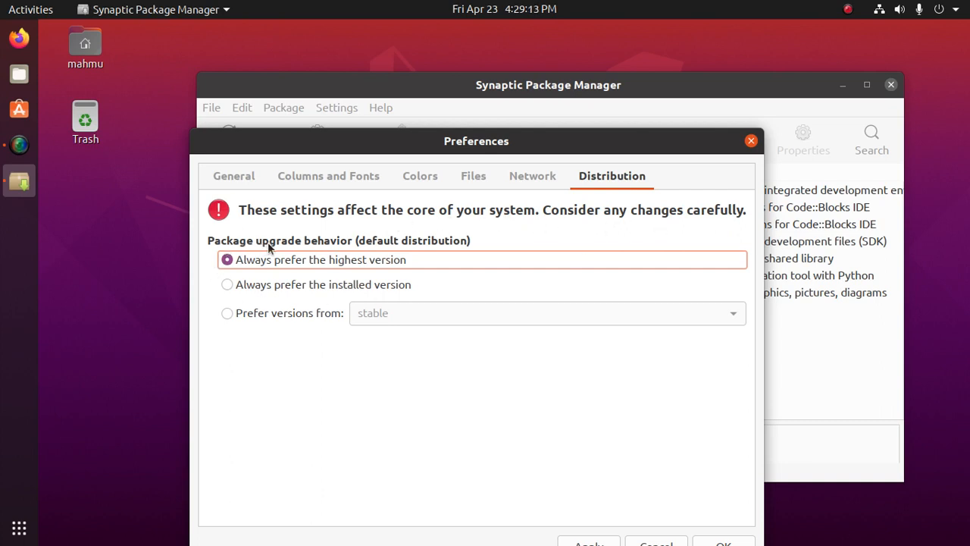
mouse_move(360, 244)
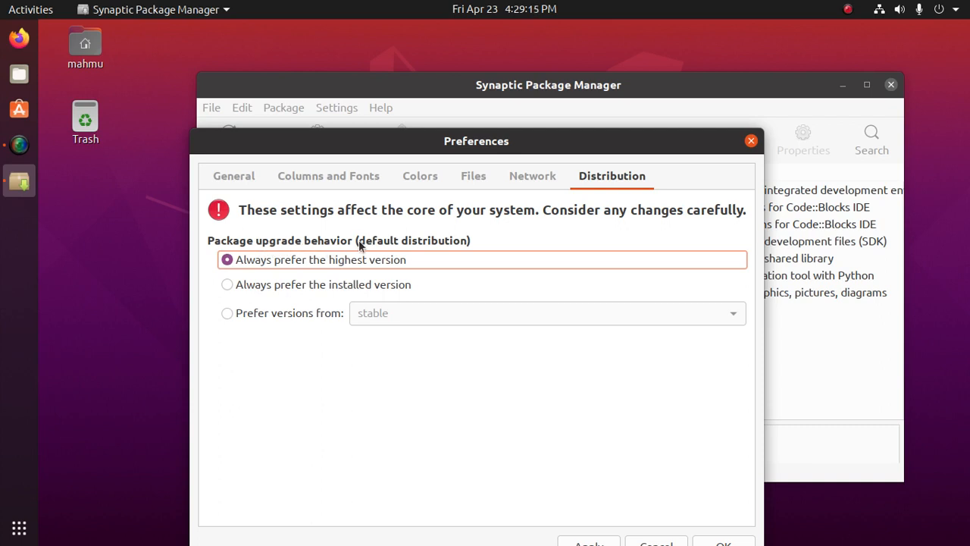
mouse_move(477, 244)
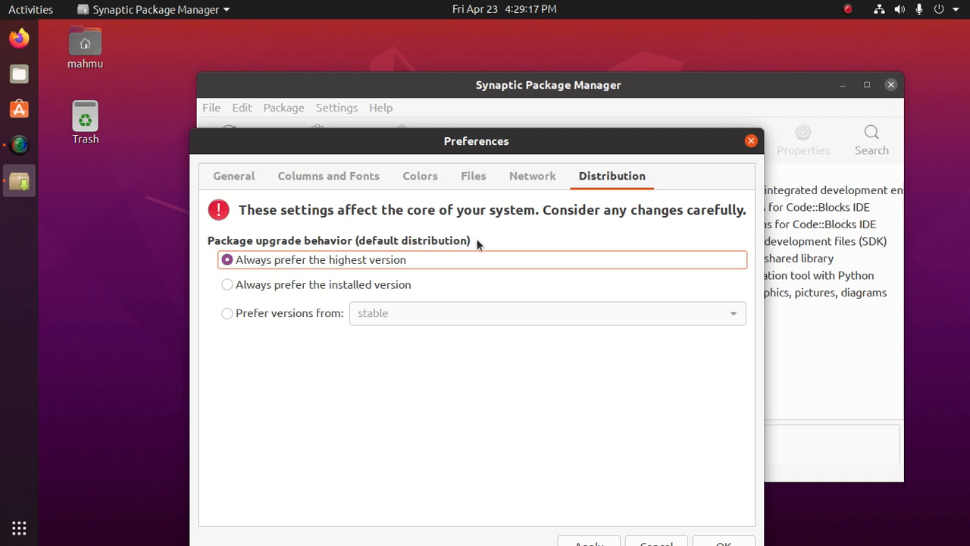
mouse_move(252, 265)
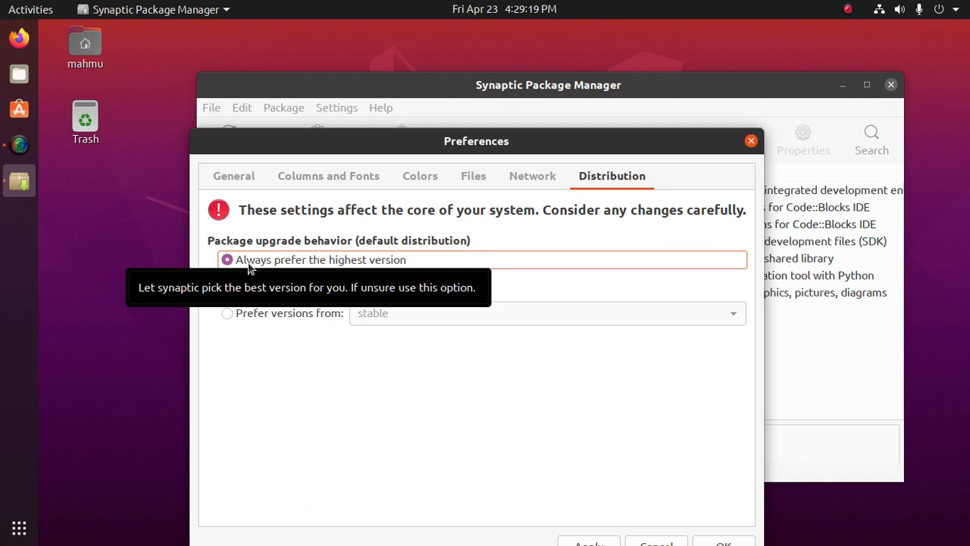
mouse_move(442, 271)
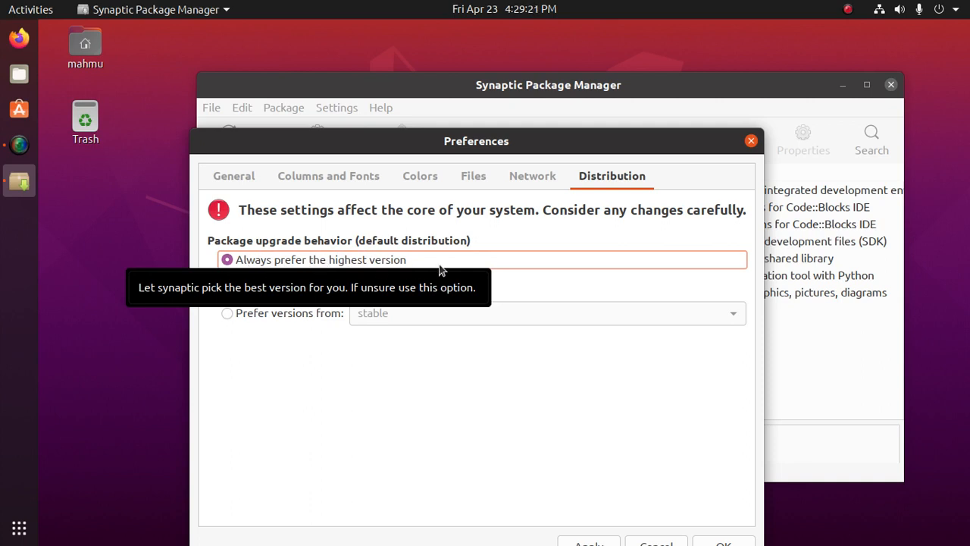
click(227, 285)
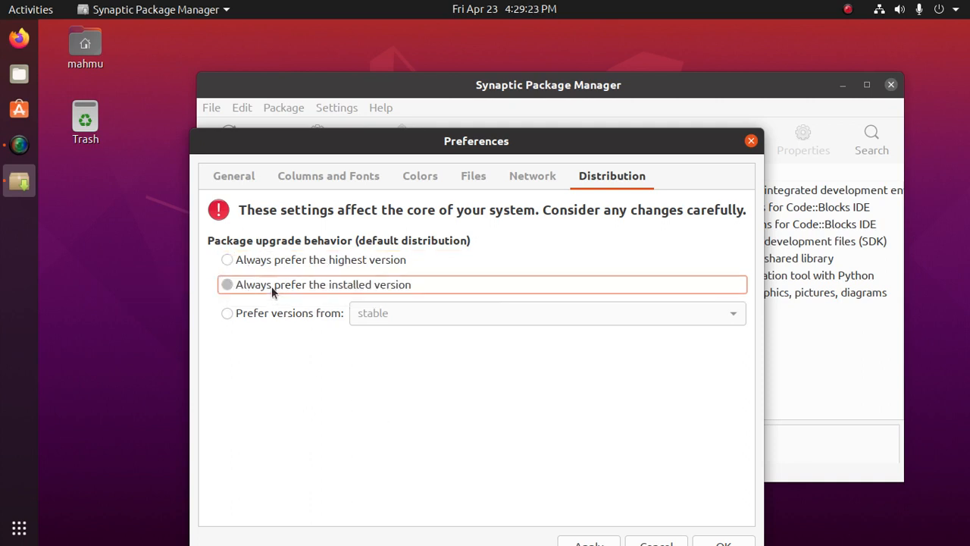
click(228, 285)
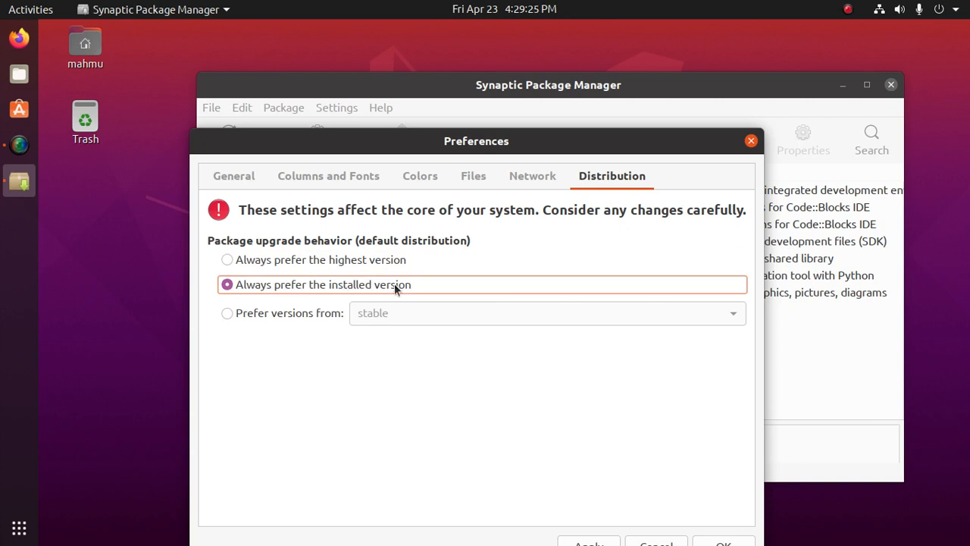
click(227, 312)
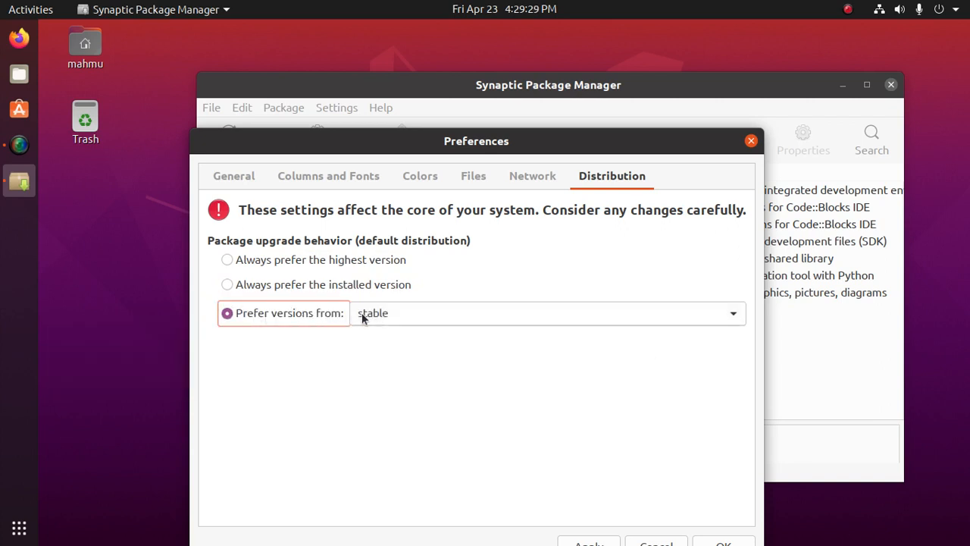
click(731, 312)
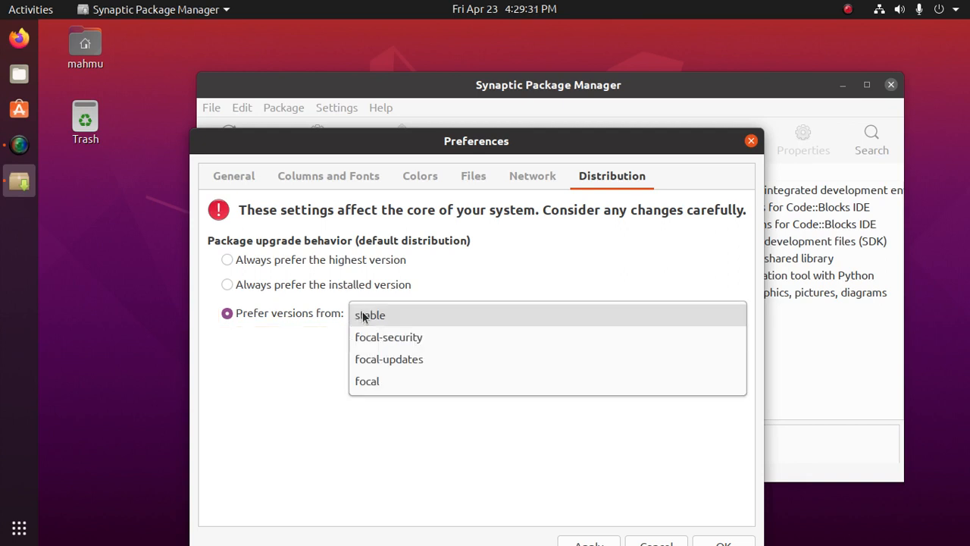
mouse_move(367, 381)
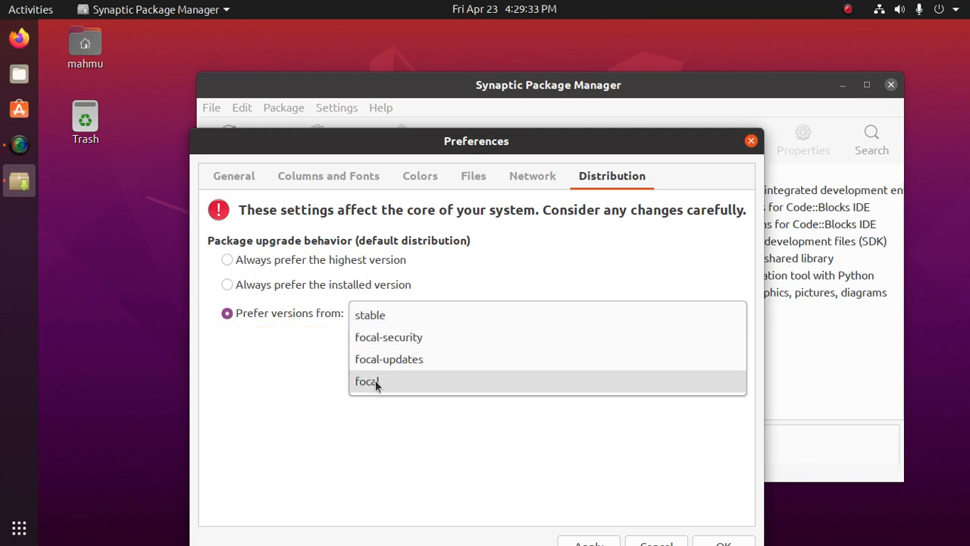
click(367, 381)
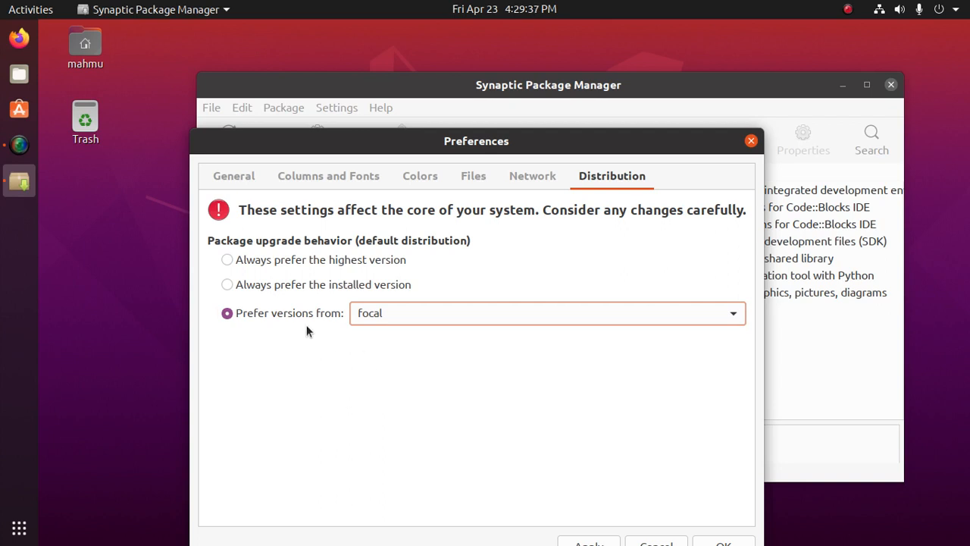
click(227, 259)
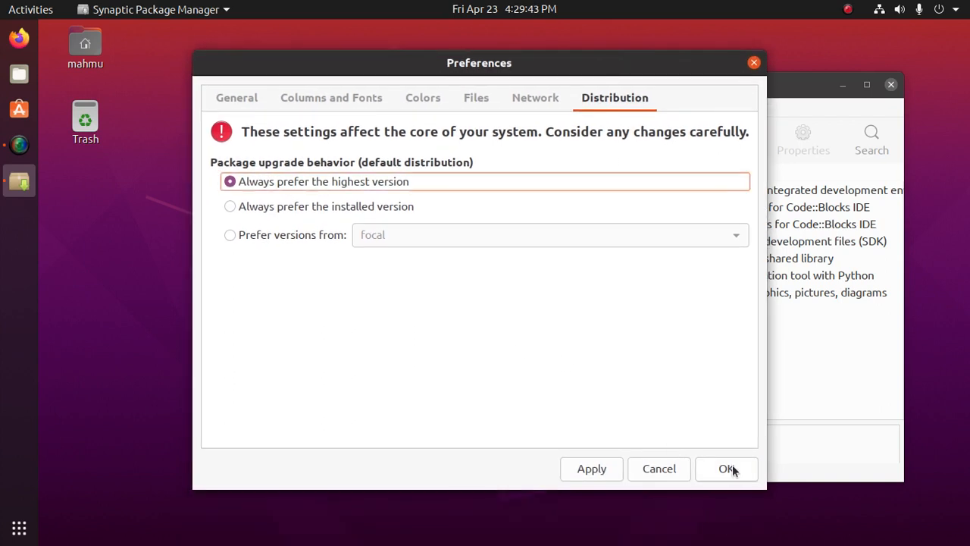
Confirm Preferences with OK, then reopen and close them again.
click(726, 468)
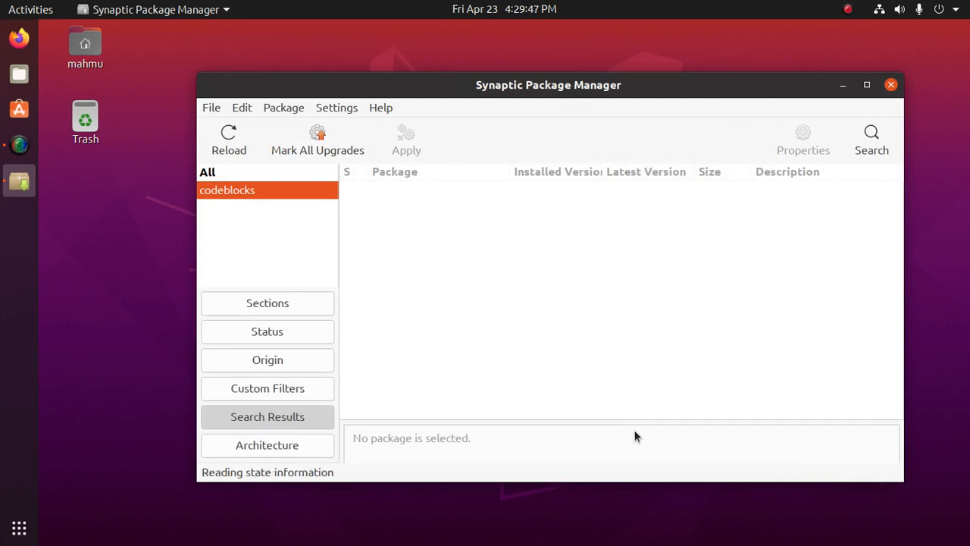
mouse_move(341, 127)
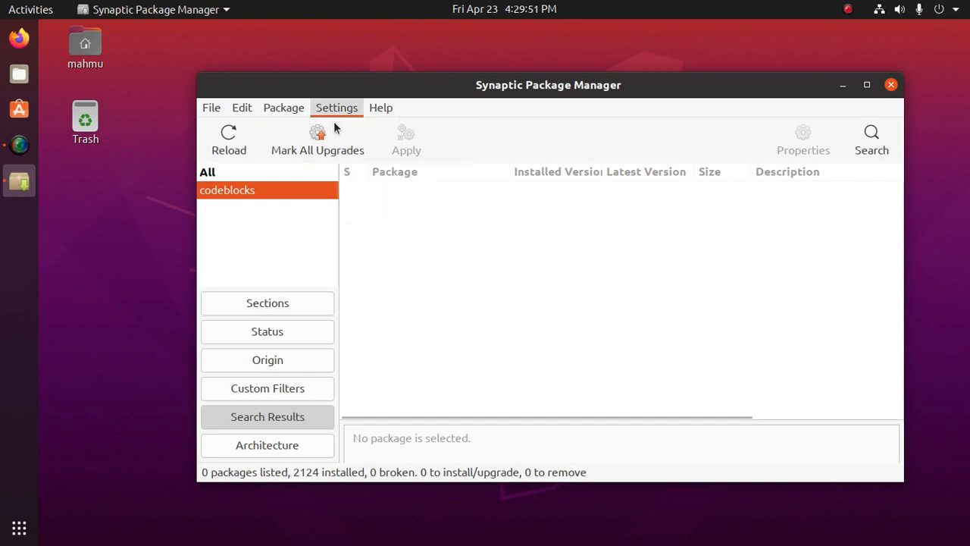
click(336, 107)
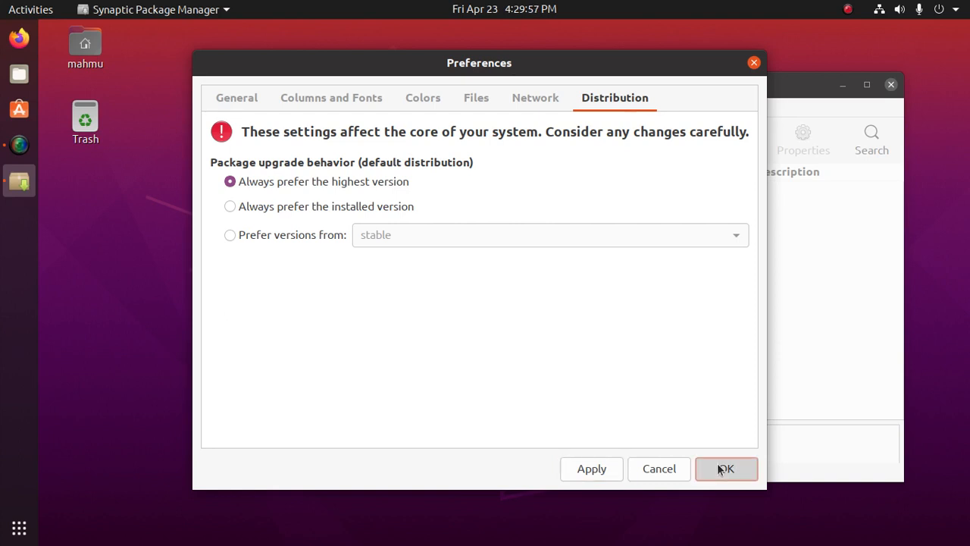
click(725, 468)
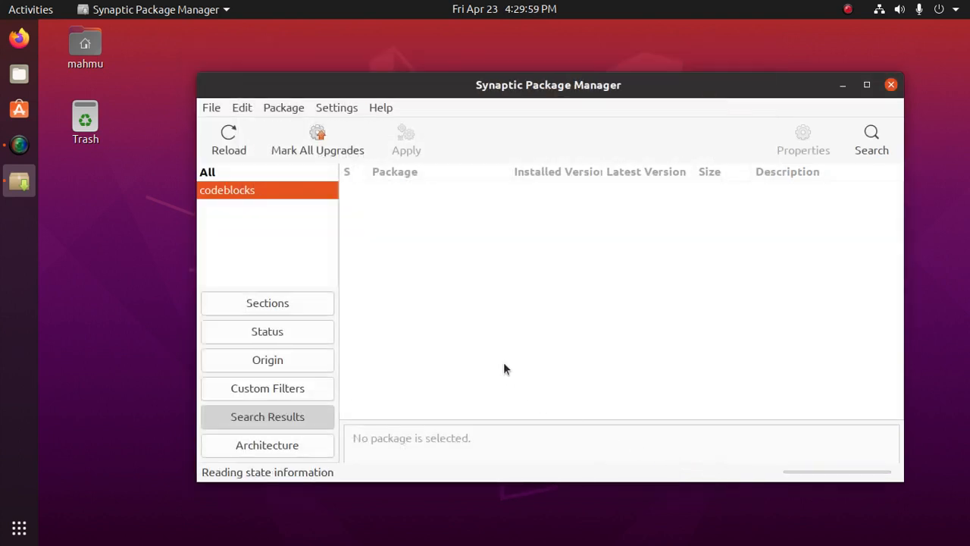
mouse_move(402, 126)
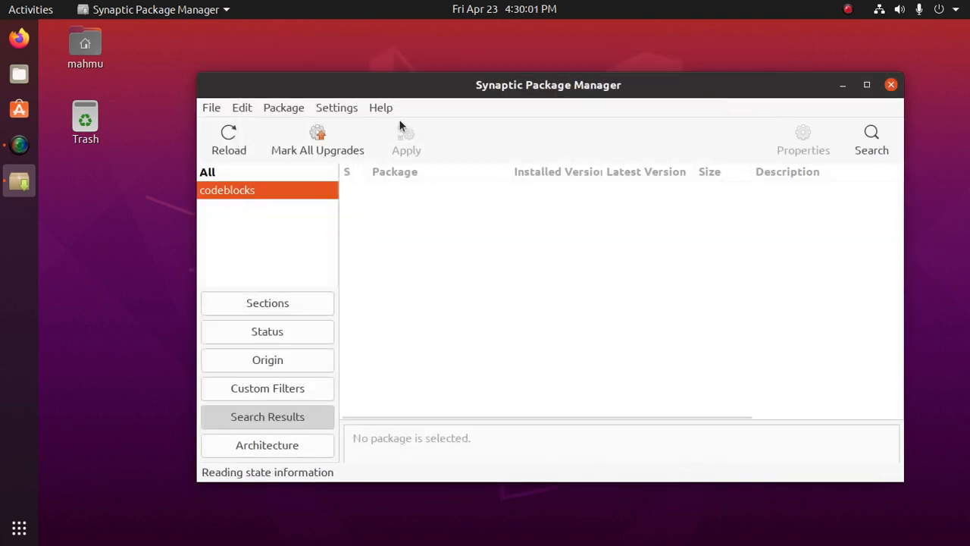
Browse the Package and Settings menus, then dismiss them.
click(284, 107)
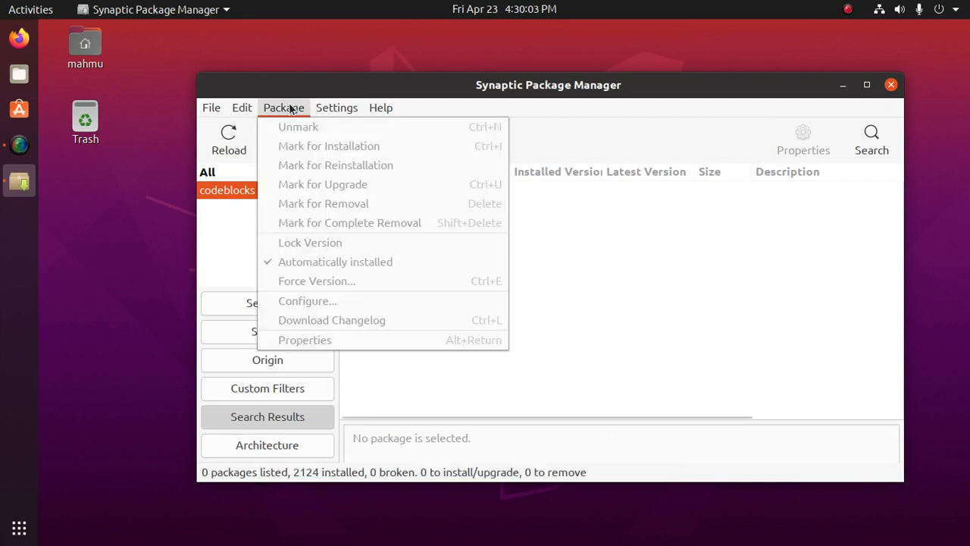
click(336, 107)
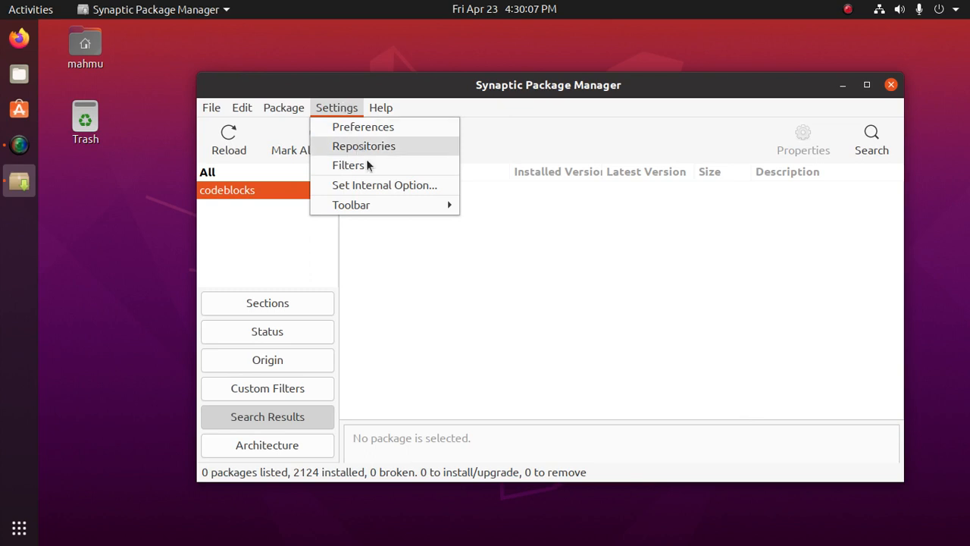
click(351, 205)
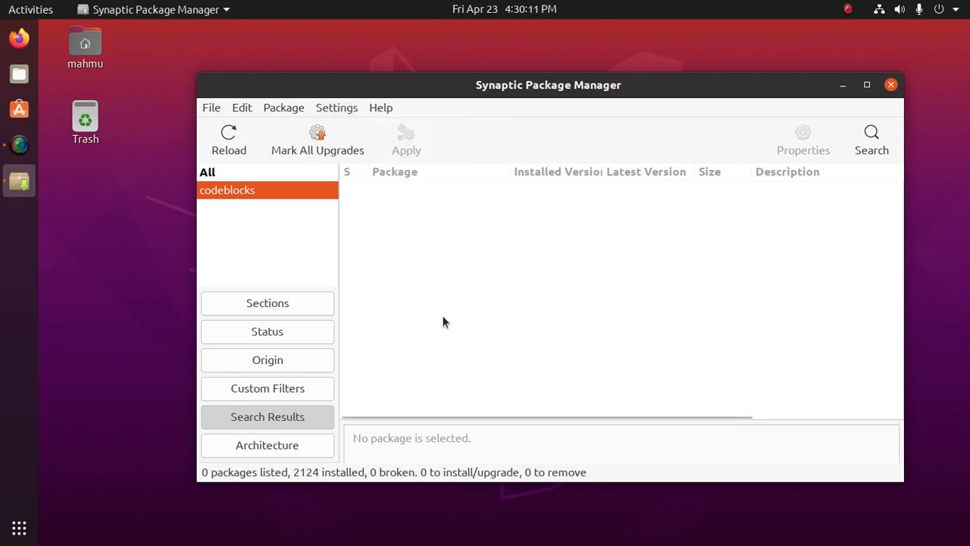
List all 63684 packages under Status, then inspect the Find dialog's 'Look in' options.
click(267, 331)
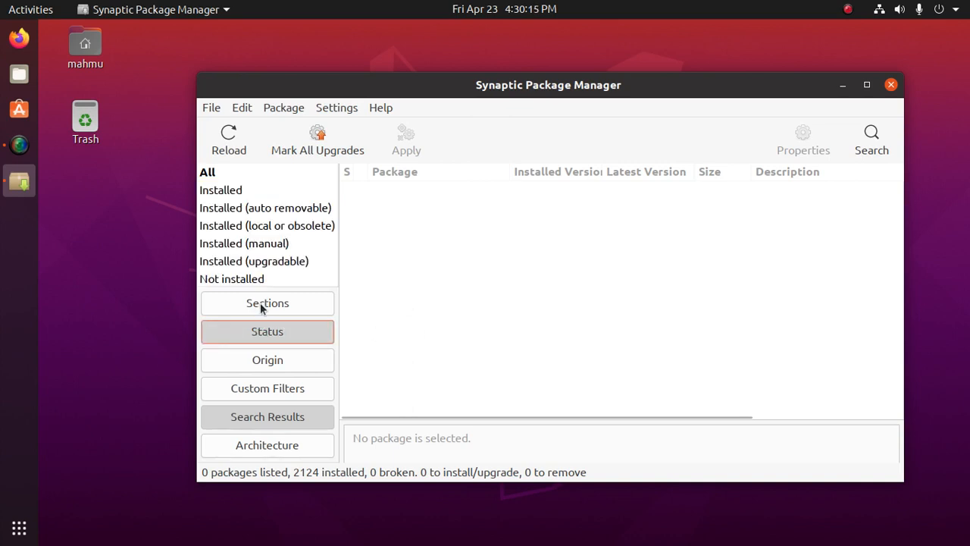
click(207, 172)
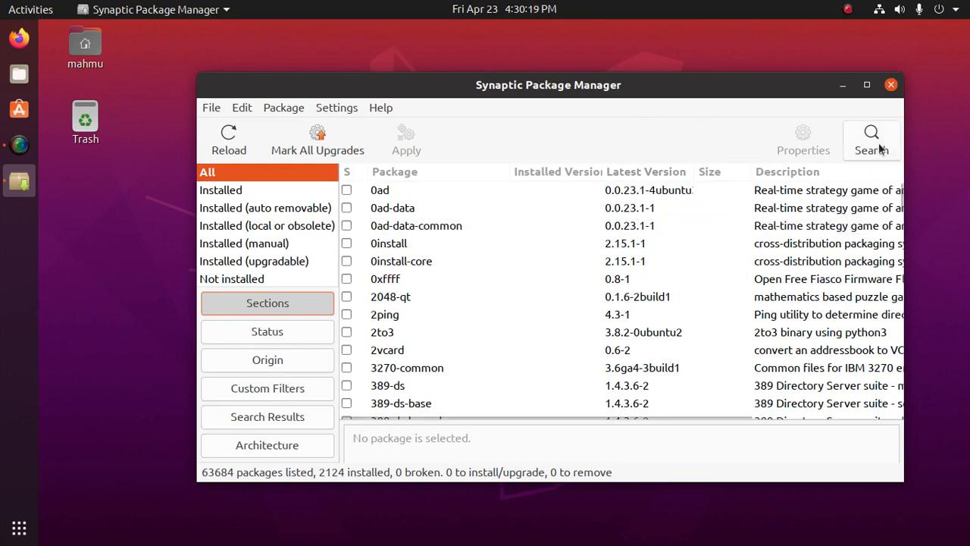
click(871, 139)
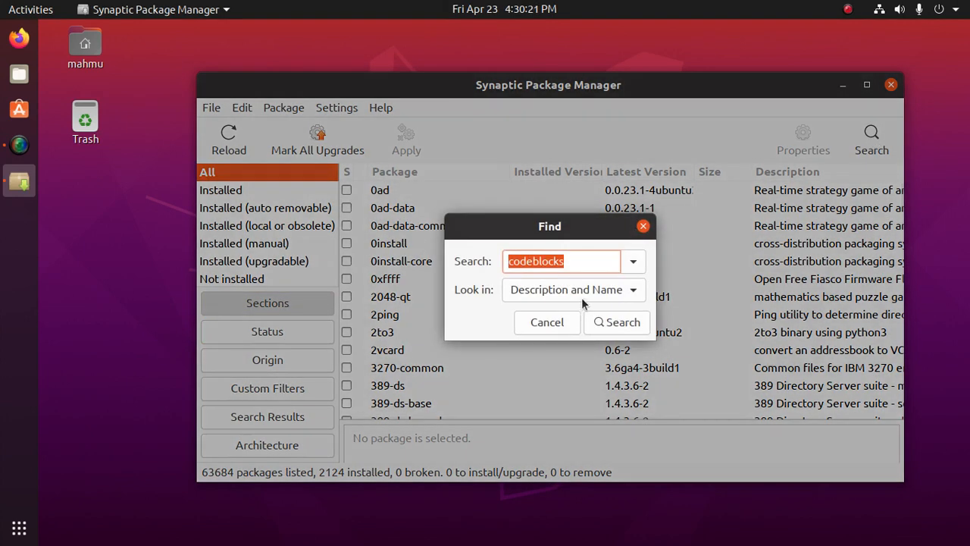
click(632, 290)
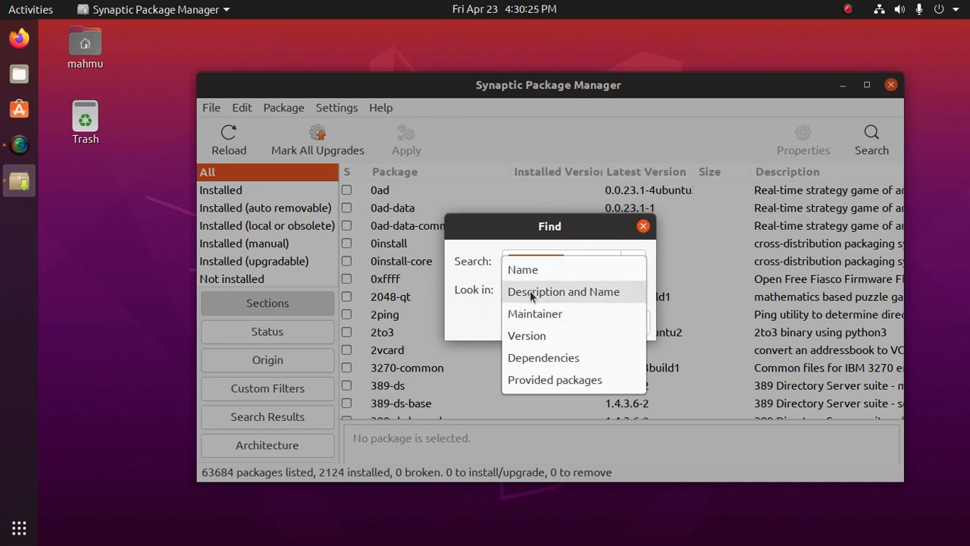
mouse_move(515, 370)
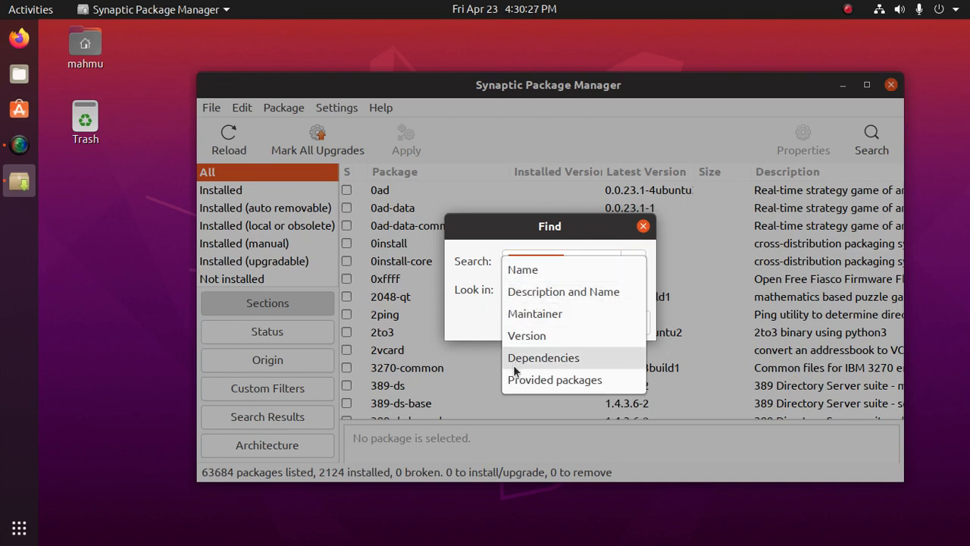
mouse_move(633, 385)
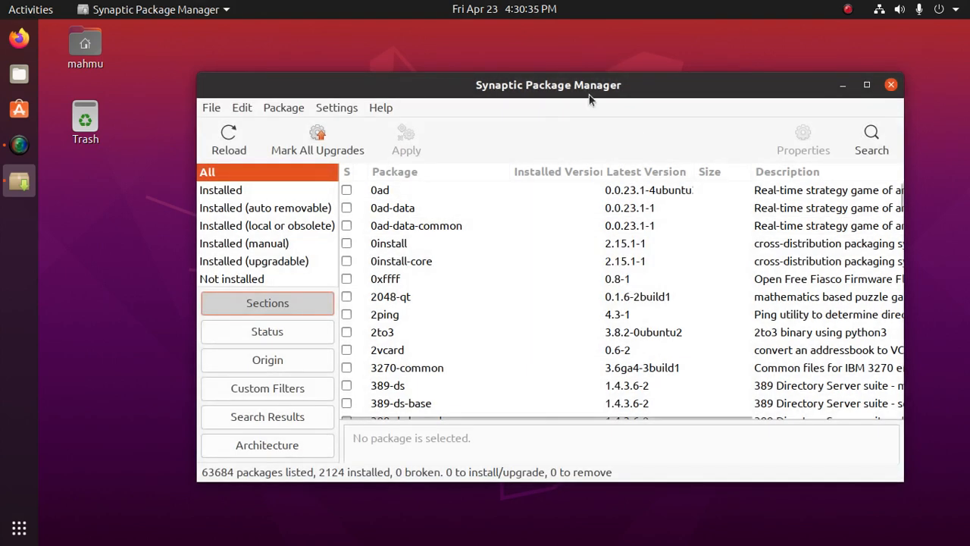
mouse_move(561, 116)
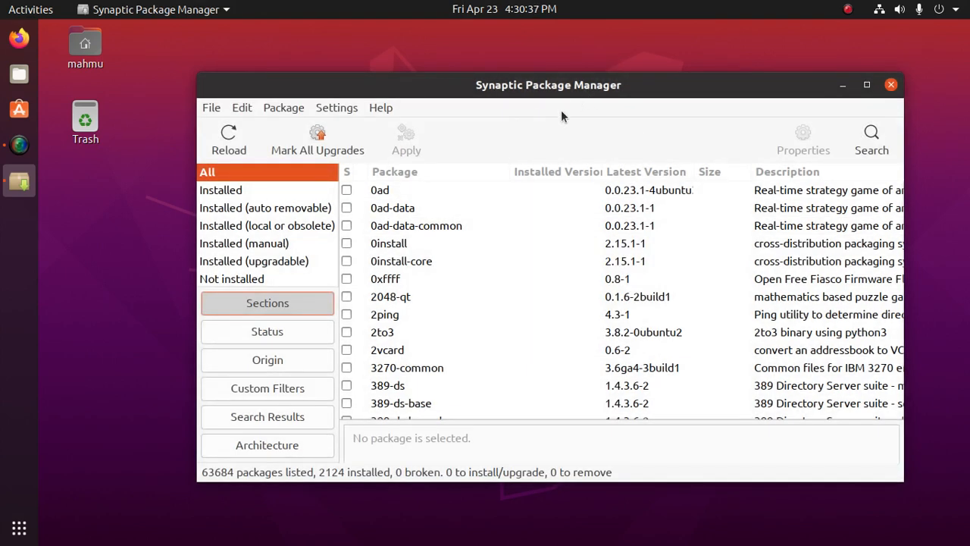